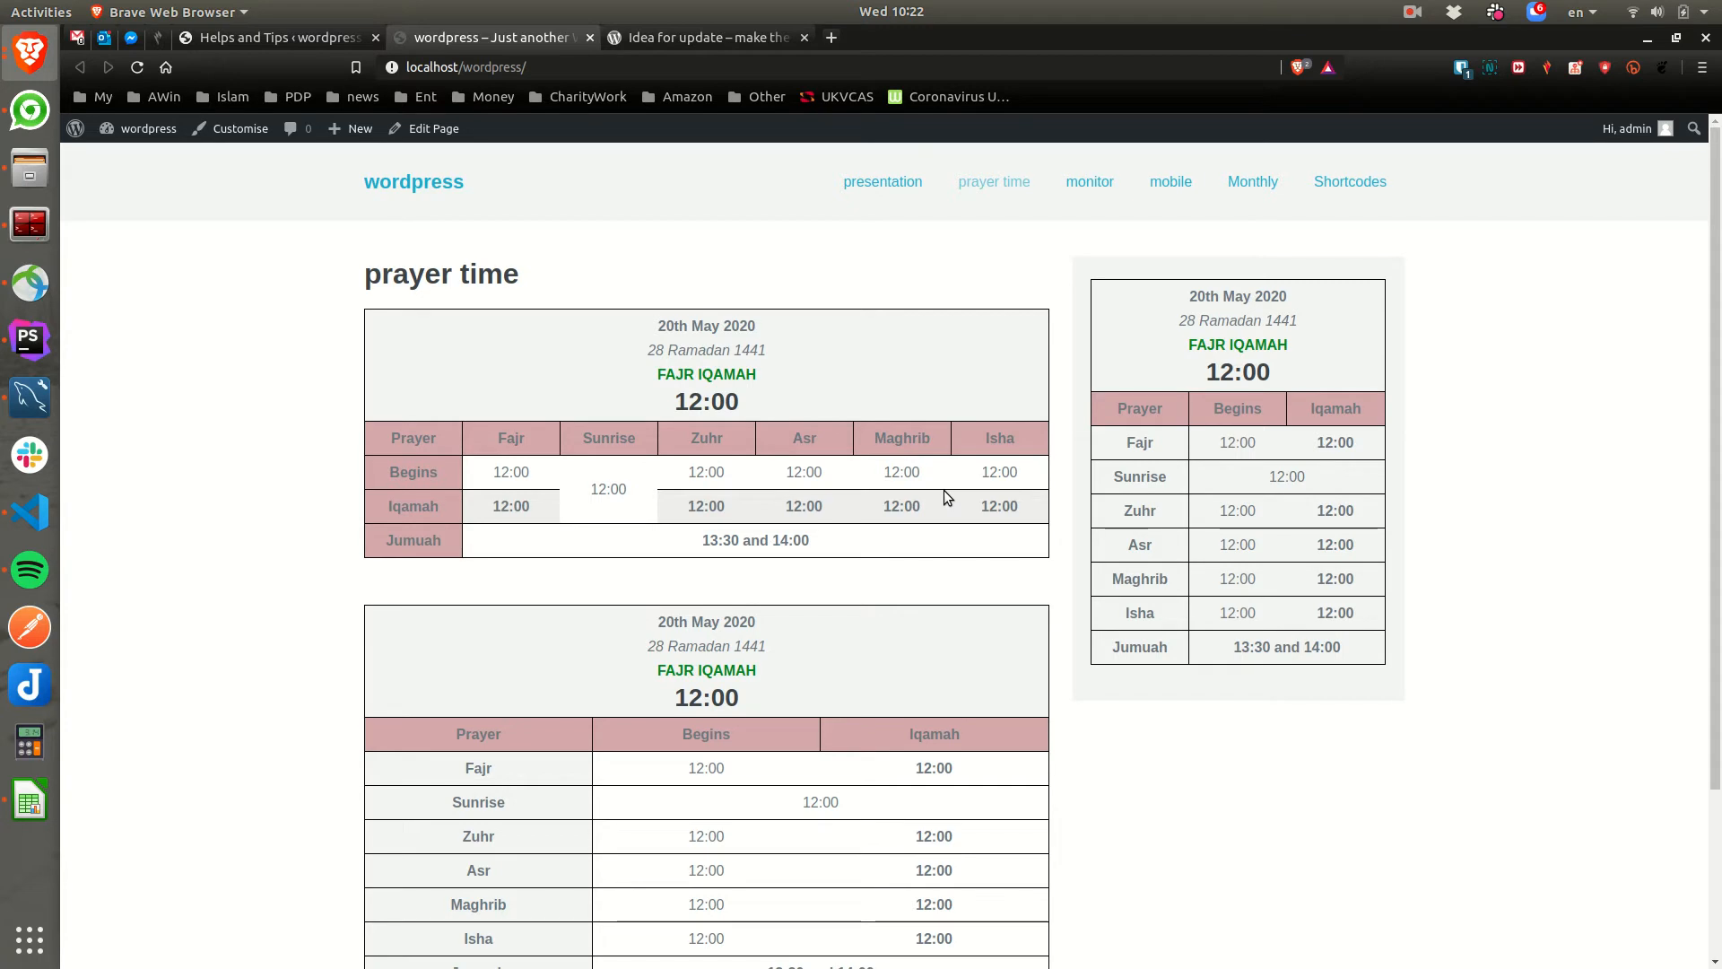
mouse_move(924, 320)
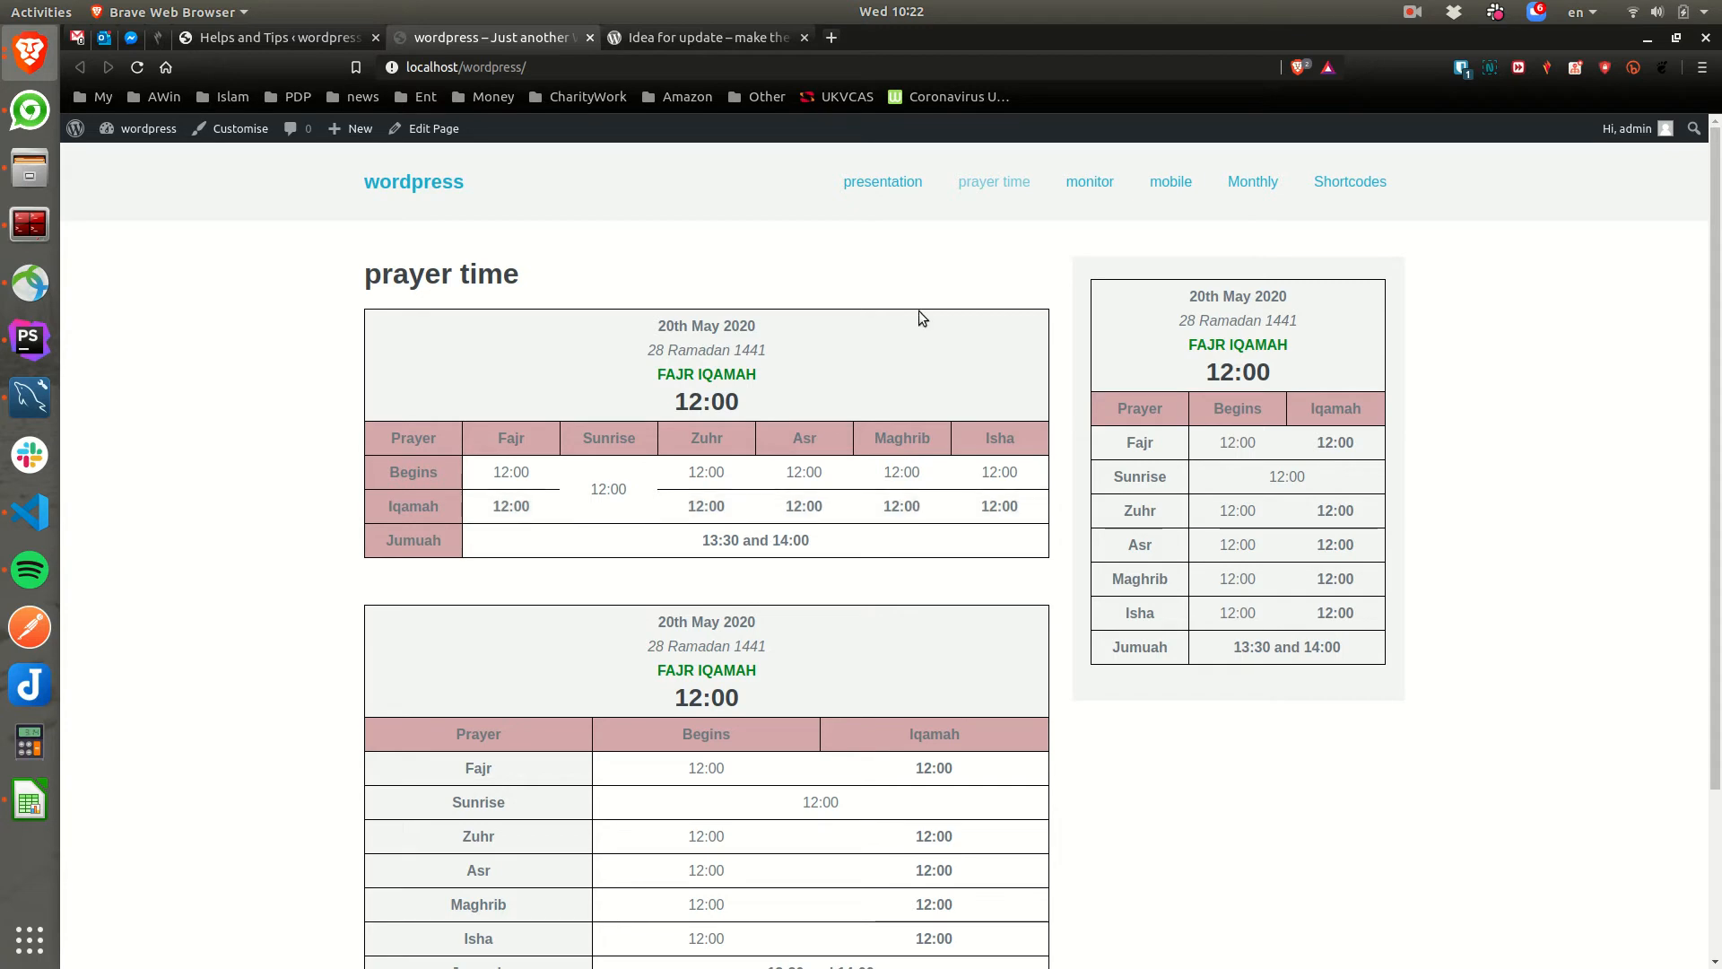
- Go to the Prayer time plugin's Settings page, which asks for prayer times to be uploaded
left_click(269, 38)
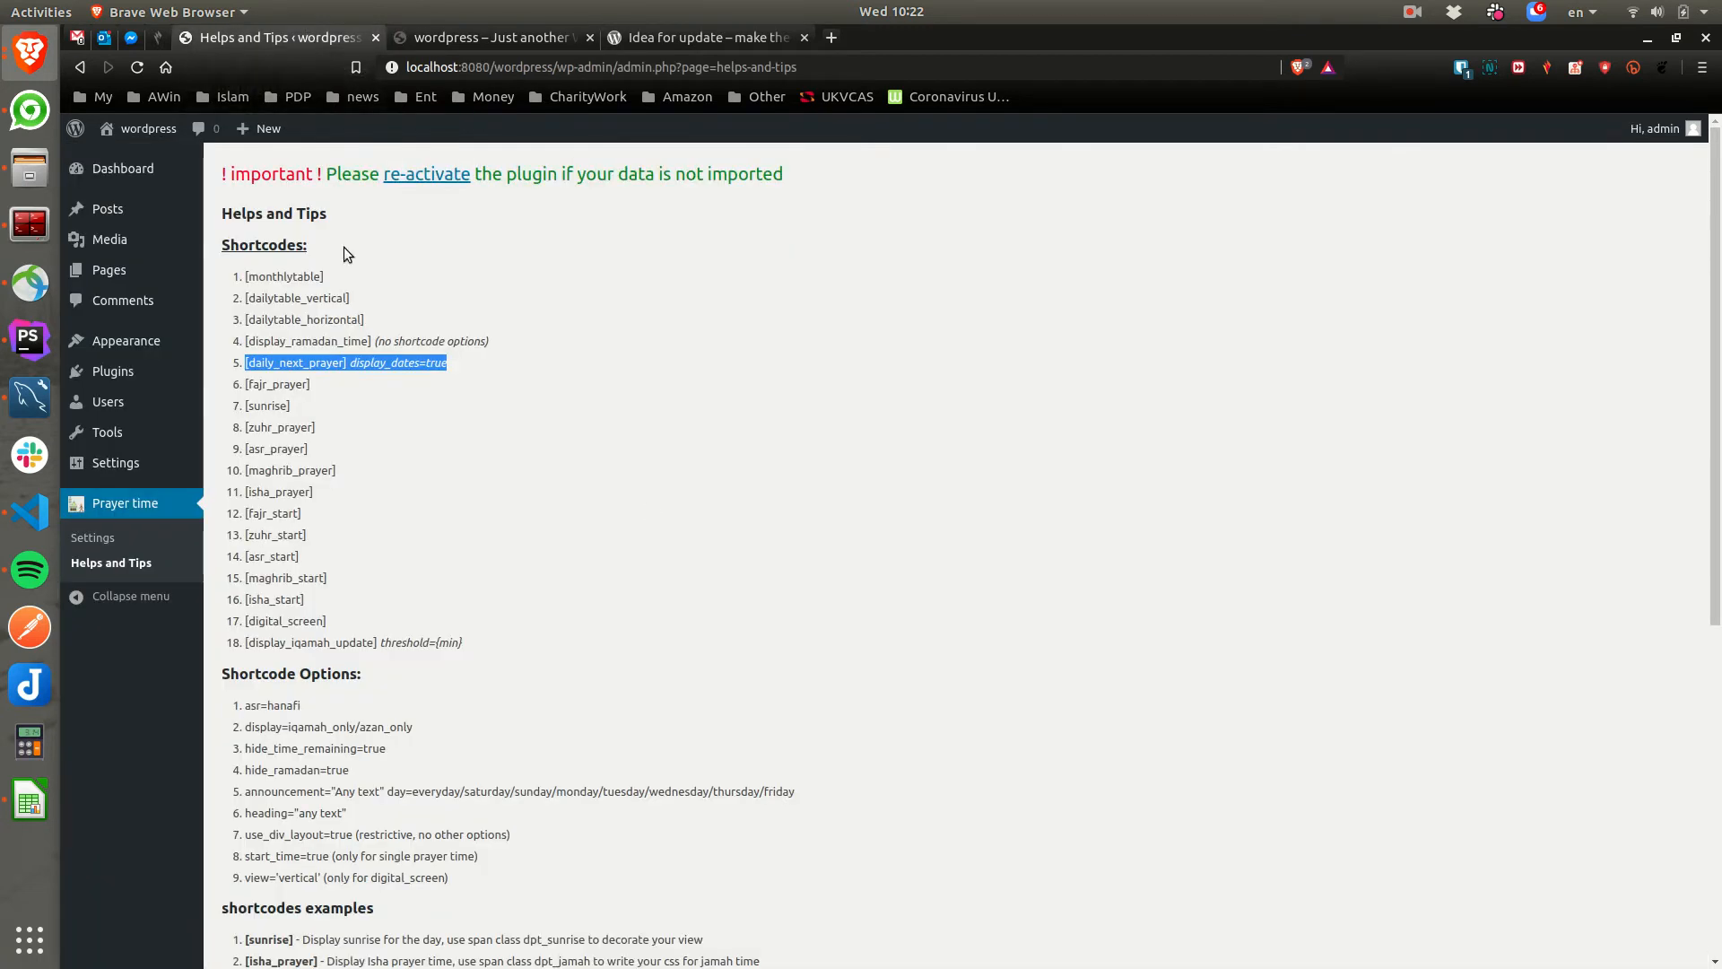
mouse_move(125, 509)
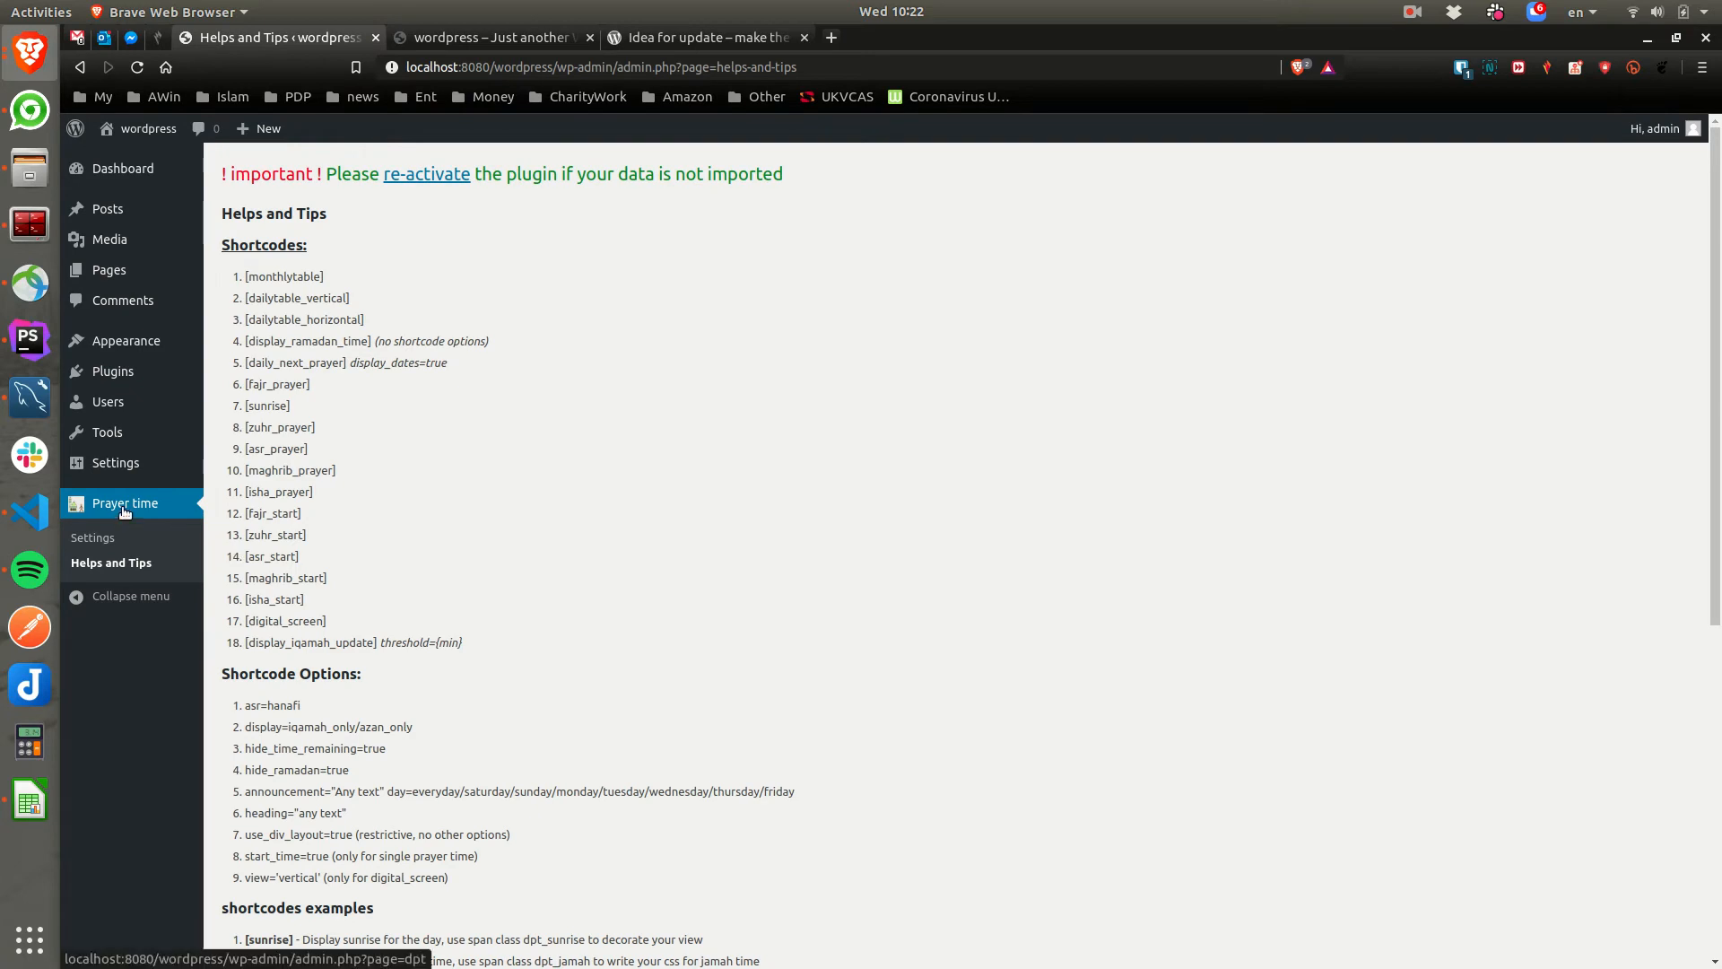
left_click(94, 536)
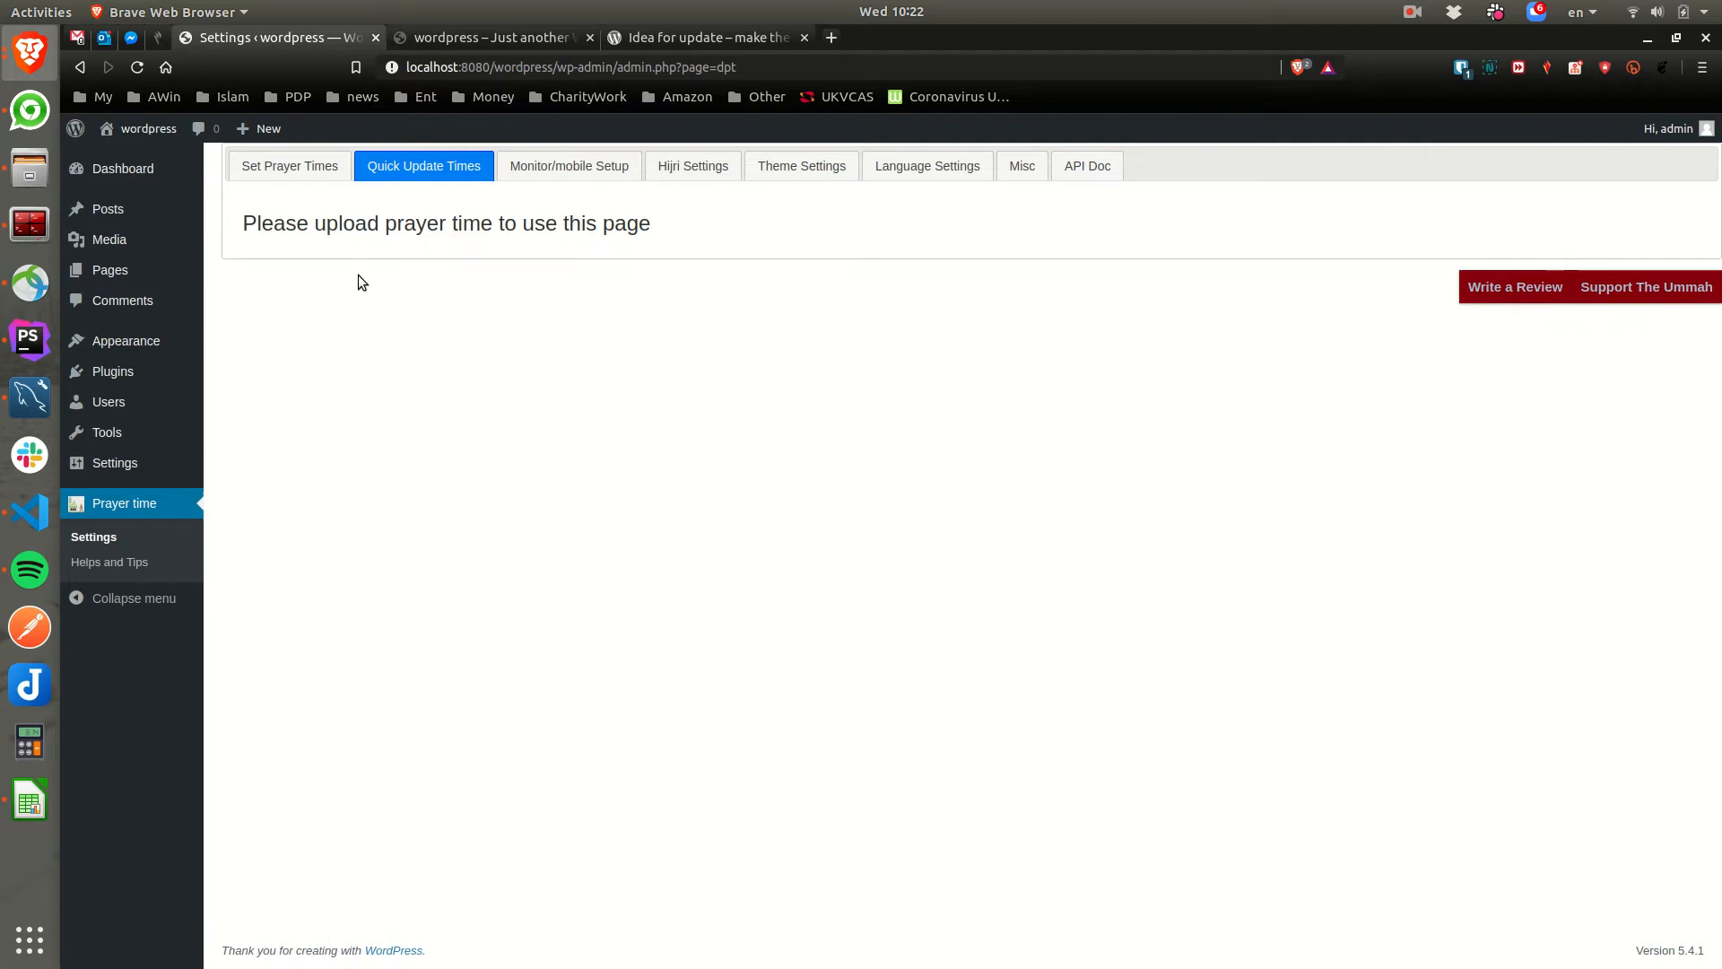
- From the plugin's upload options, find and select 2019.csv in the Downloads folder
left_click(289, 165)
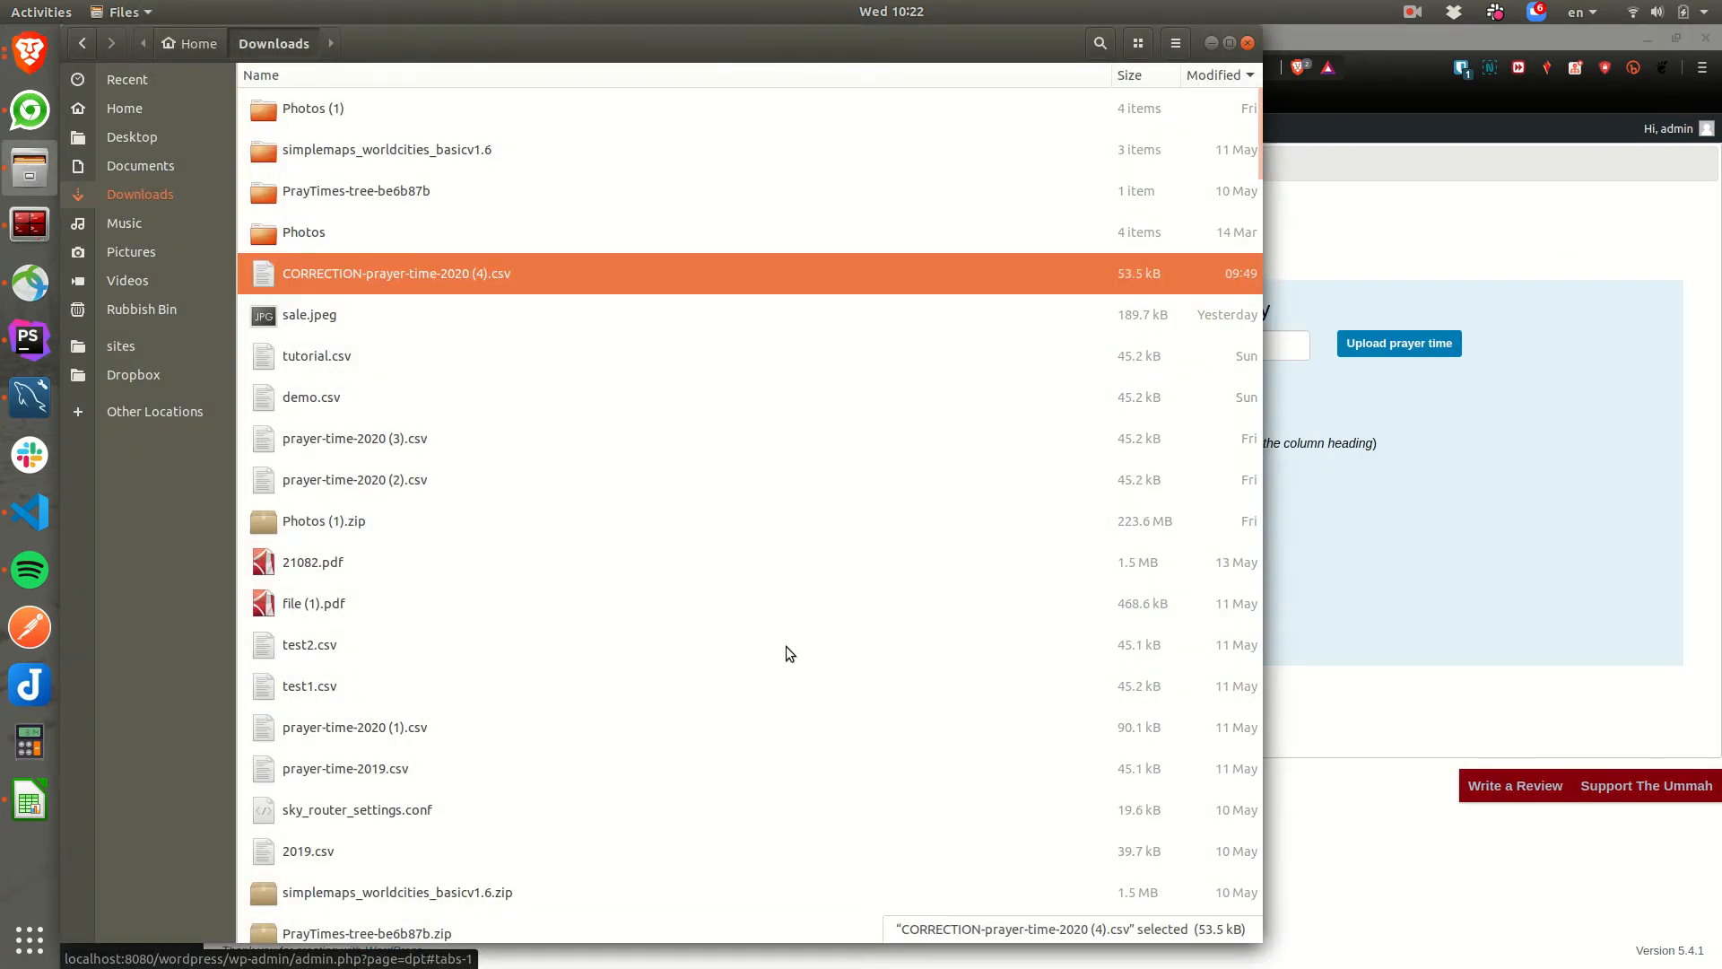
scroll("down", 3)
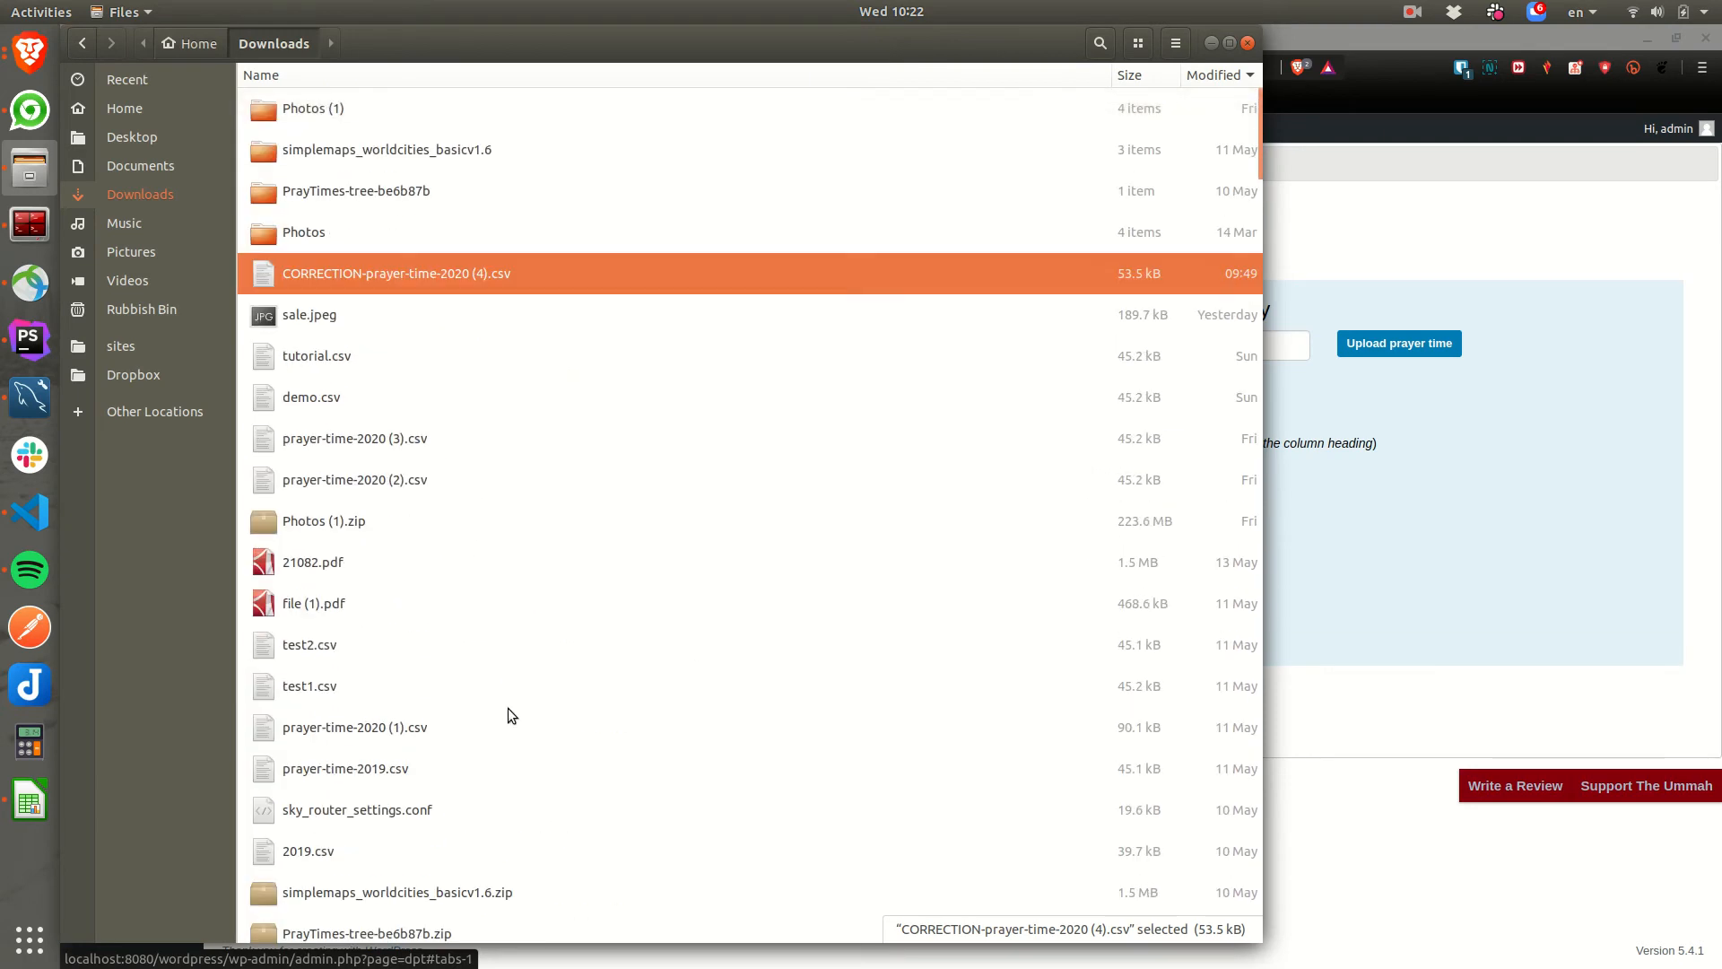
left_click(308, 850)
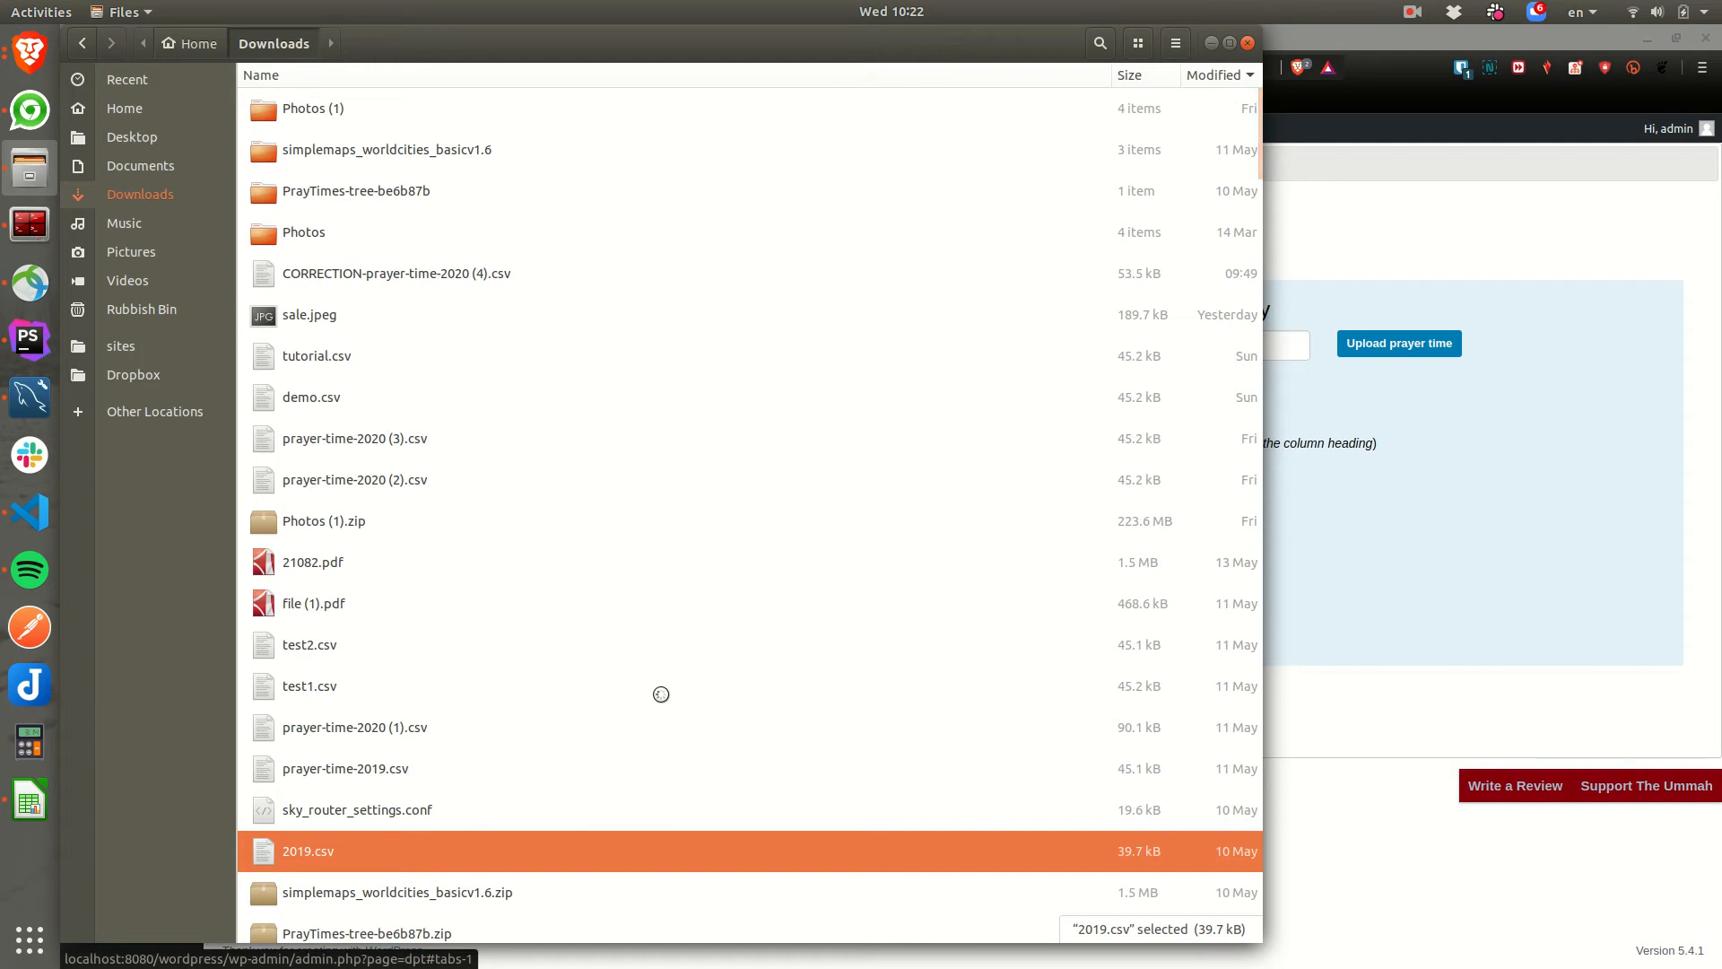
- Load 2019.csv into Calc with comma-separated columns and check the last date is 19-12-31
double_click(308, 850)
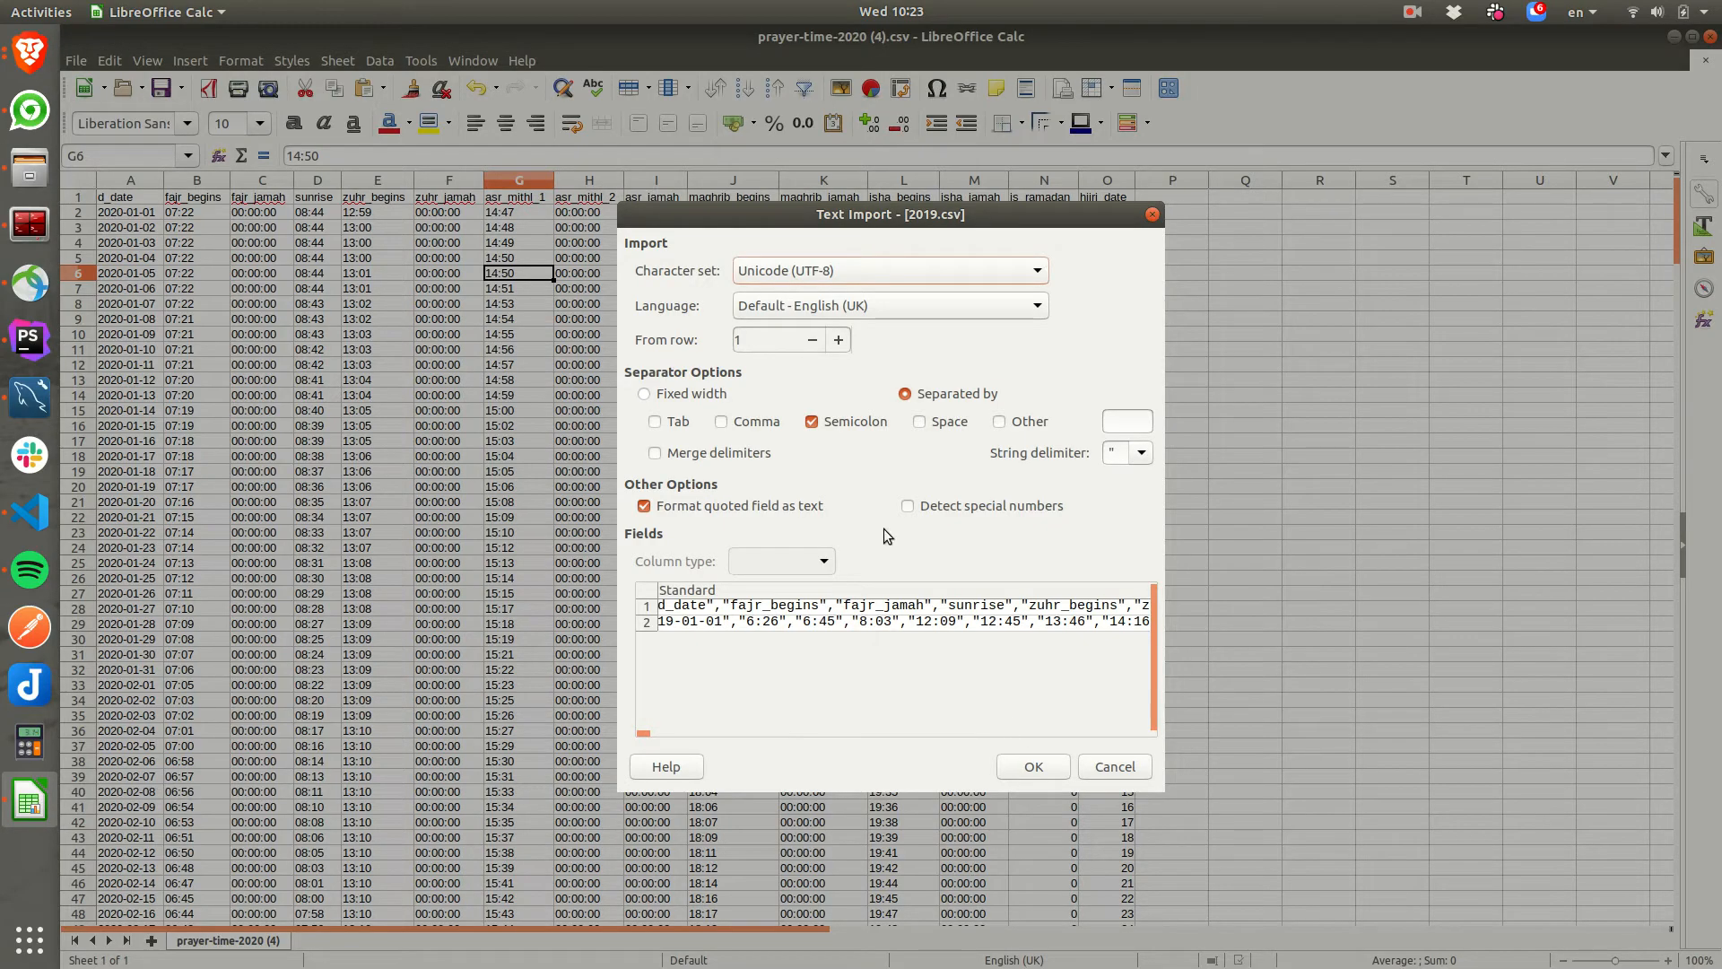
left_click(721, 422)
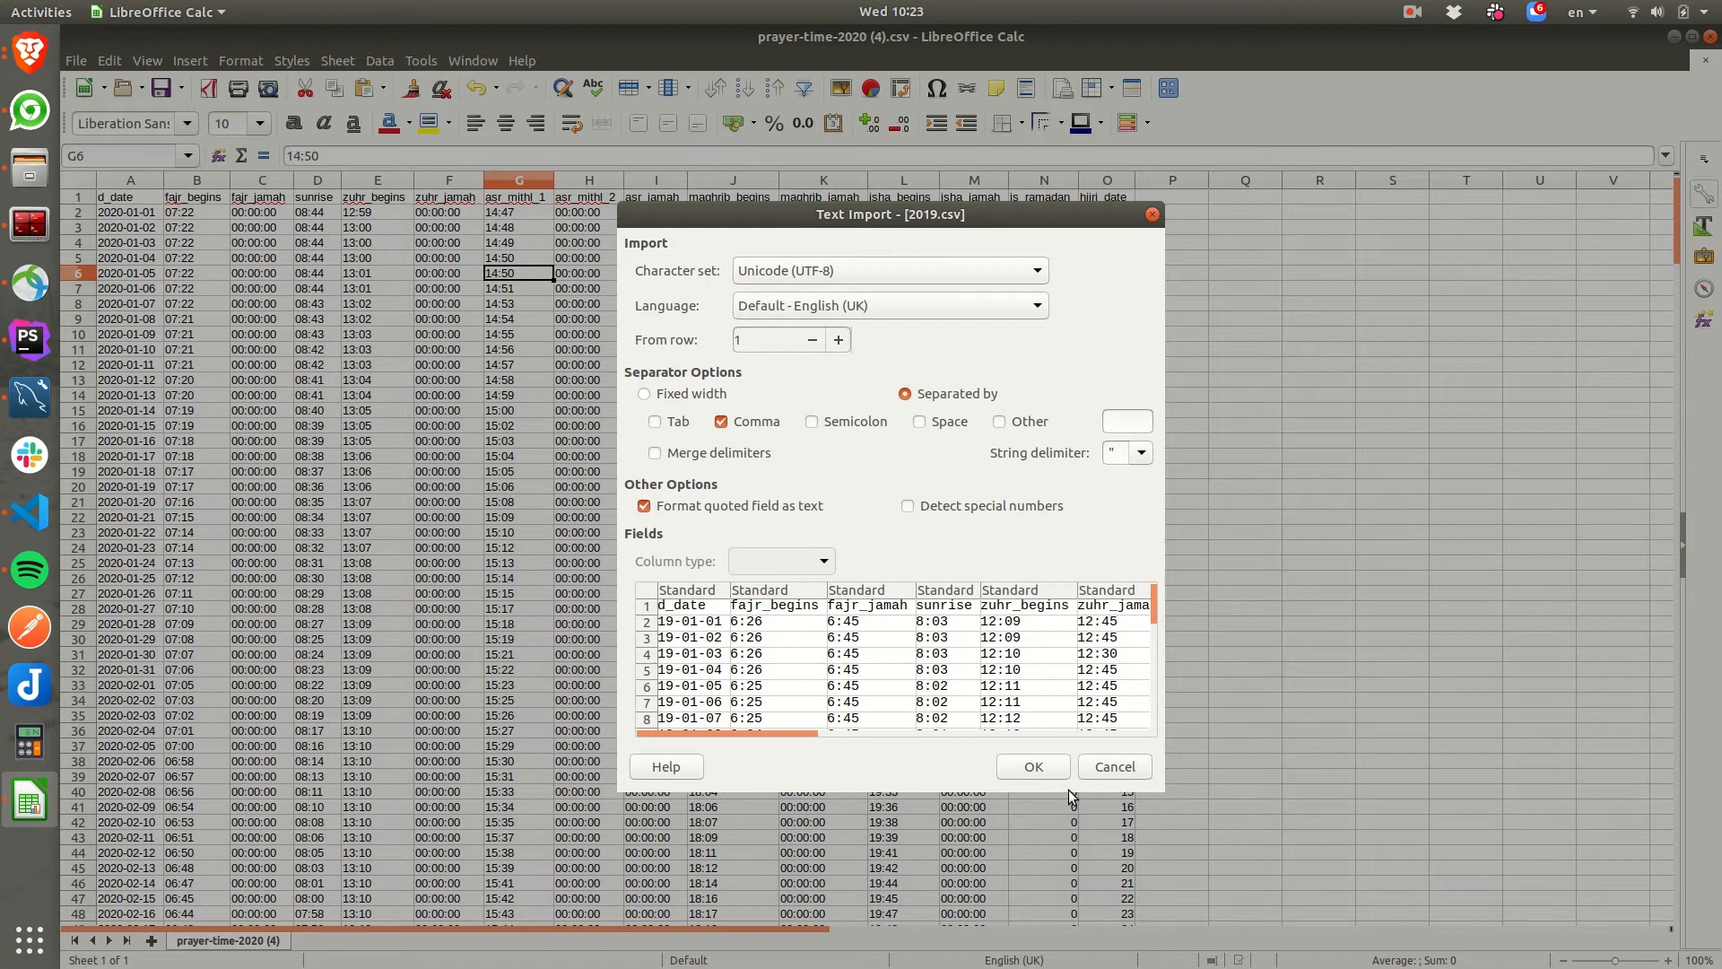
left_click(1034, 766)
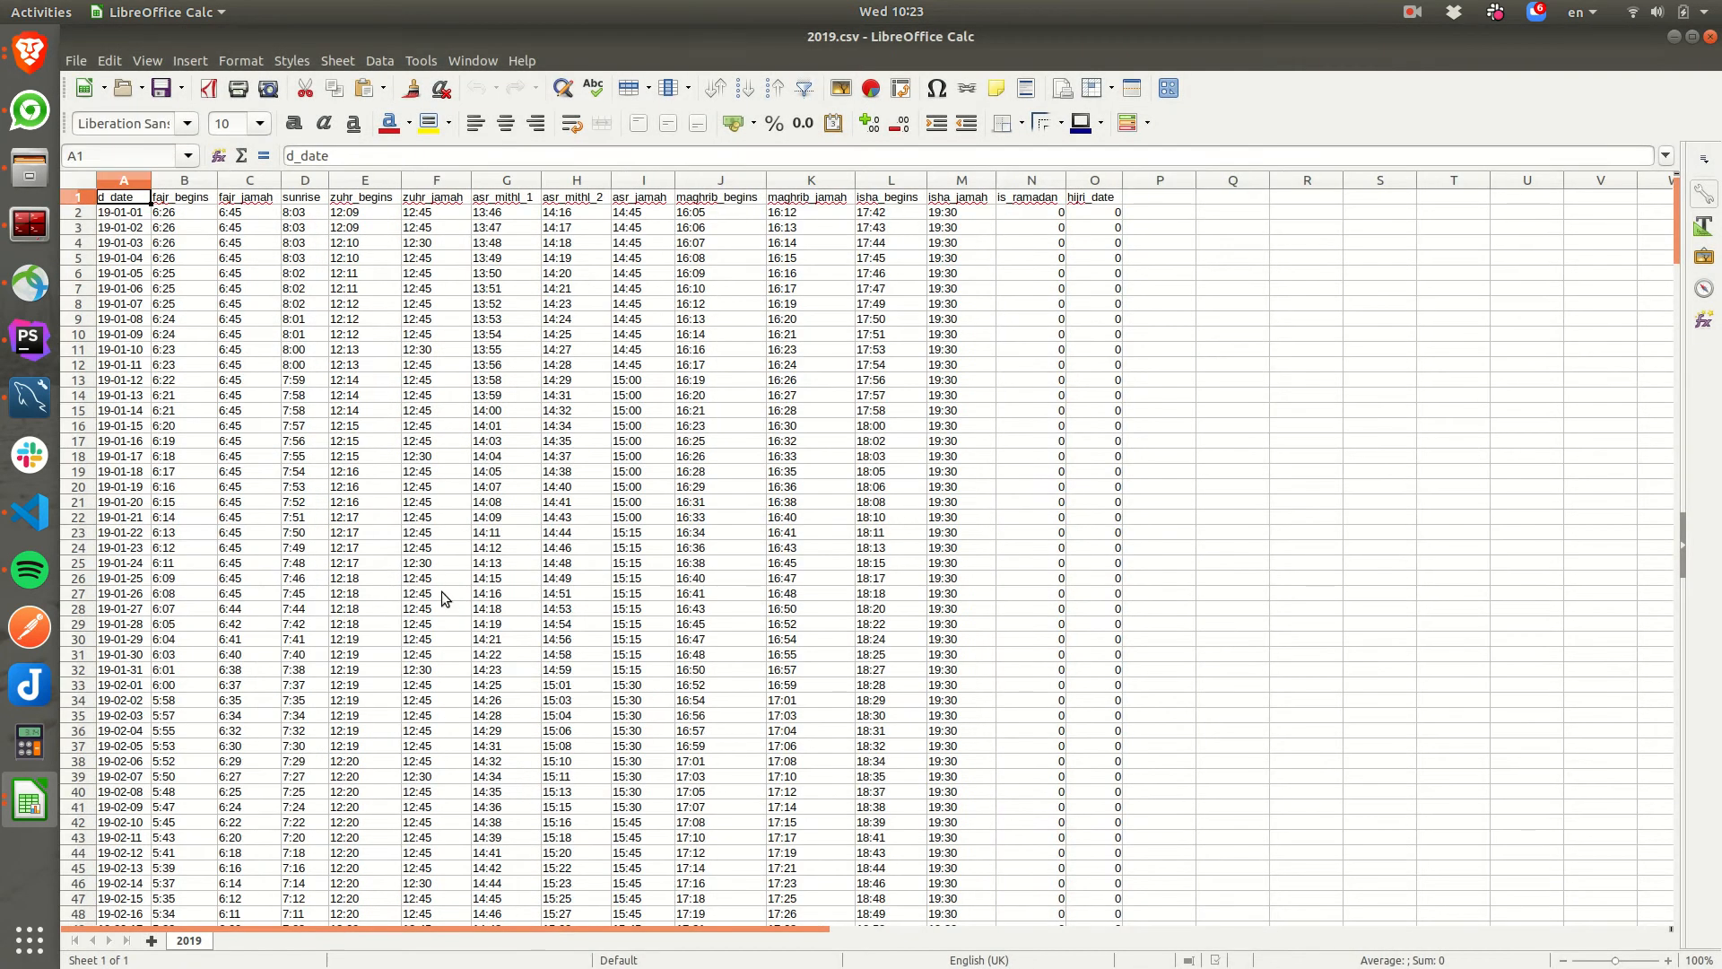
left_click(122, 211)
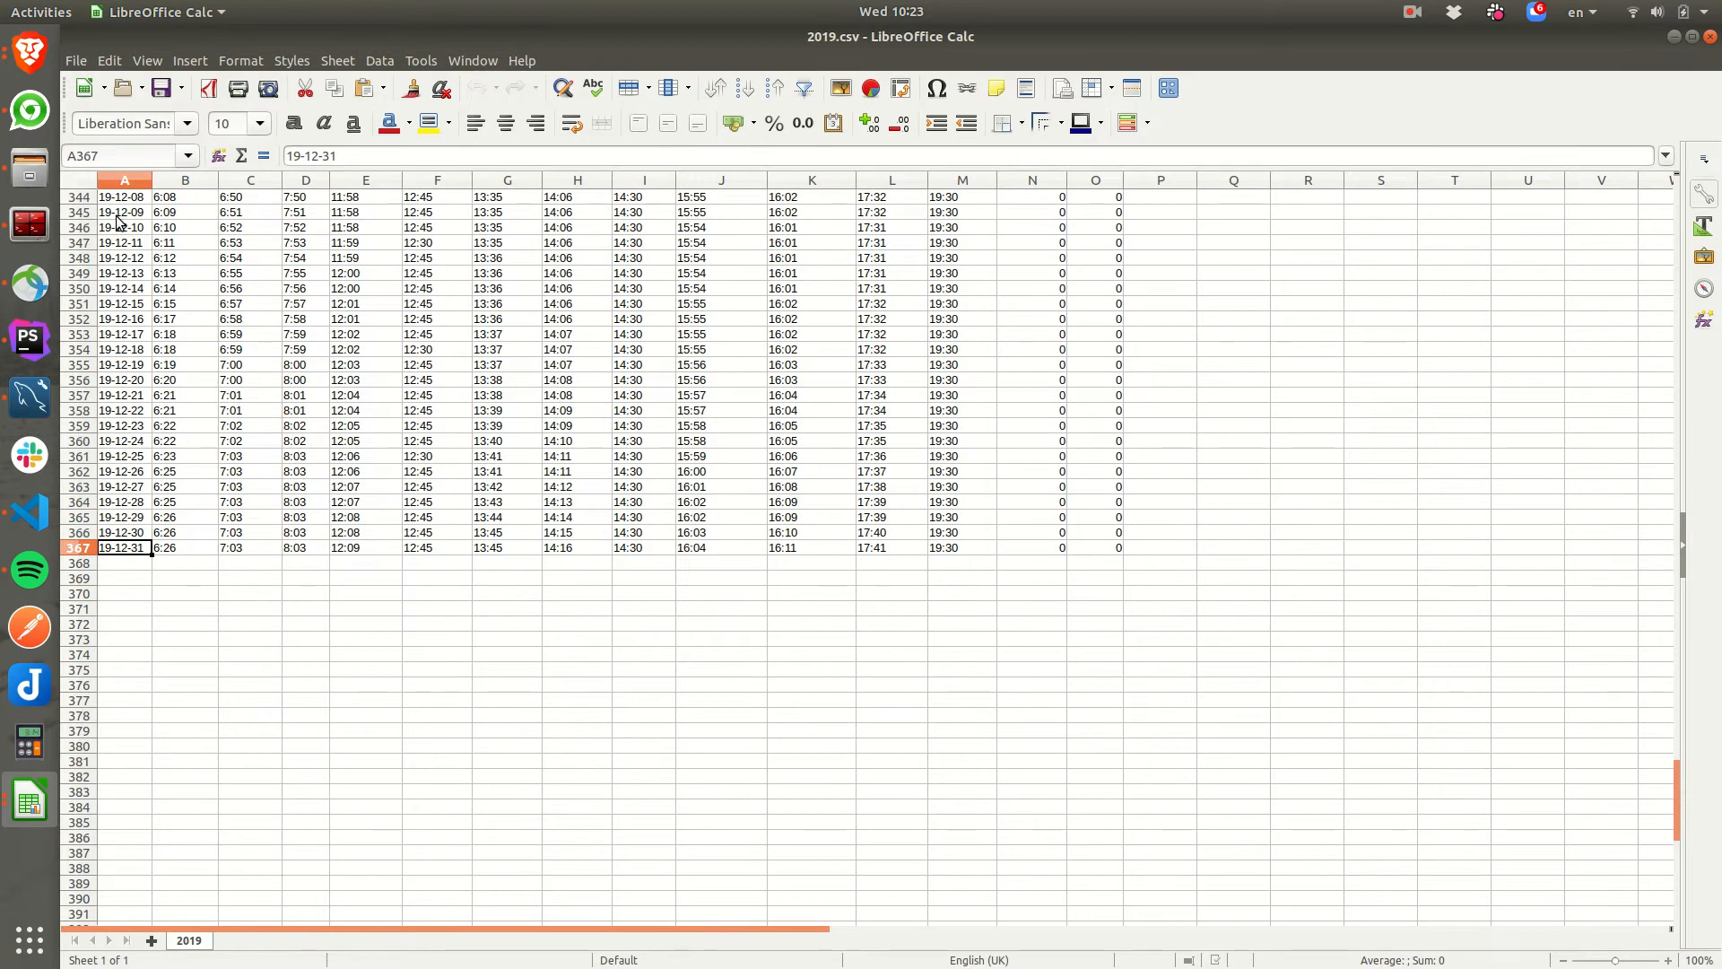
key("ctrl+Home")
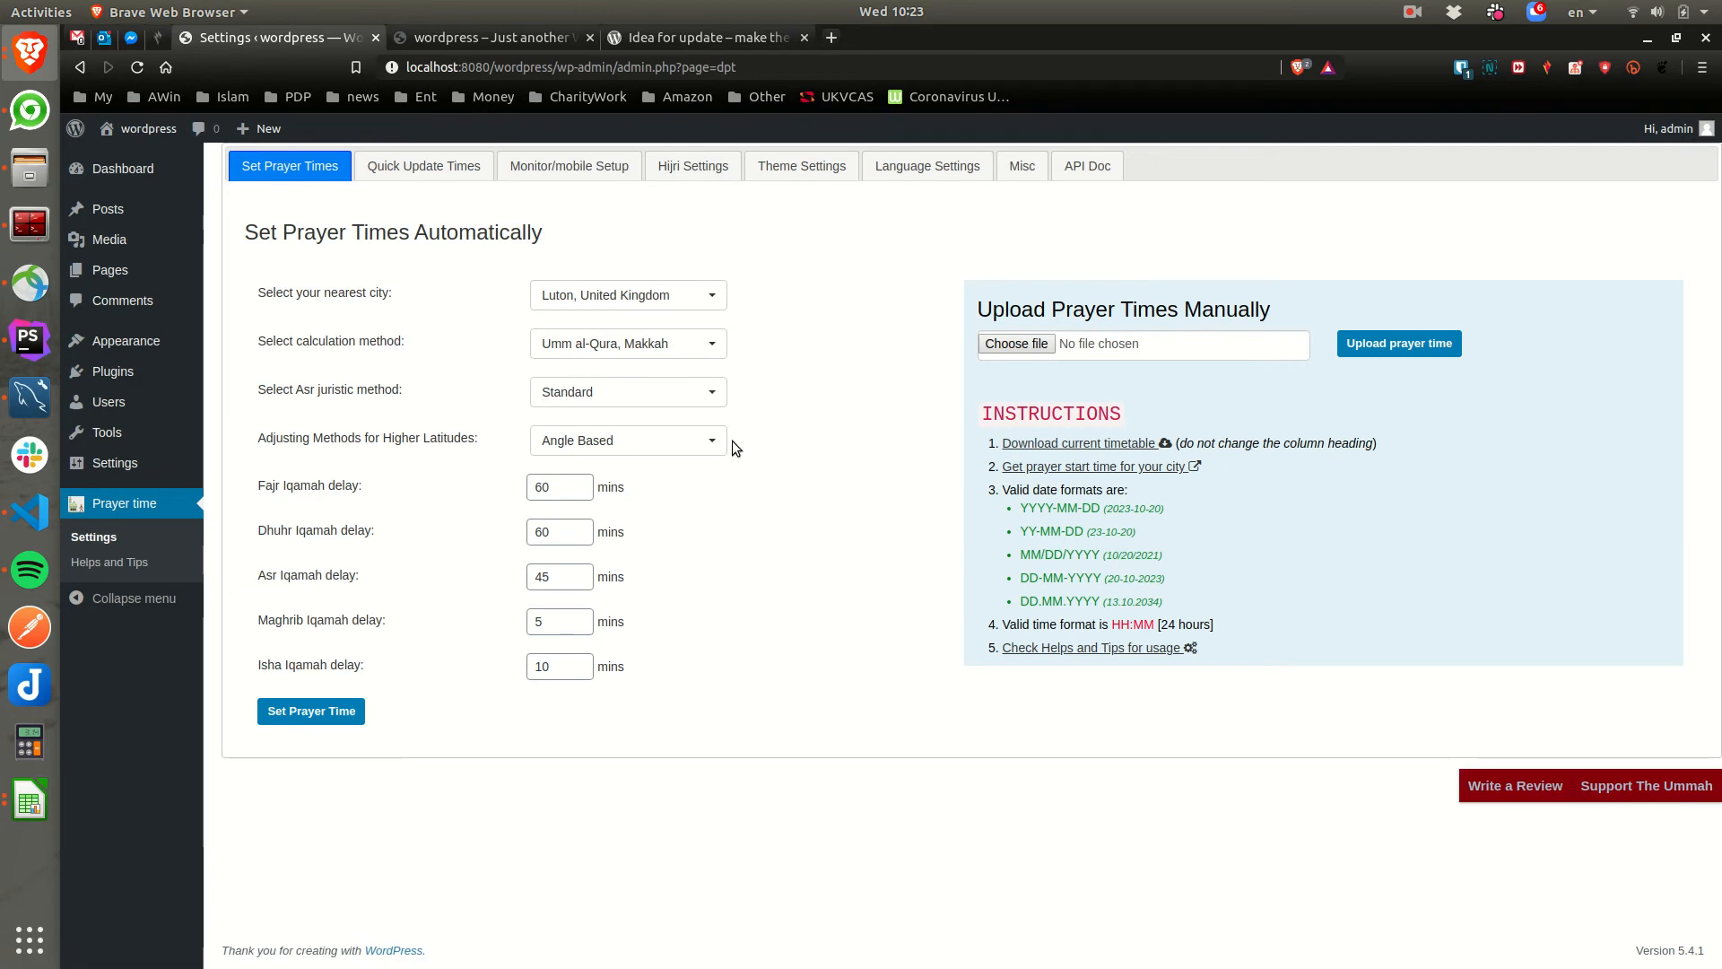
- Choose 2019.csv and upload it; the plugin reports 366 rows processed and affected
left_click(1015, 343)
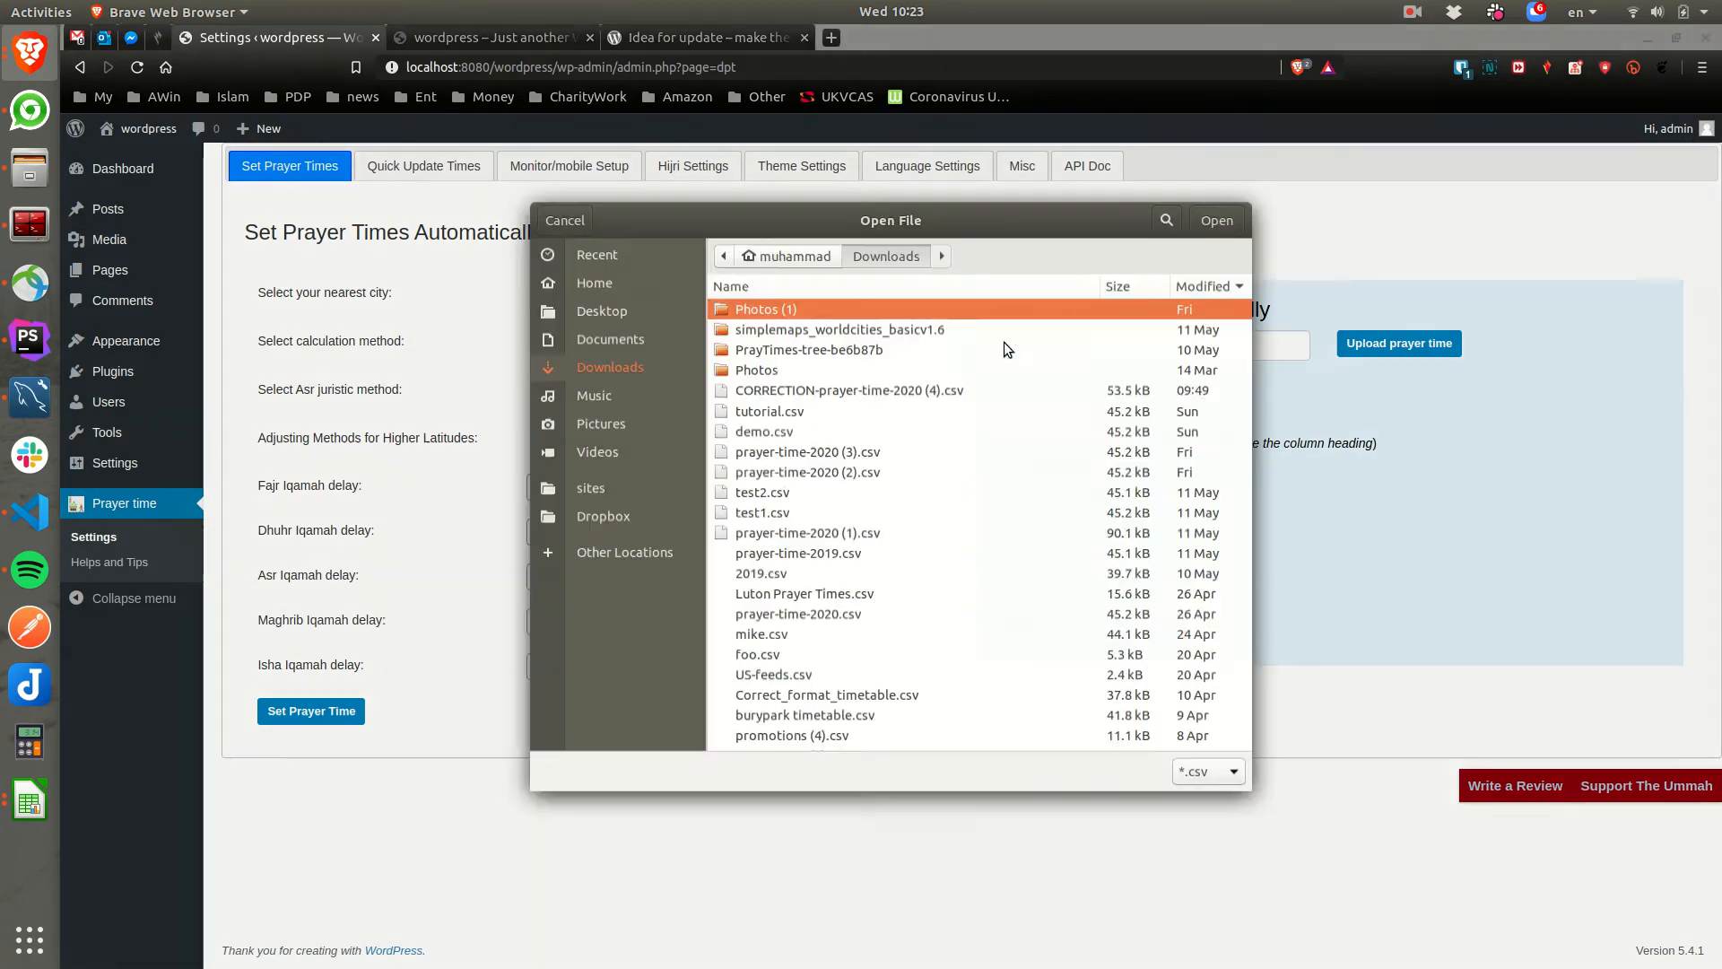
left_click(761, 574)
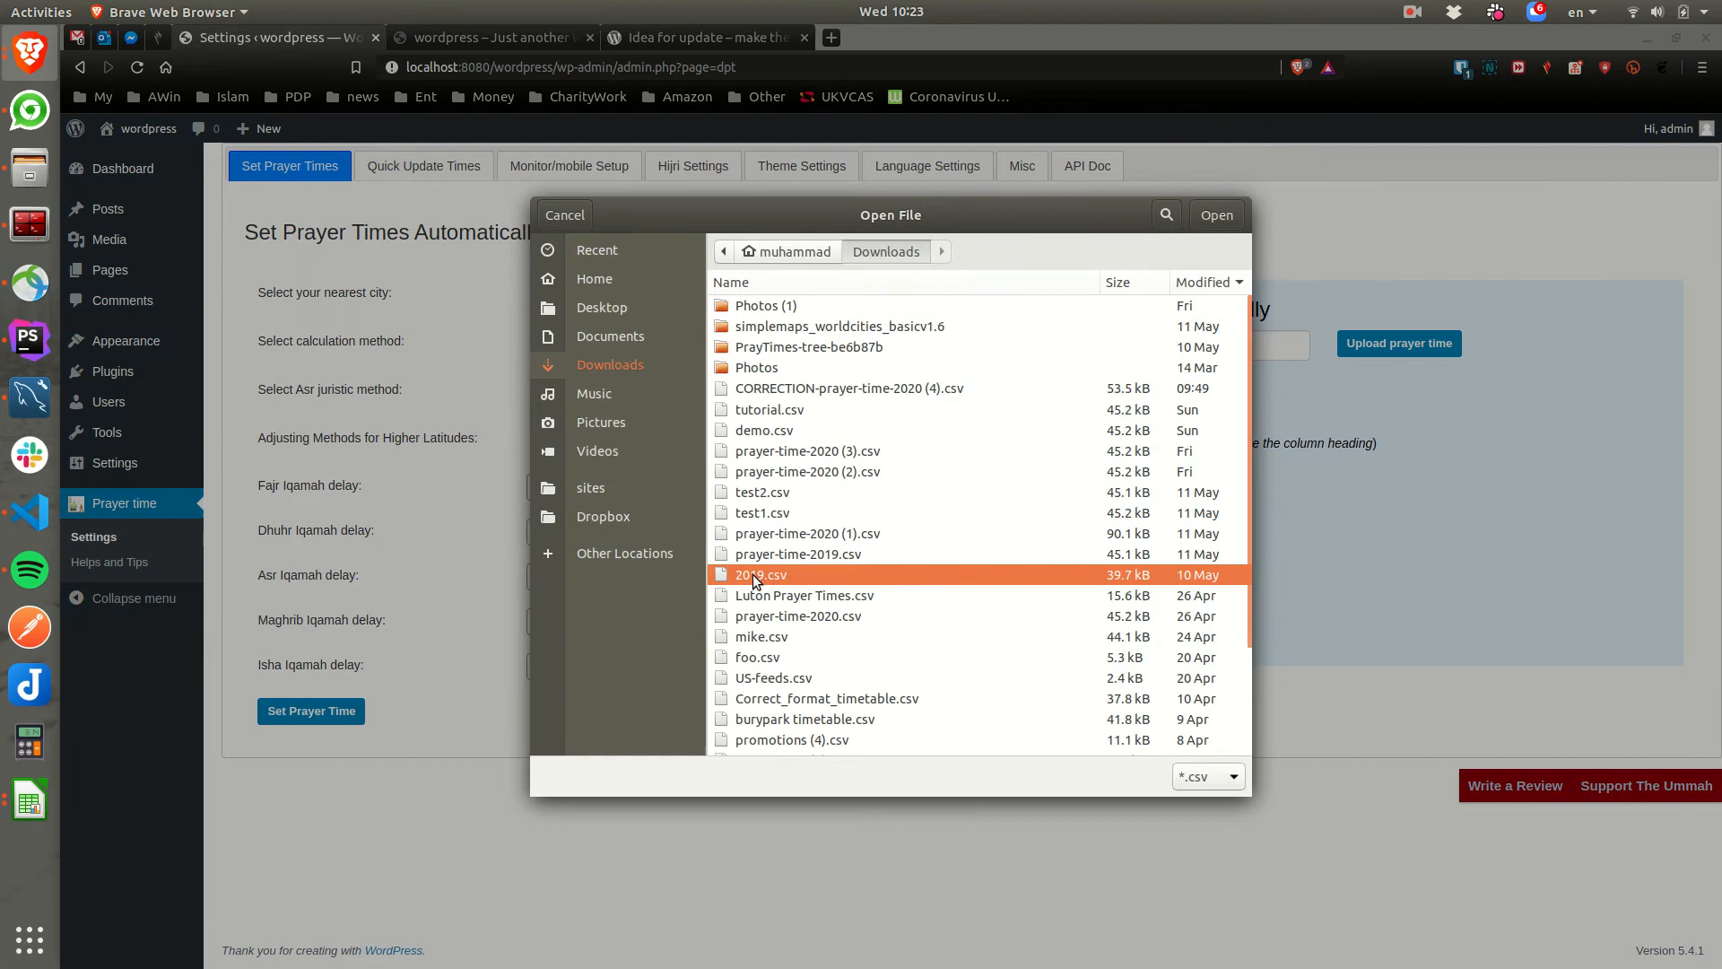
left_click(1217, 215)
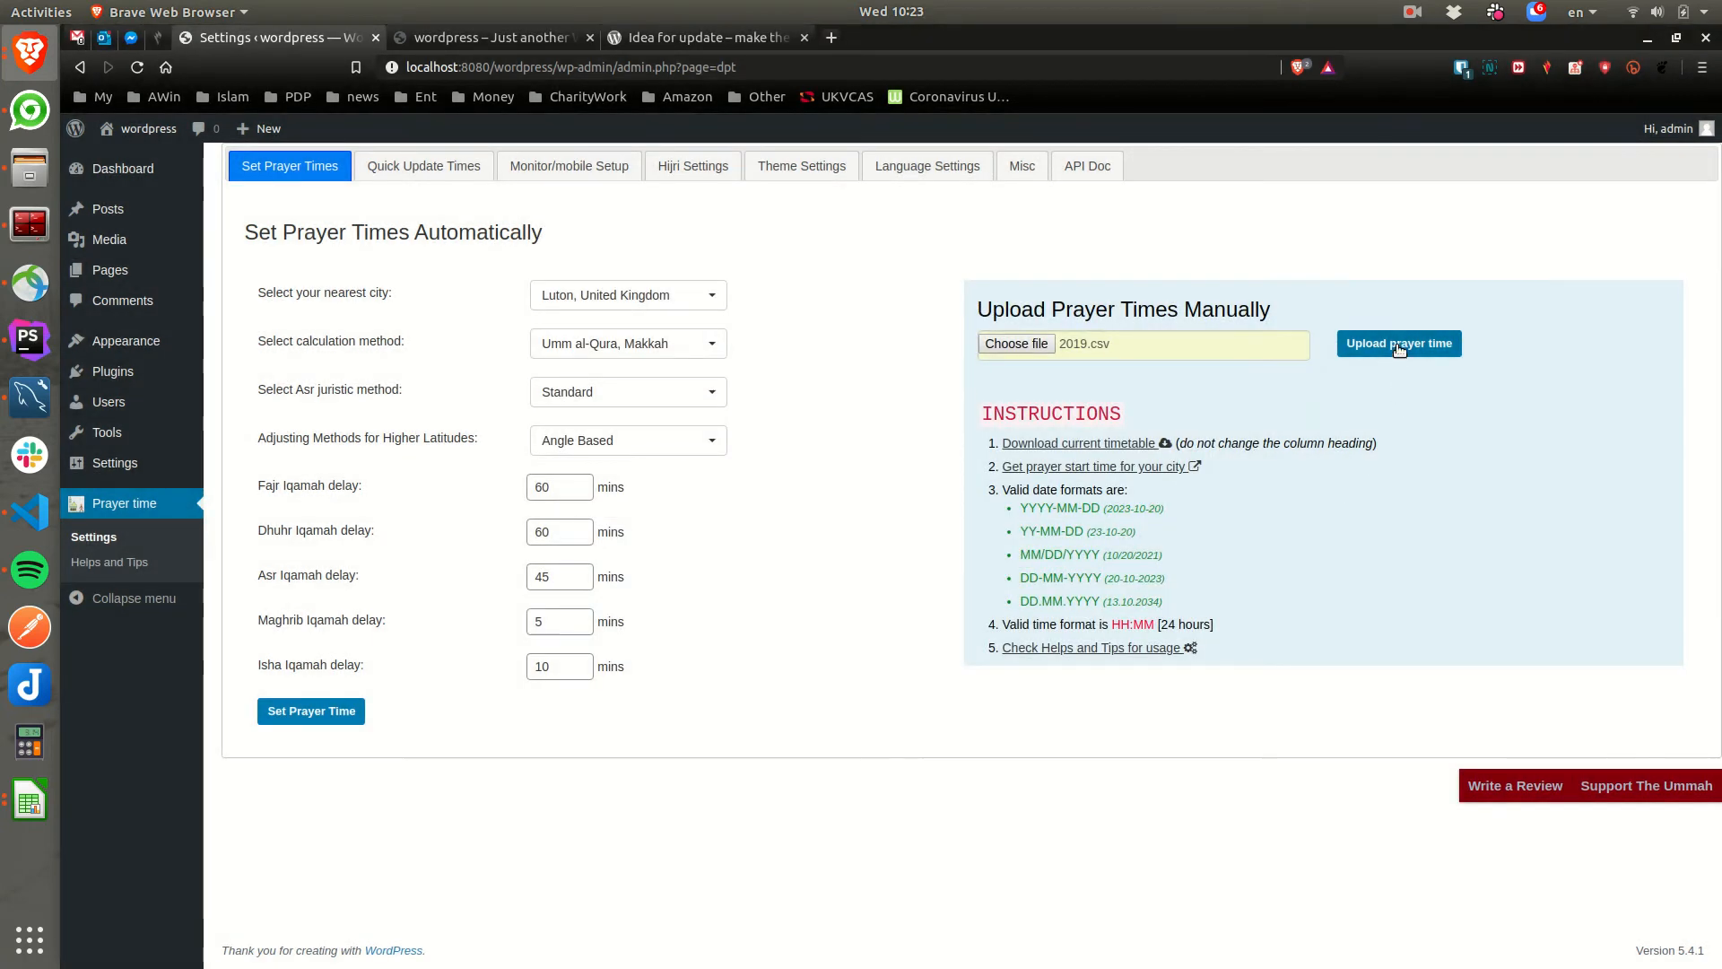
left_click(1400, 342)
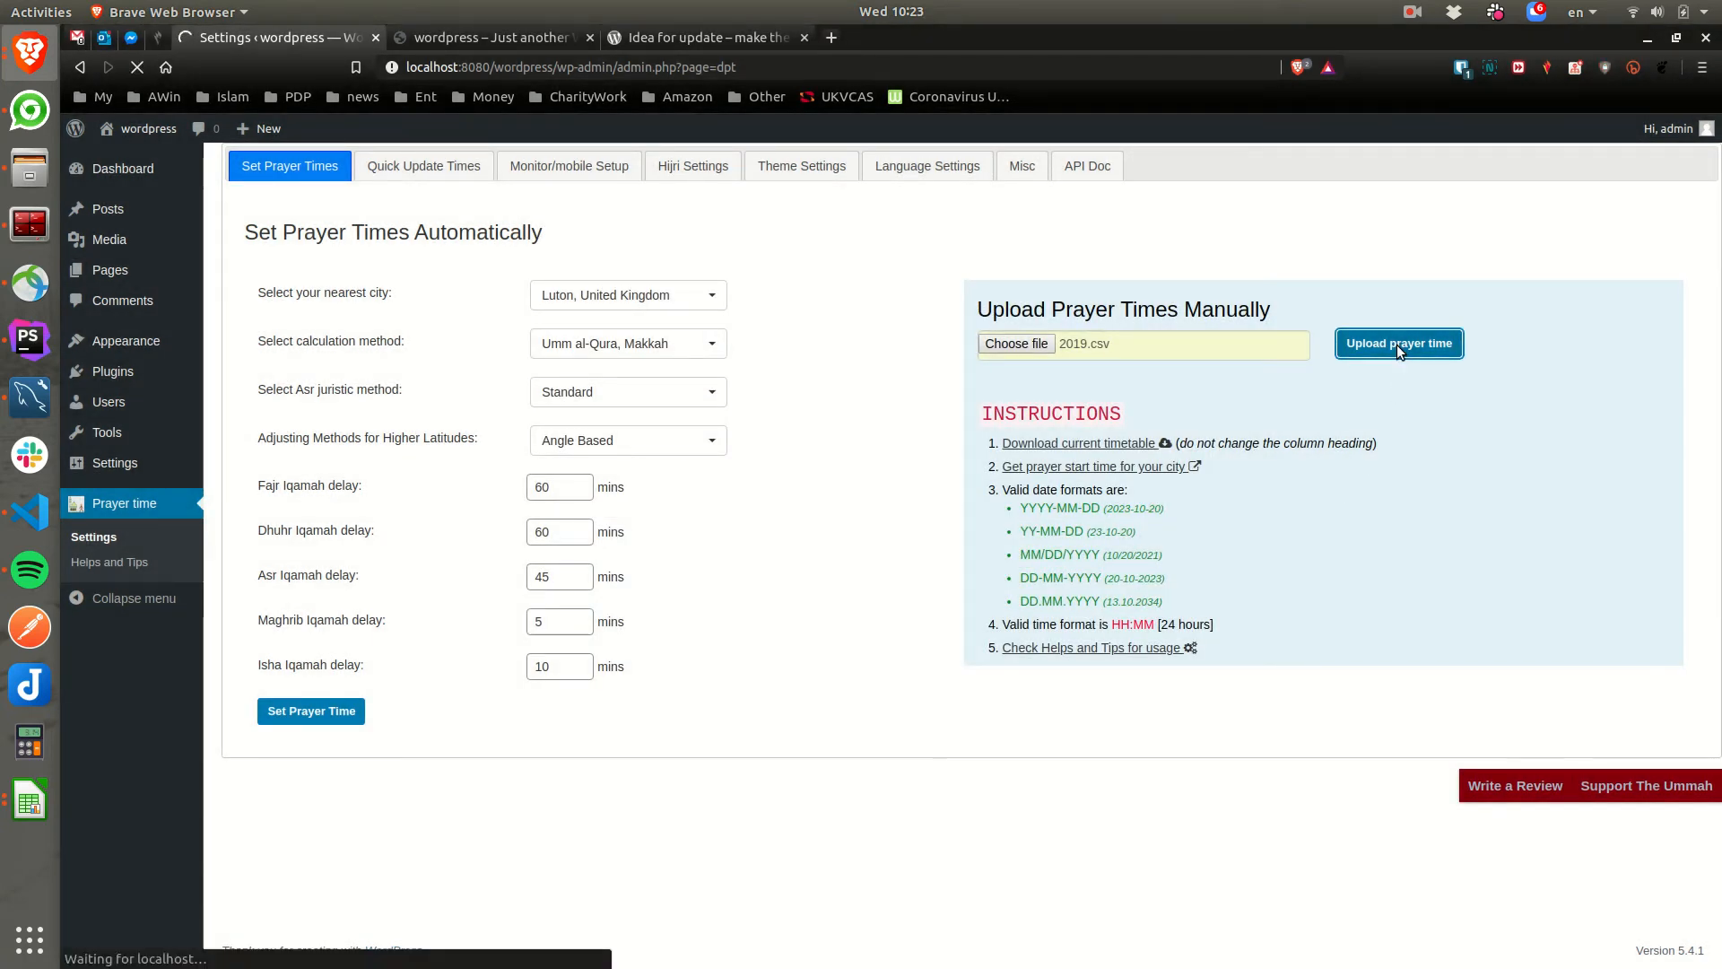
left_click(1399, 342)
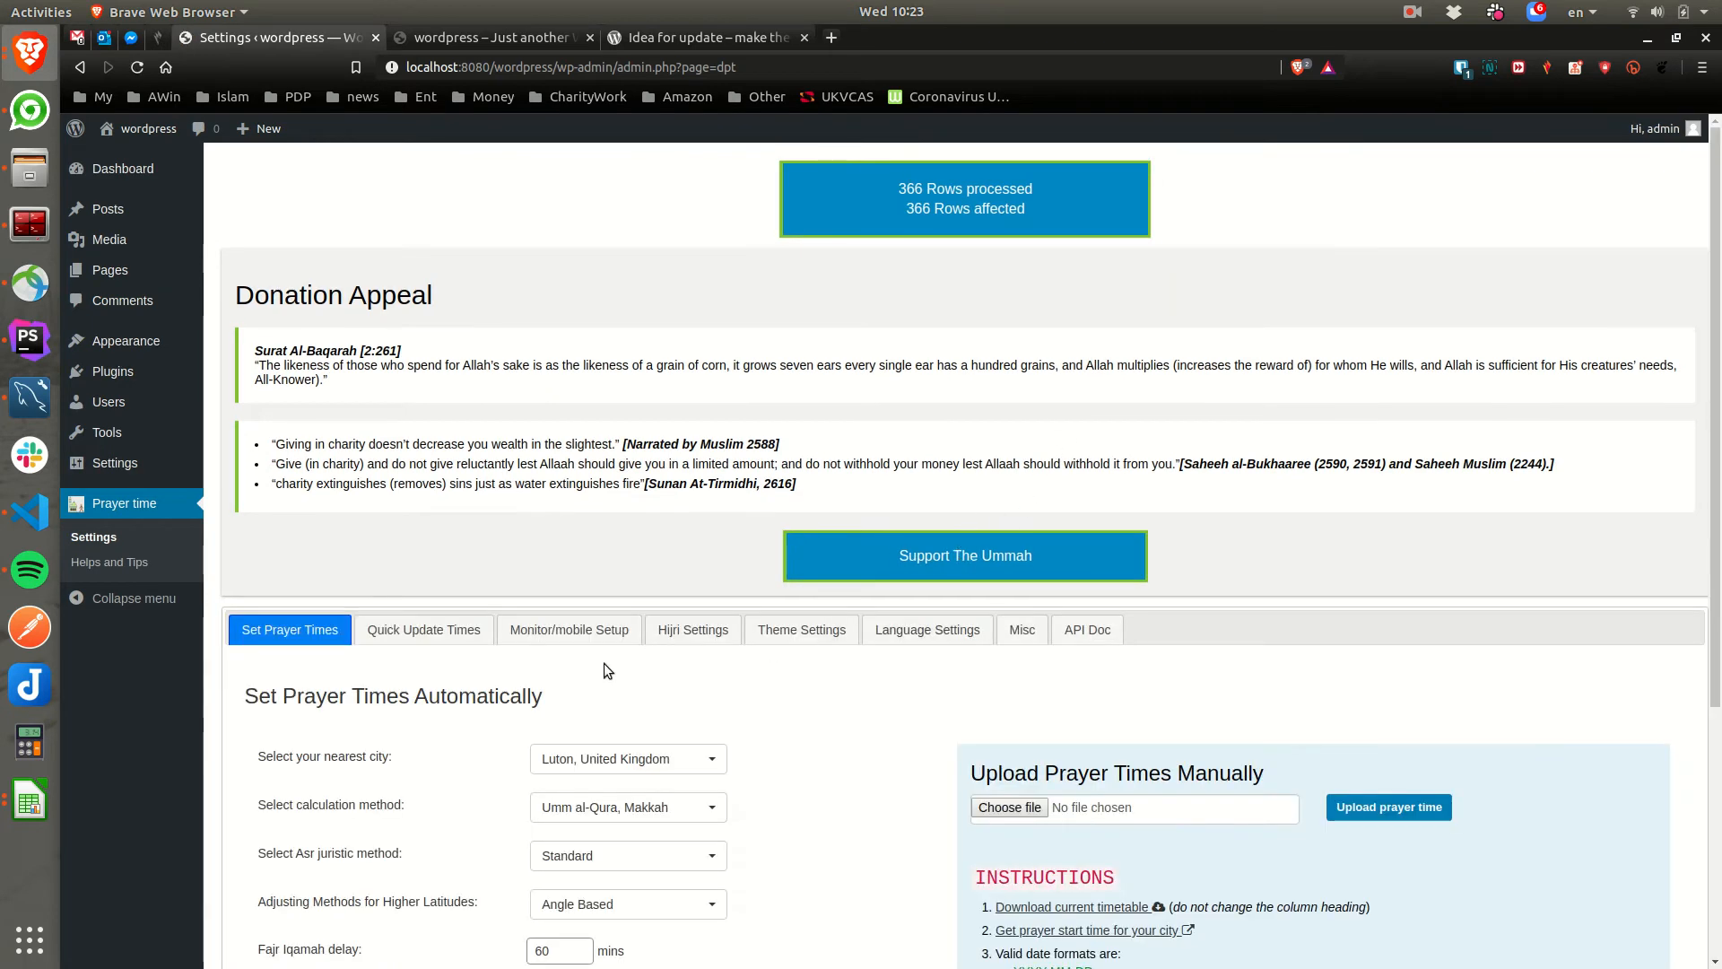
scroll("down", 3)
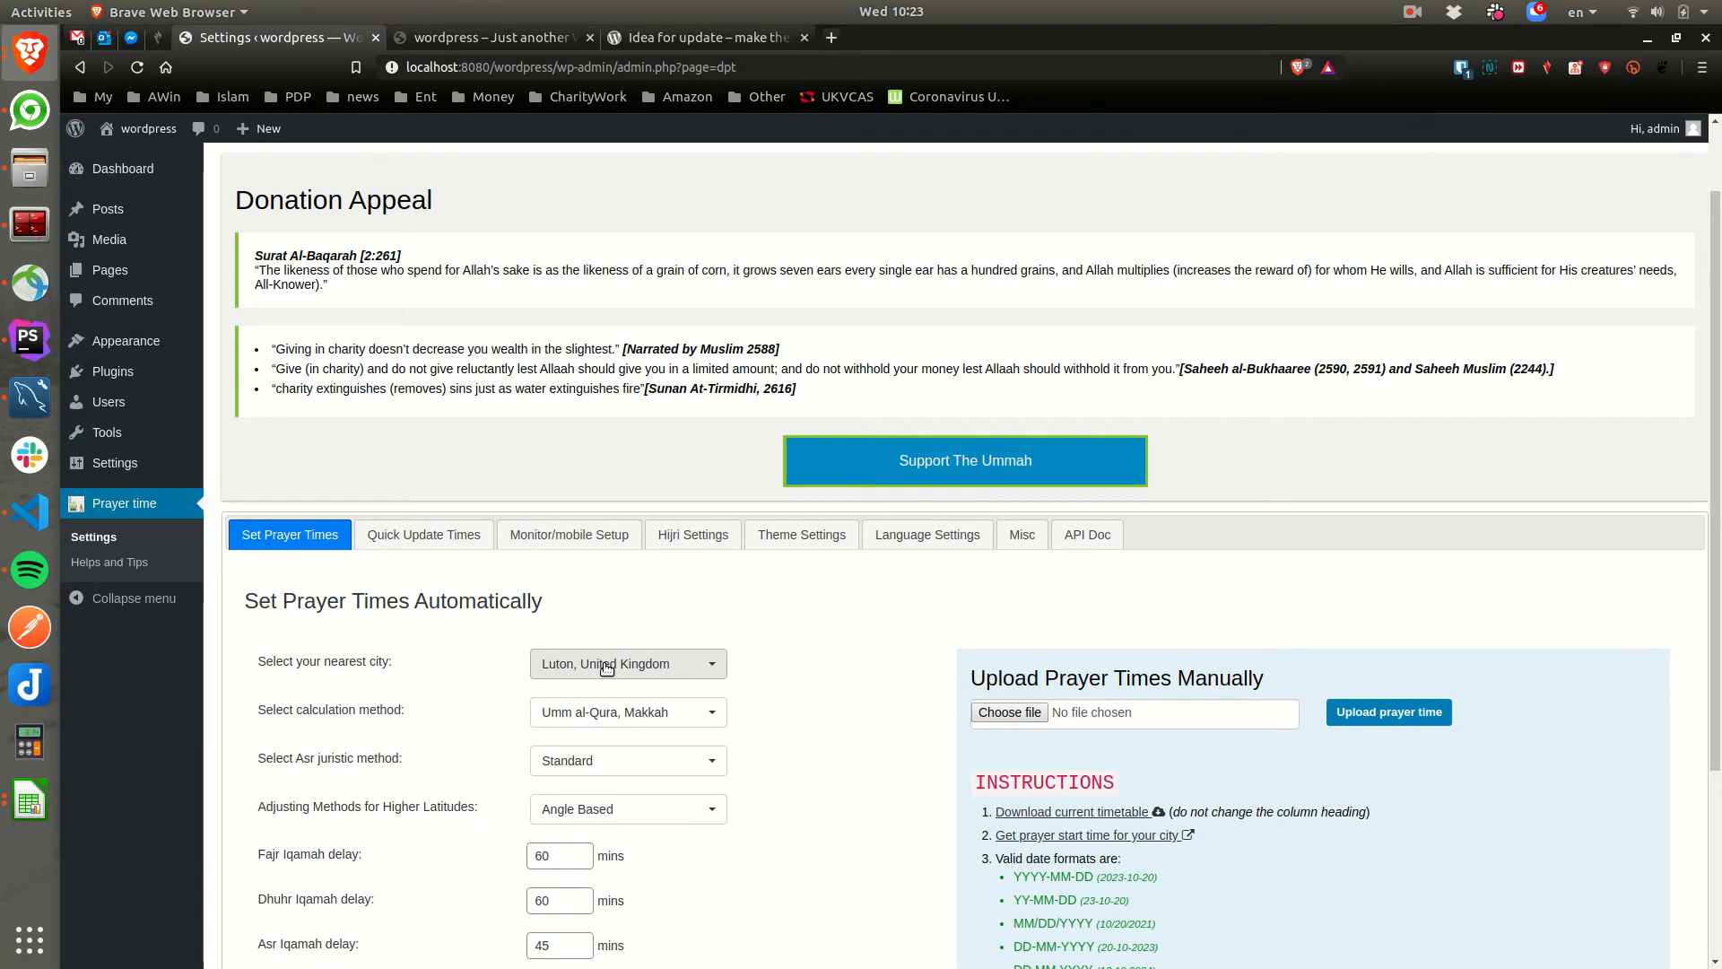
- Check May's iqamah times in Quick Update Times, then view the site's prayer time page
left_click(424, 392)
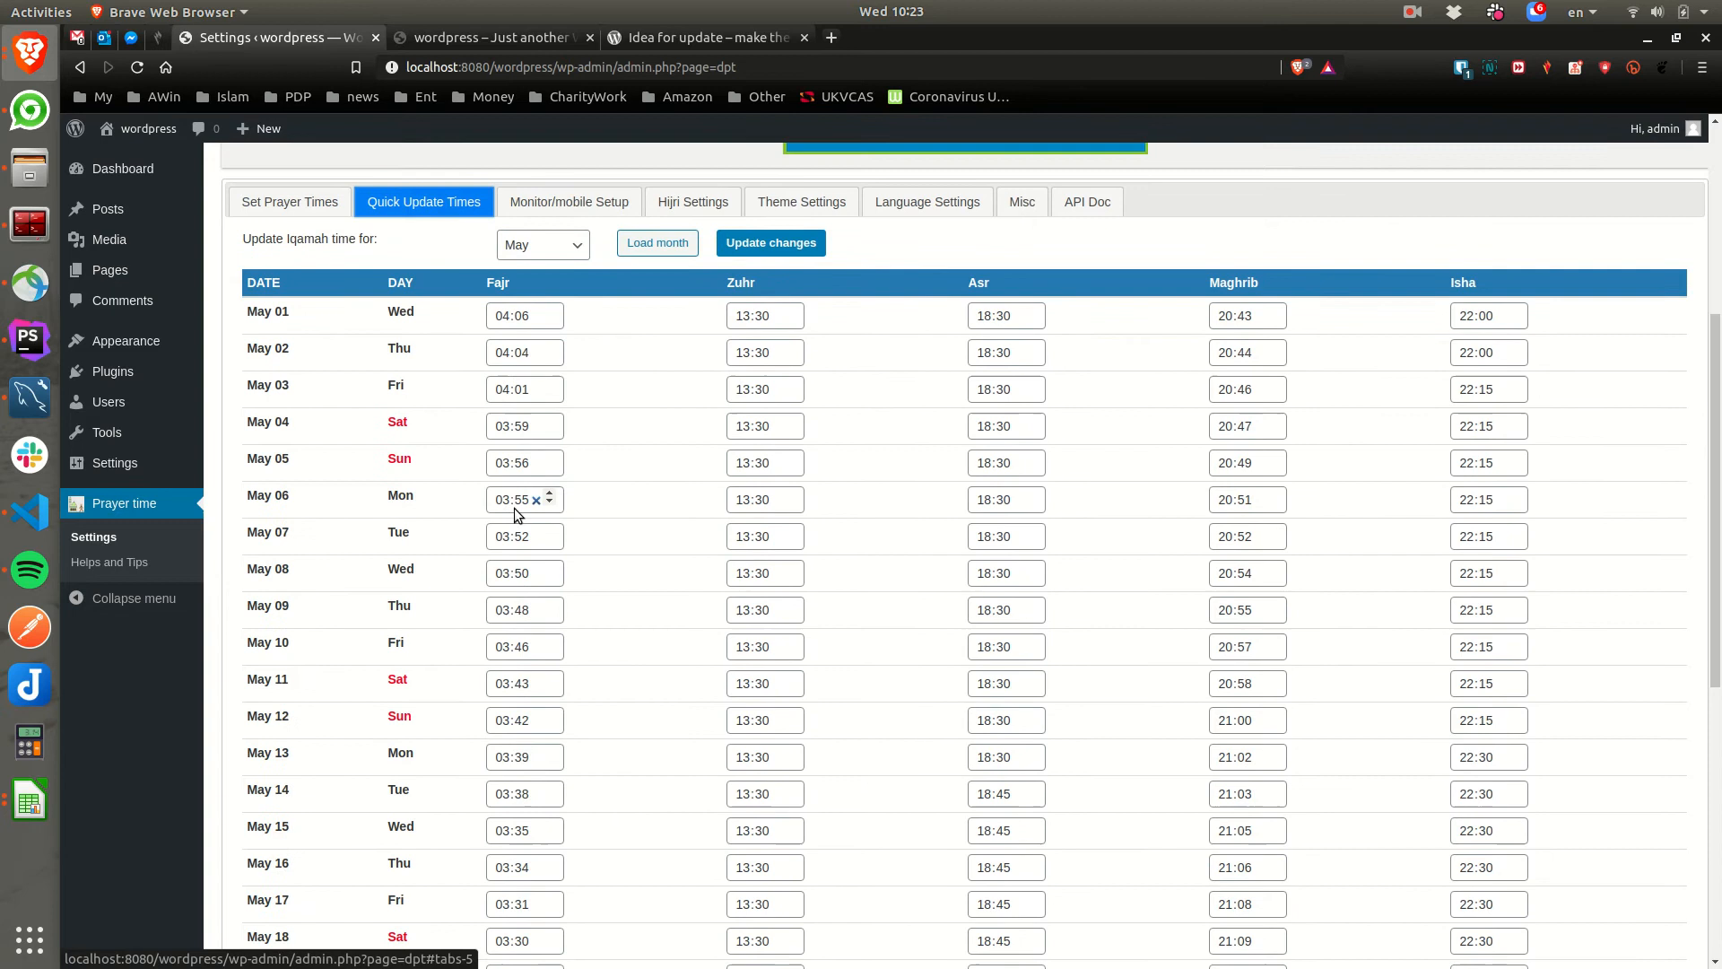
mouse_move(656, 436)
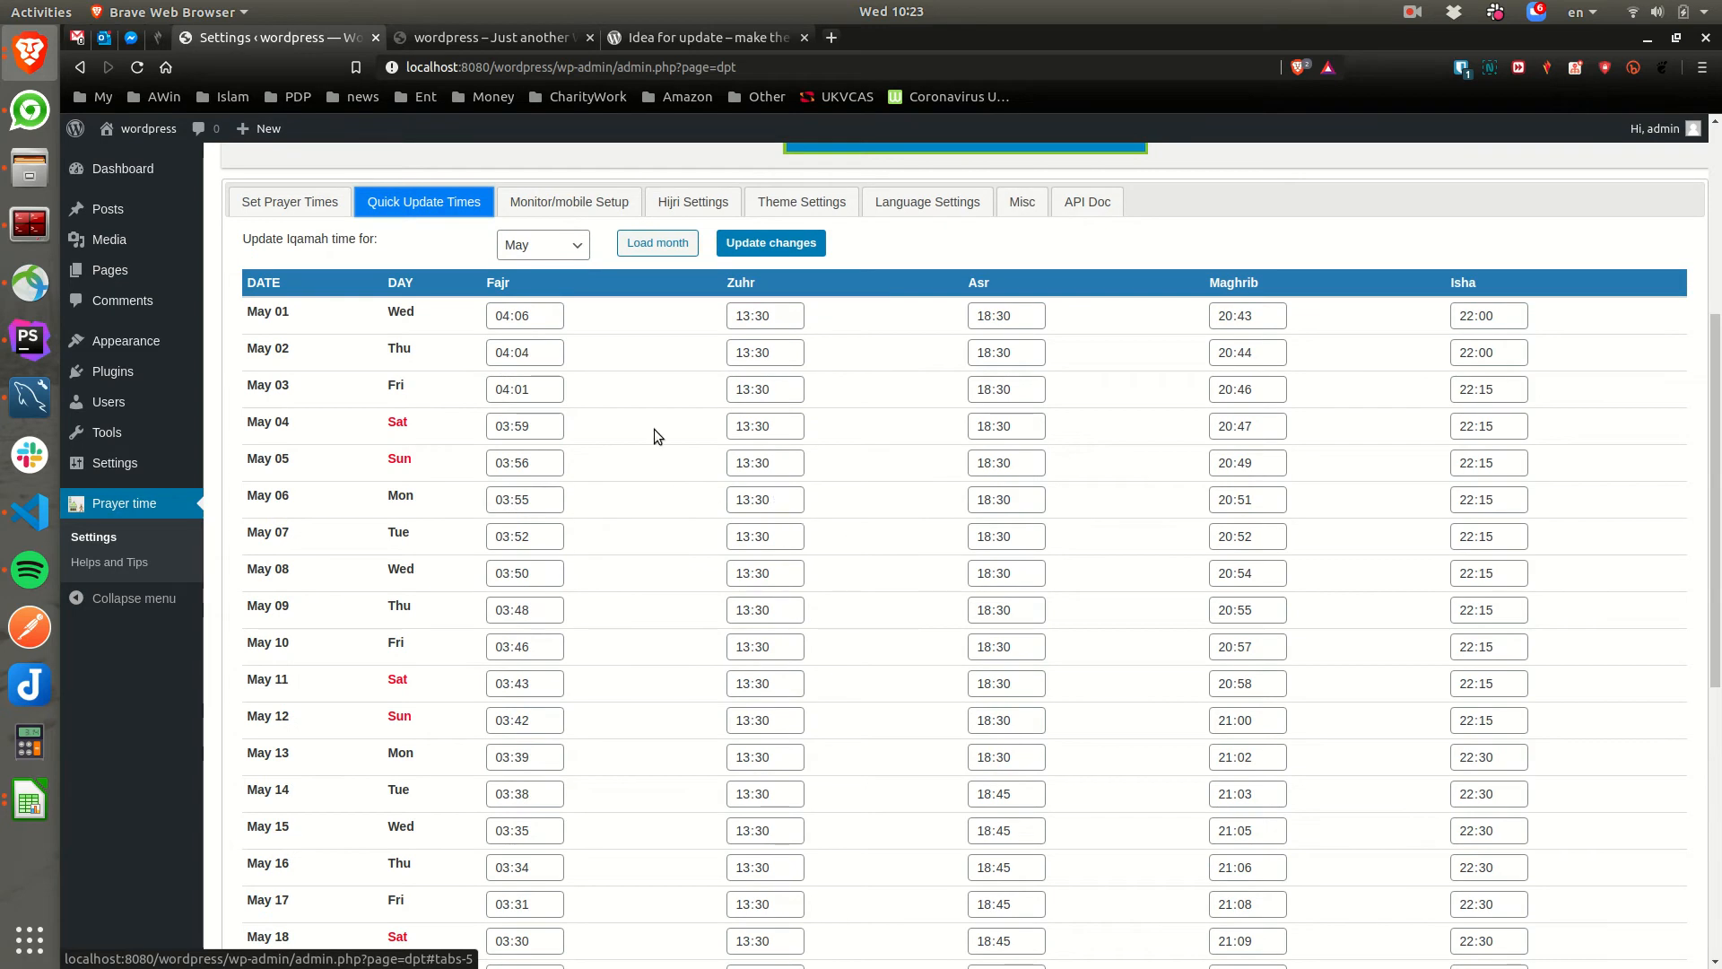
left_click(771, 244)
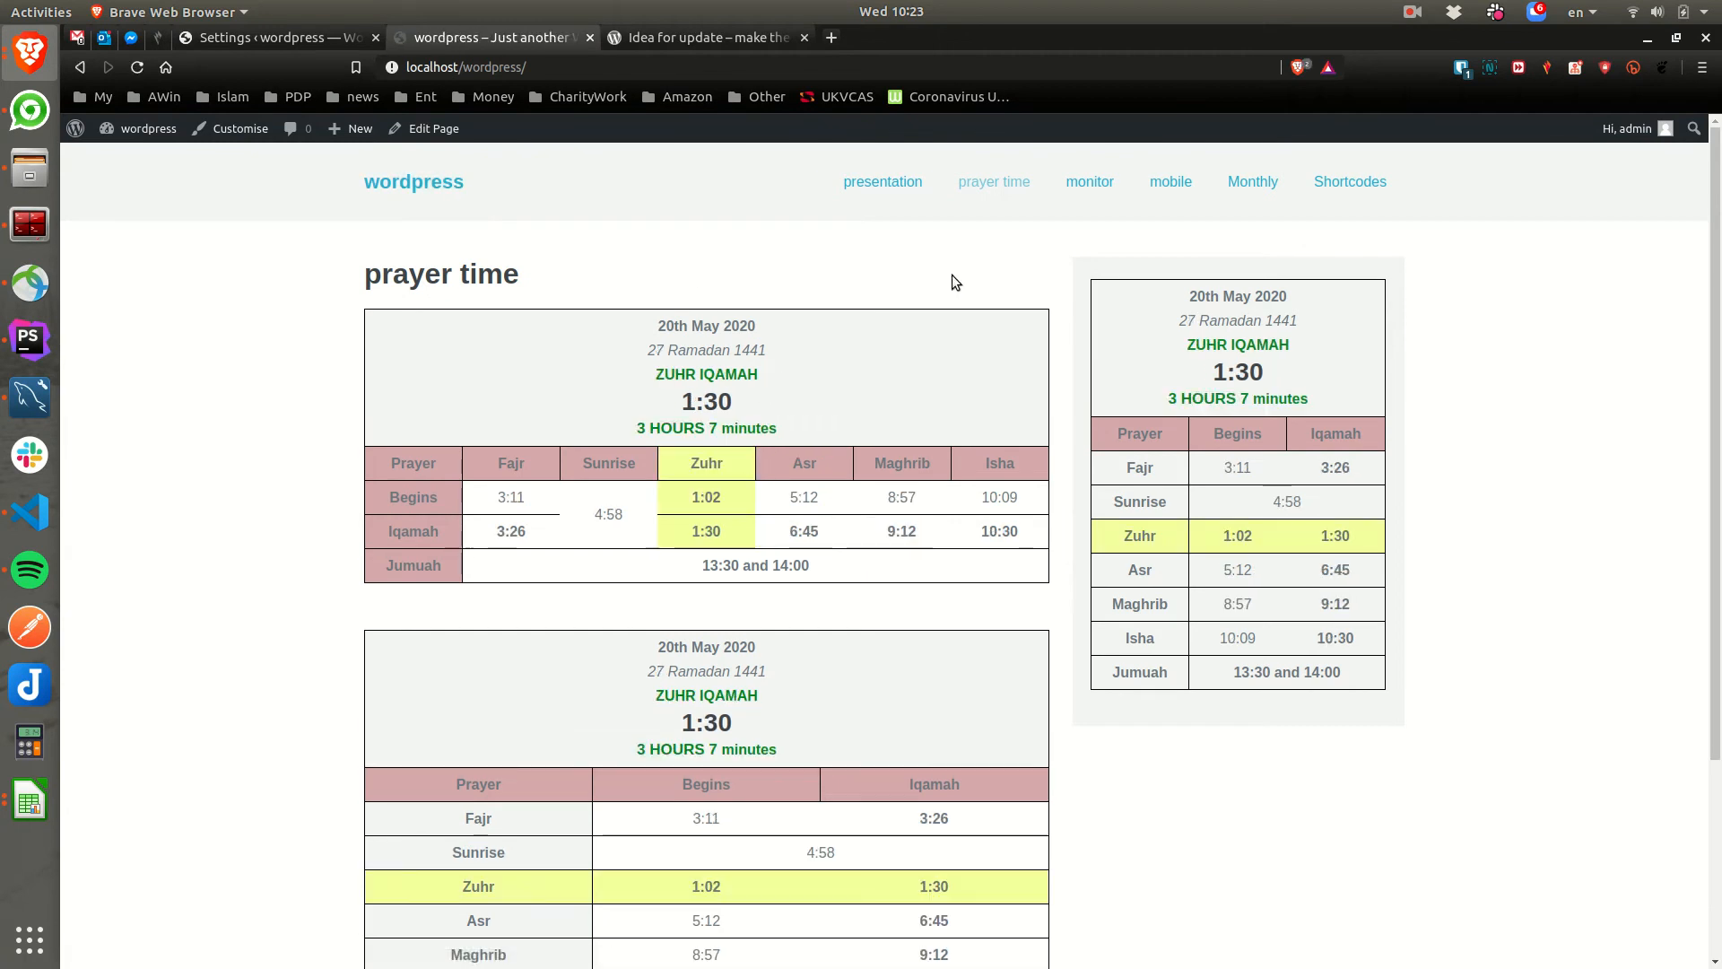
- Review the 20th May 2020 page with Hijri date 27 Ramadan 1441 and go to the Monthly page
double_click(707, 350)
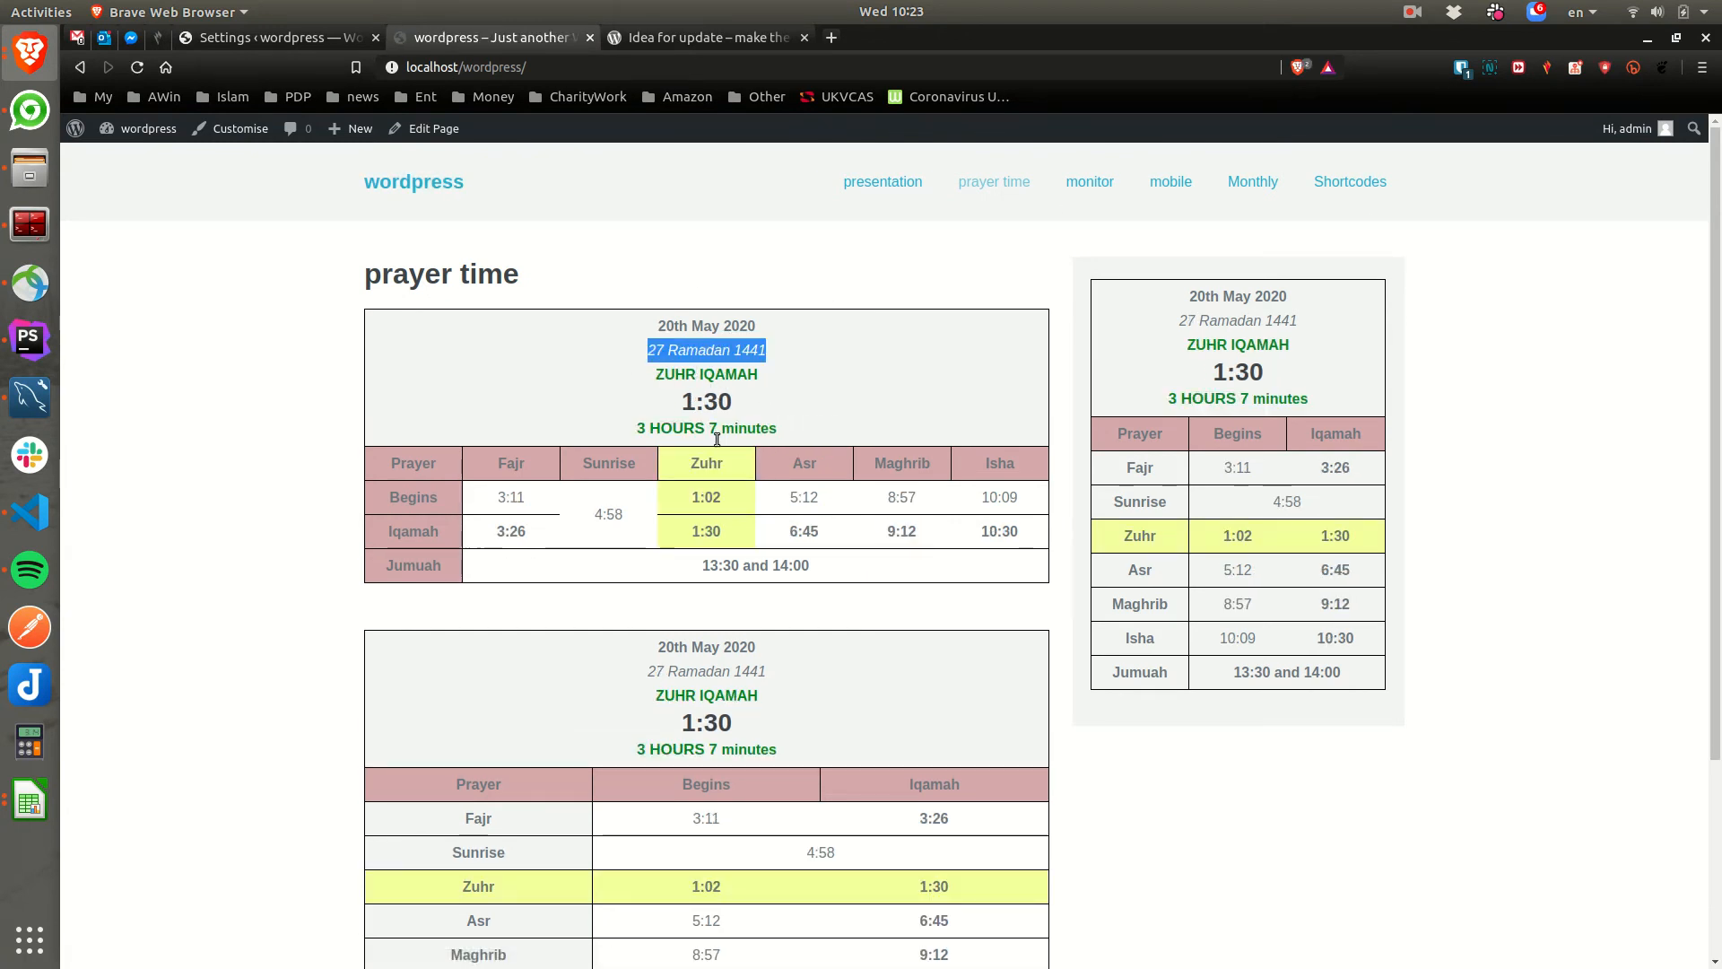
scroll("down", 3)
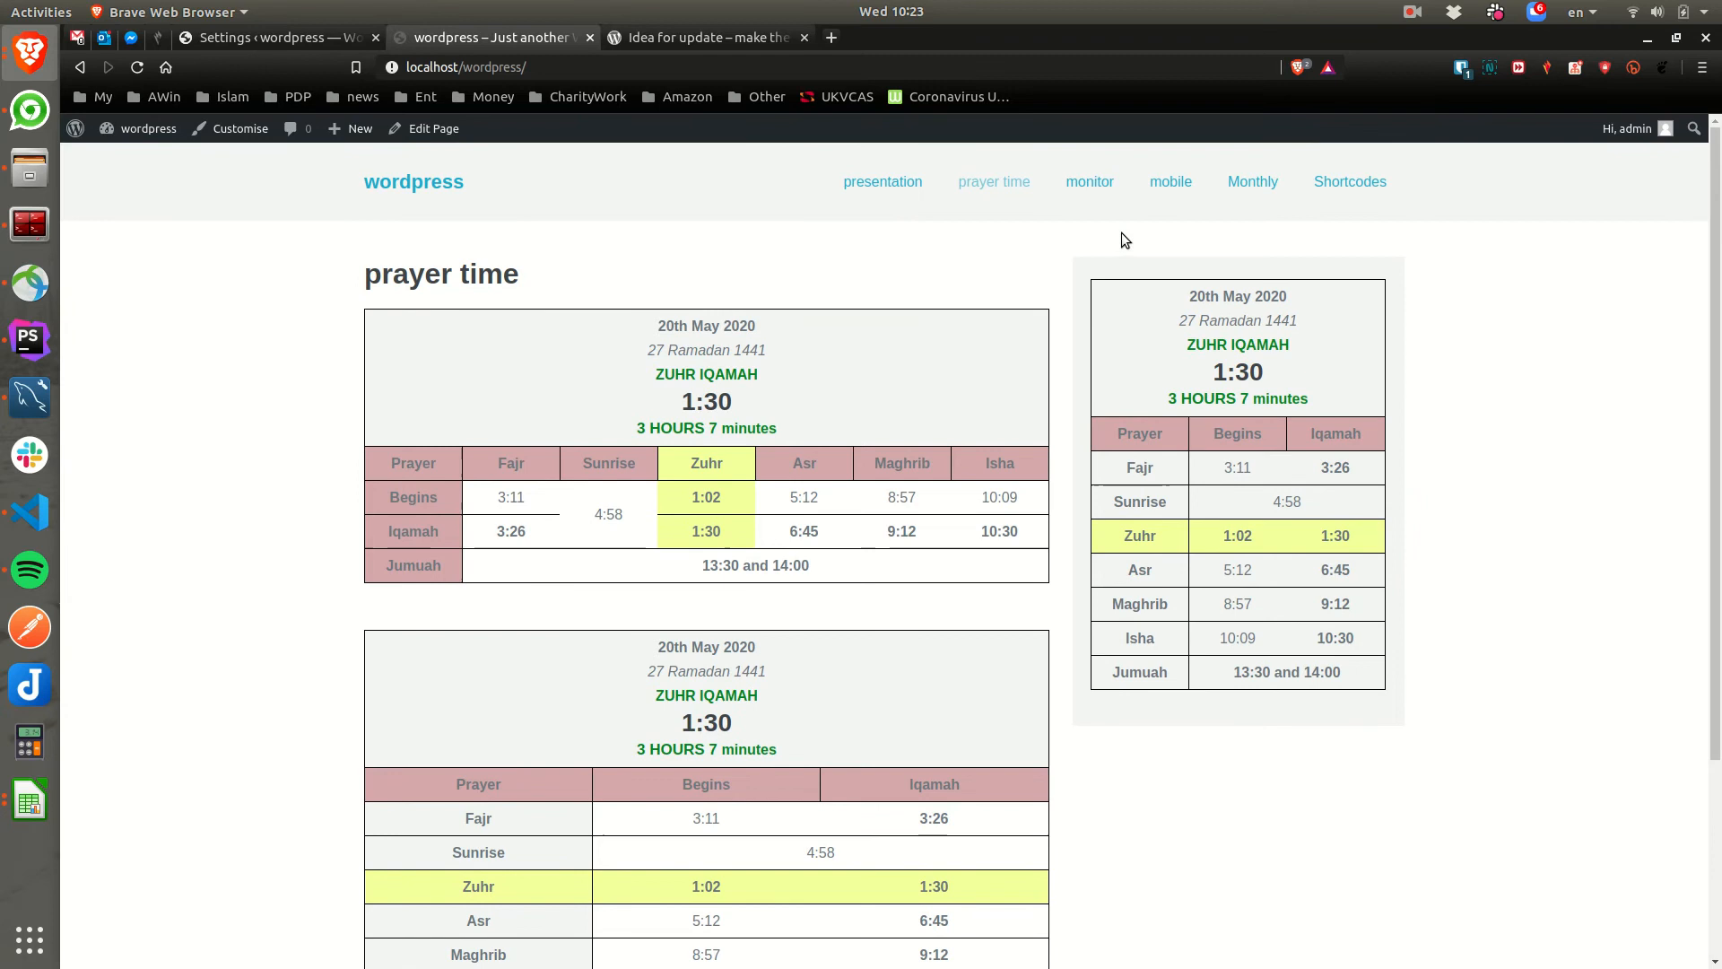
mouse_move(1335, 186)
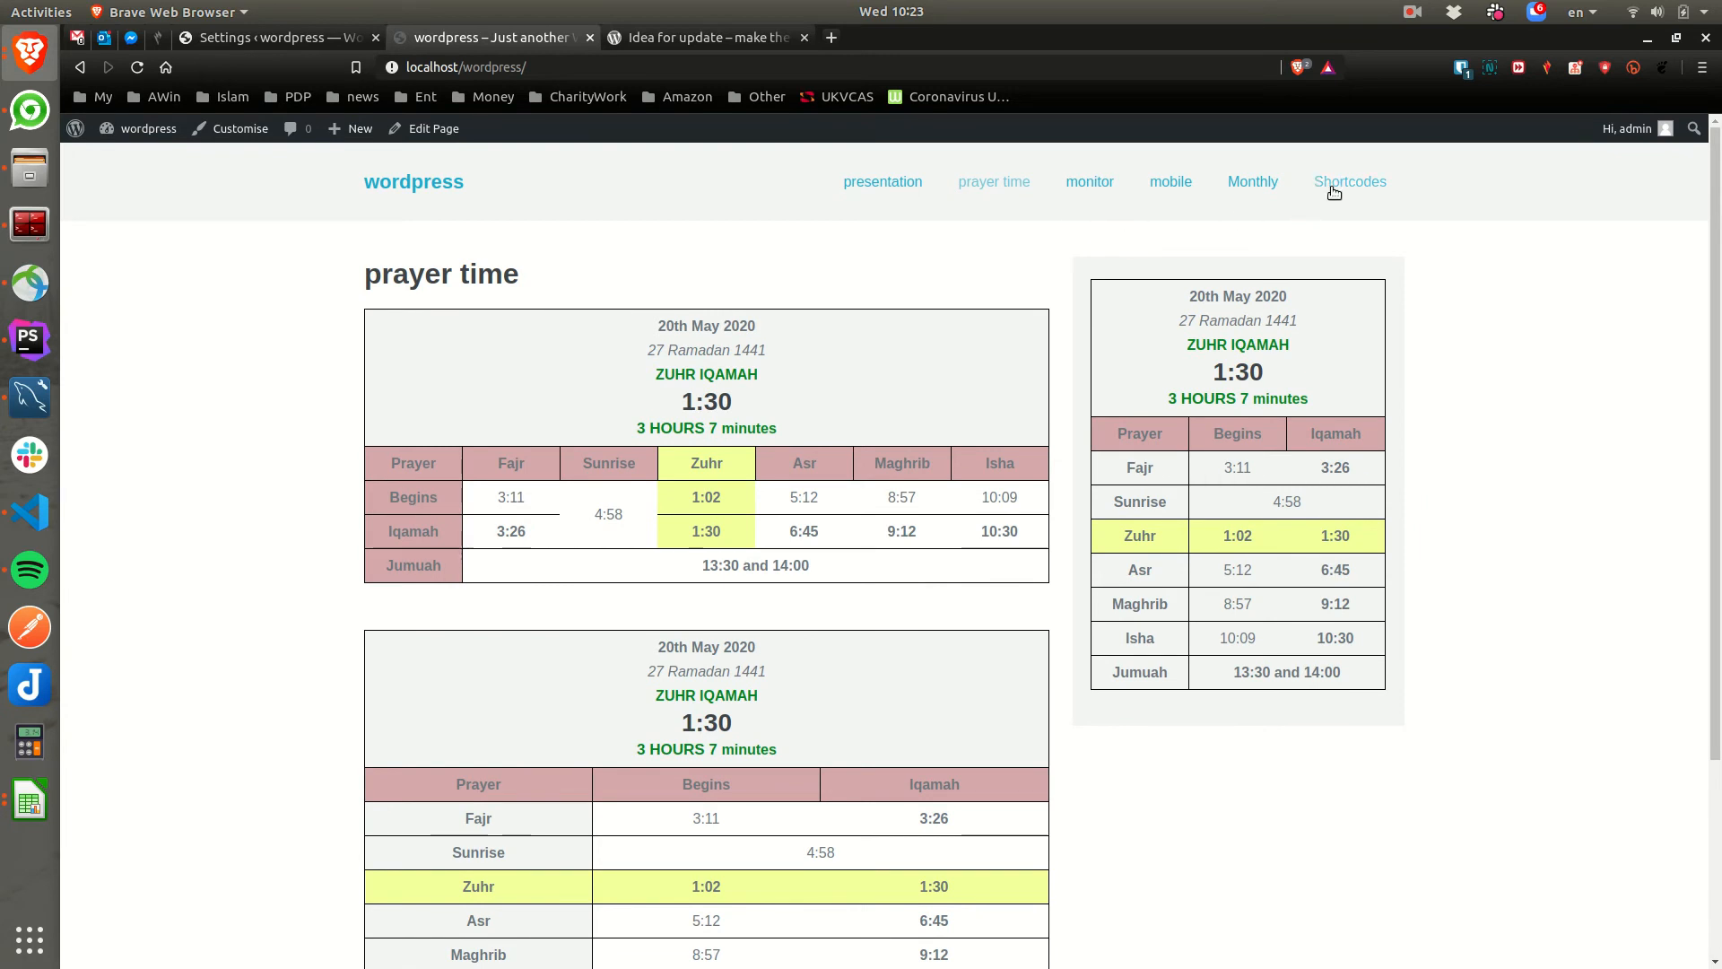
mouse_move(908, 183)
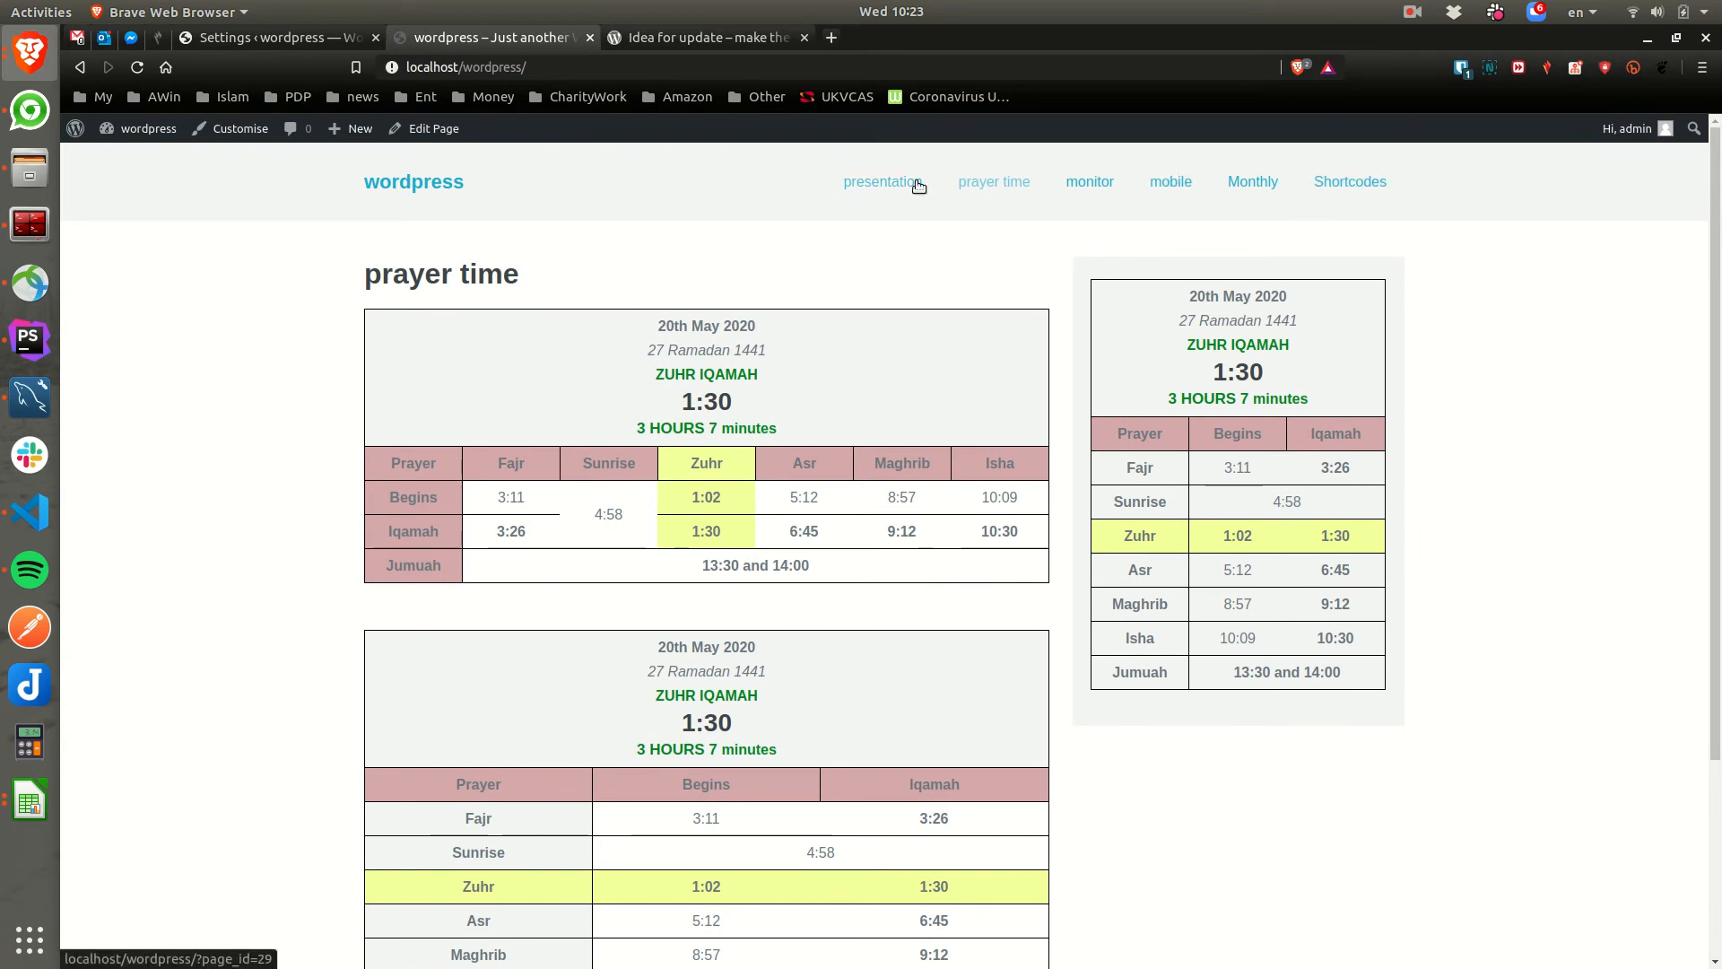
left_click(883, 181)
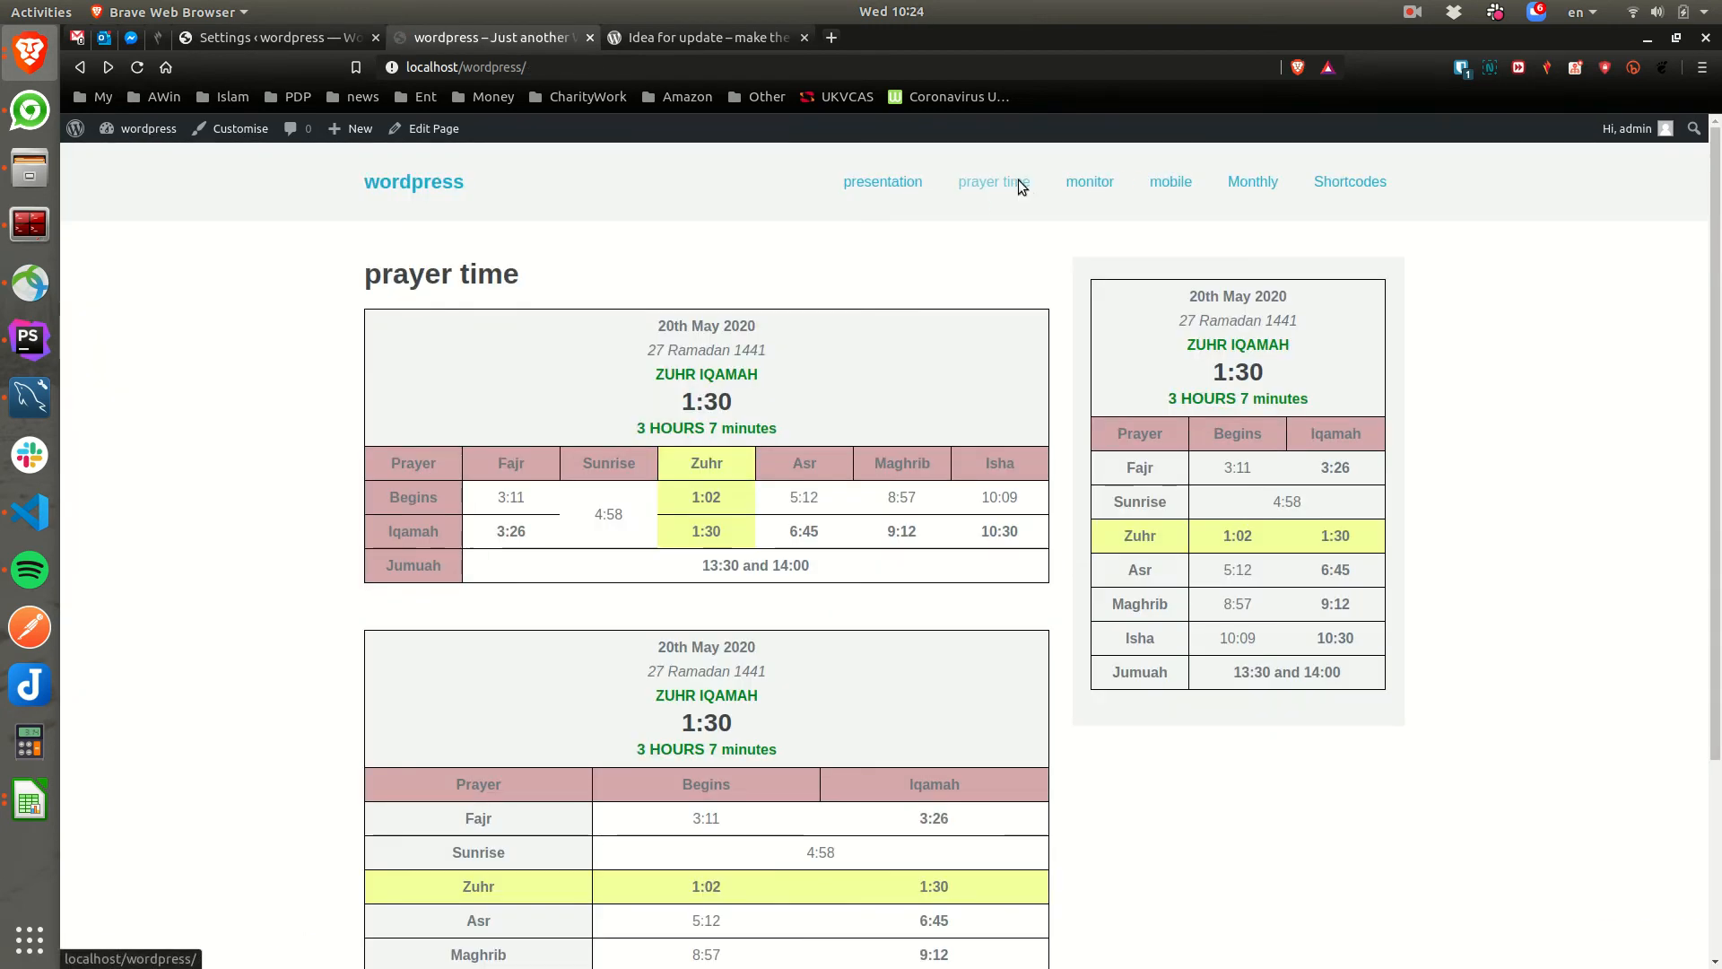
left_click(1253, 181)
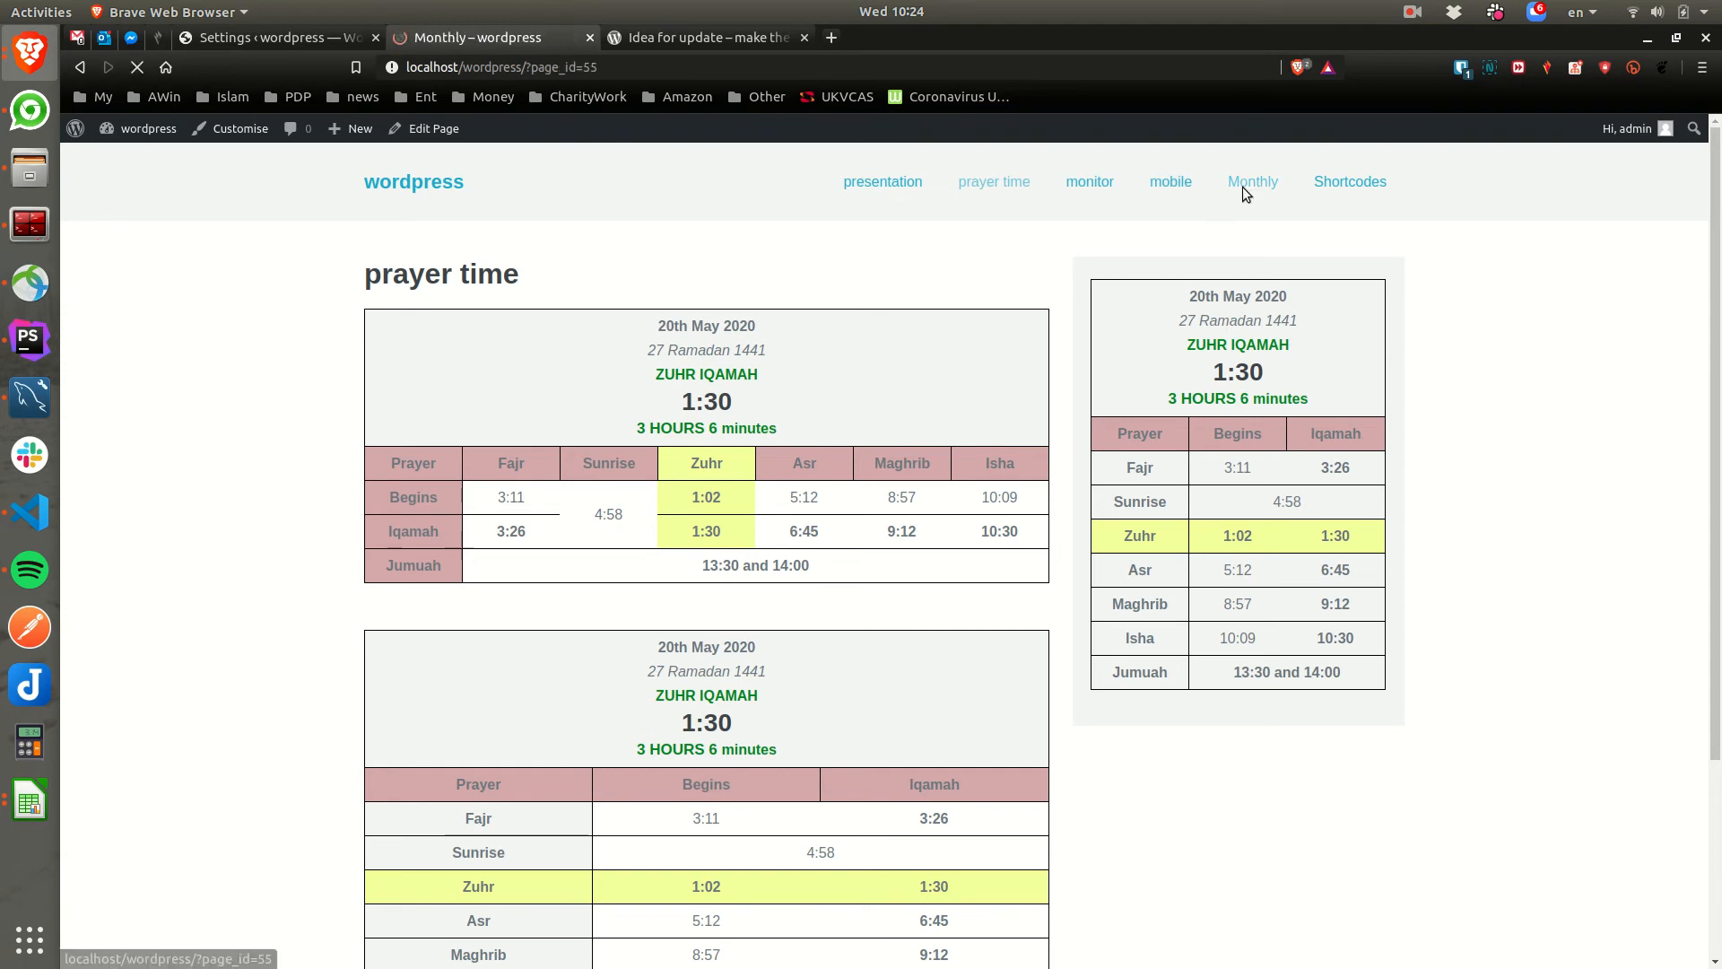
- Switch the monthly timetable from May 2019 to August 2019 via 'Select other month'
left_click(1252, 181)
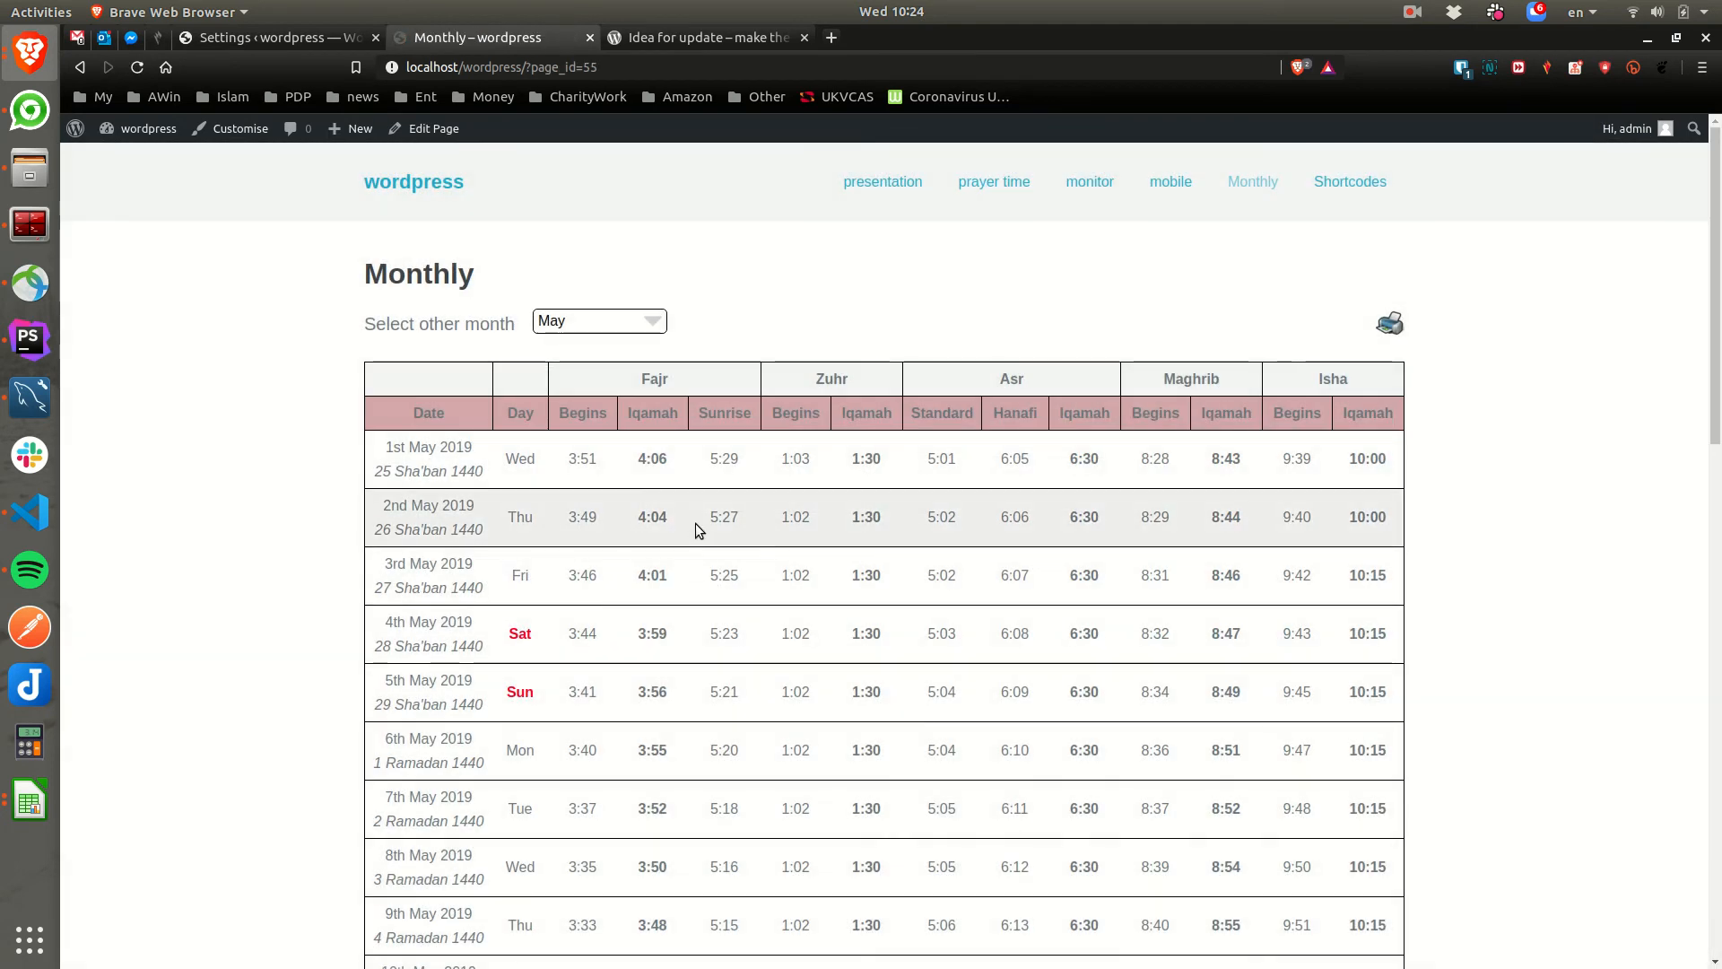
mouse_move(742, 509)
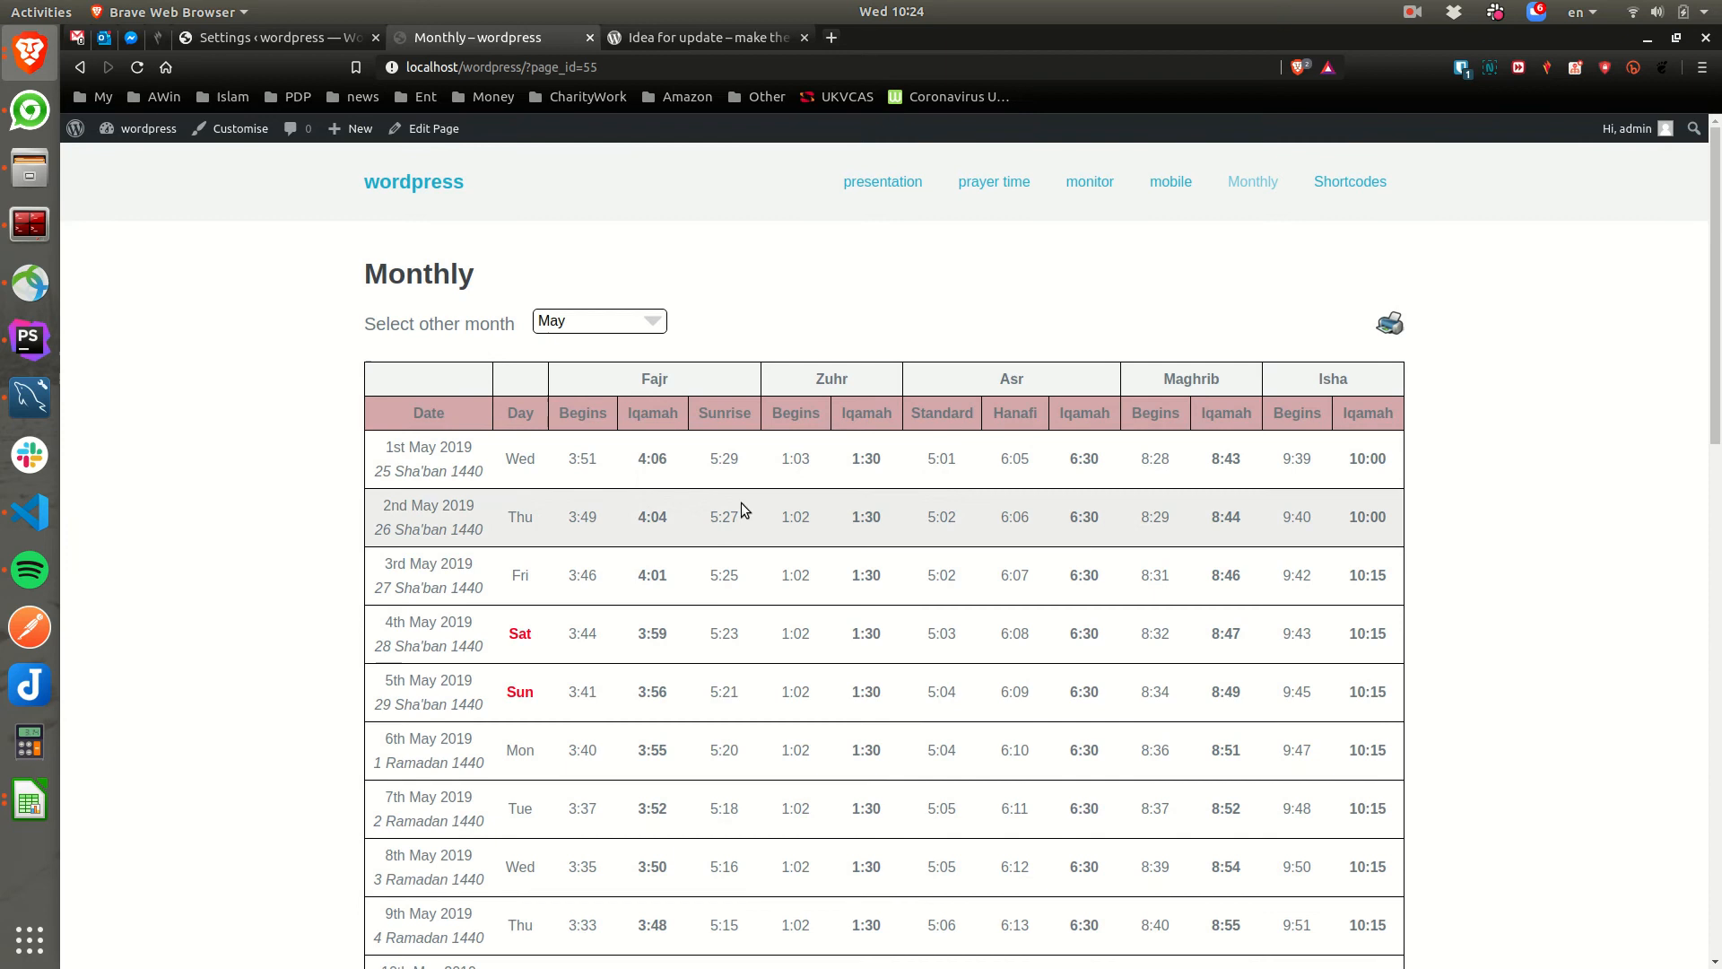
left_click(599, 320)
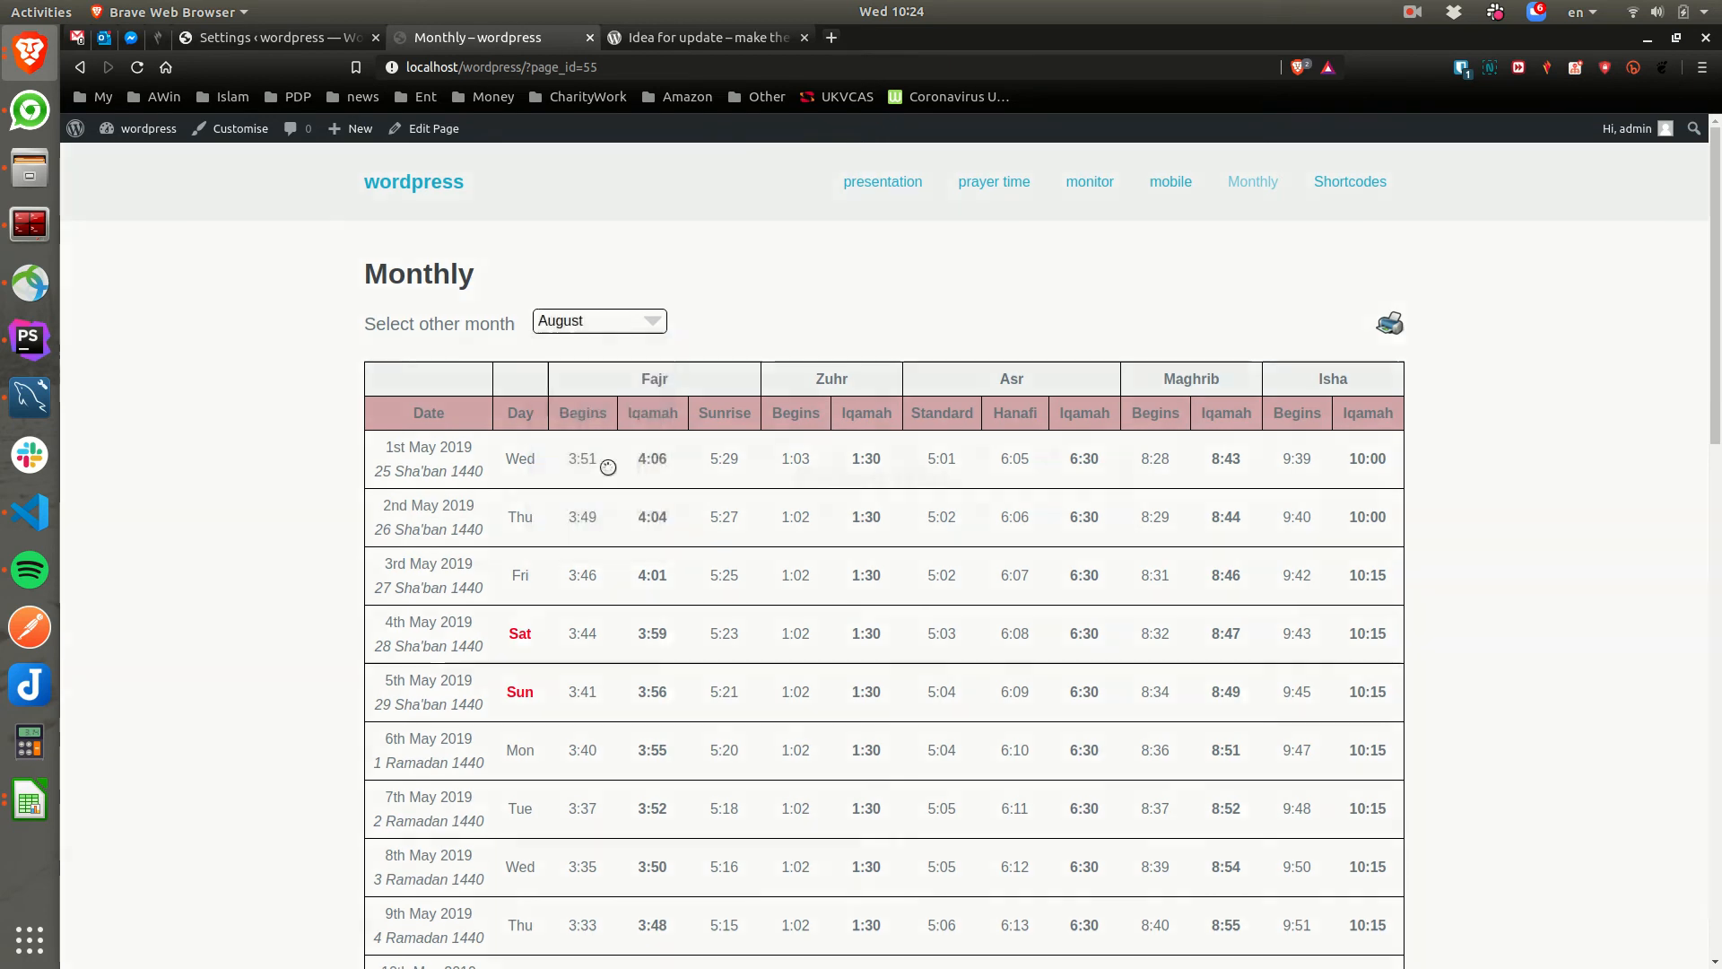
left_click(599, 319)
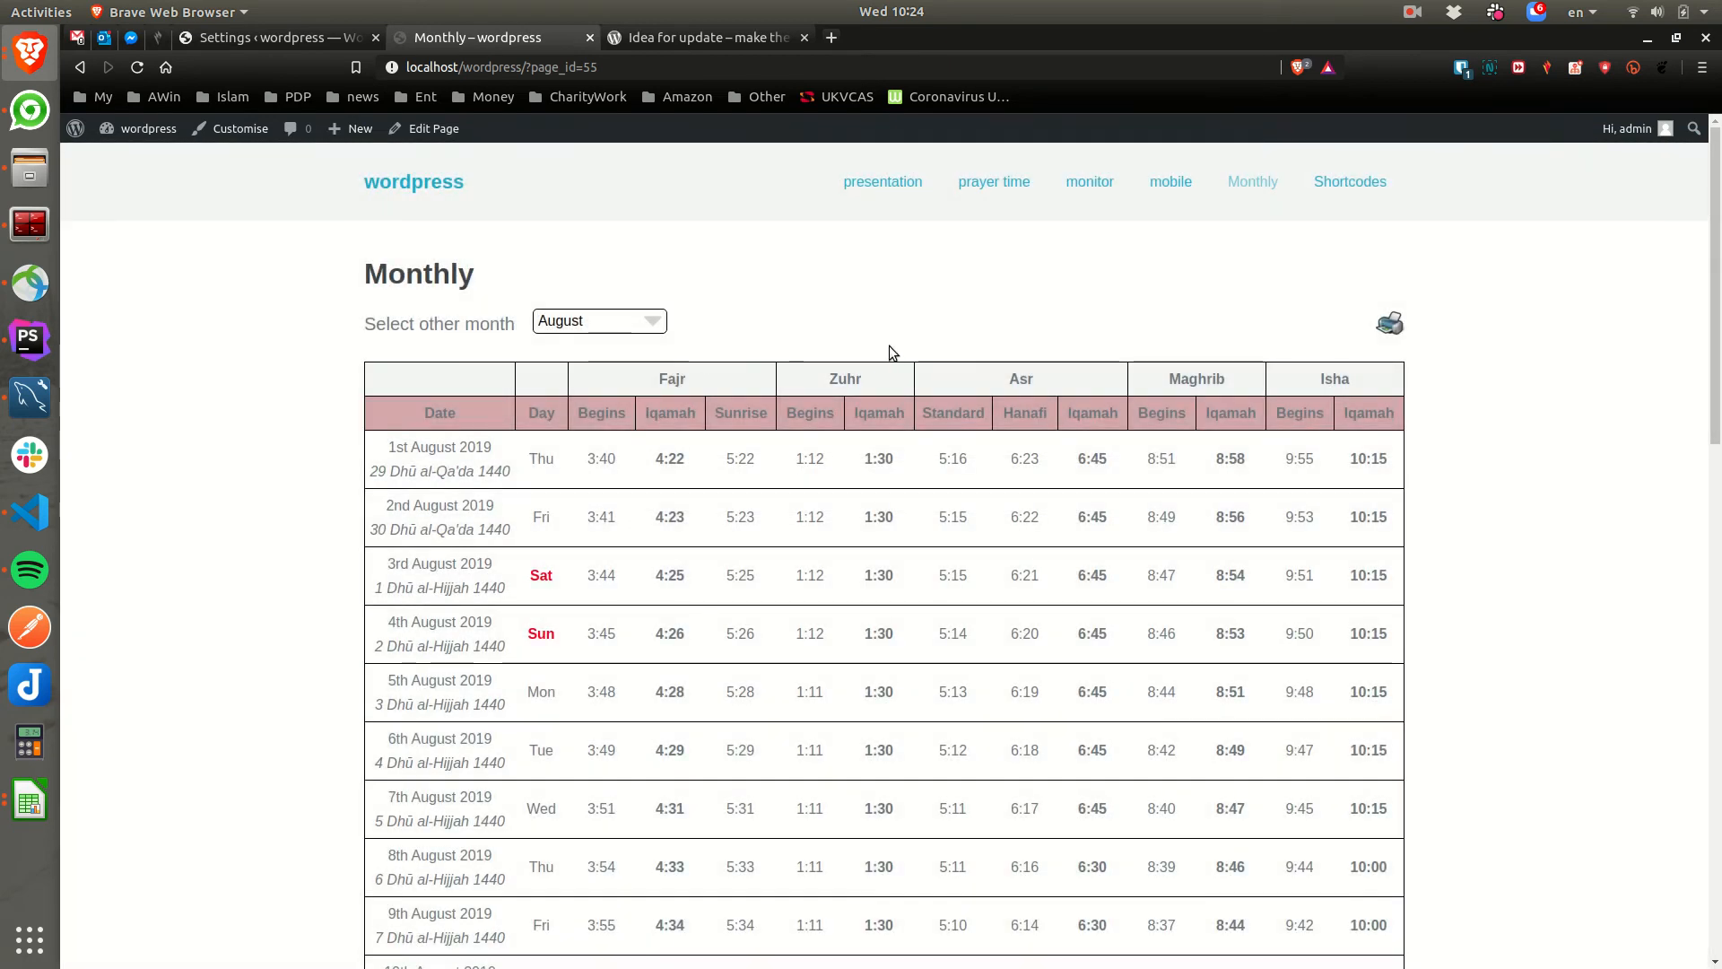
left_click(599, 319)
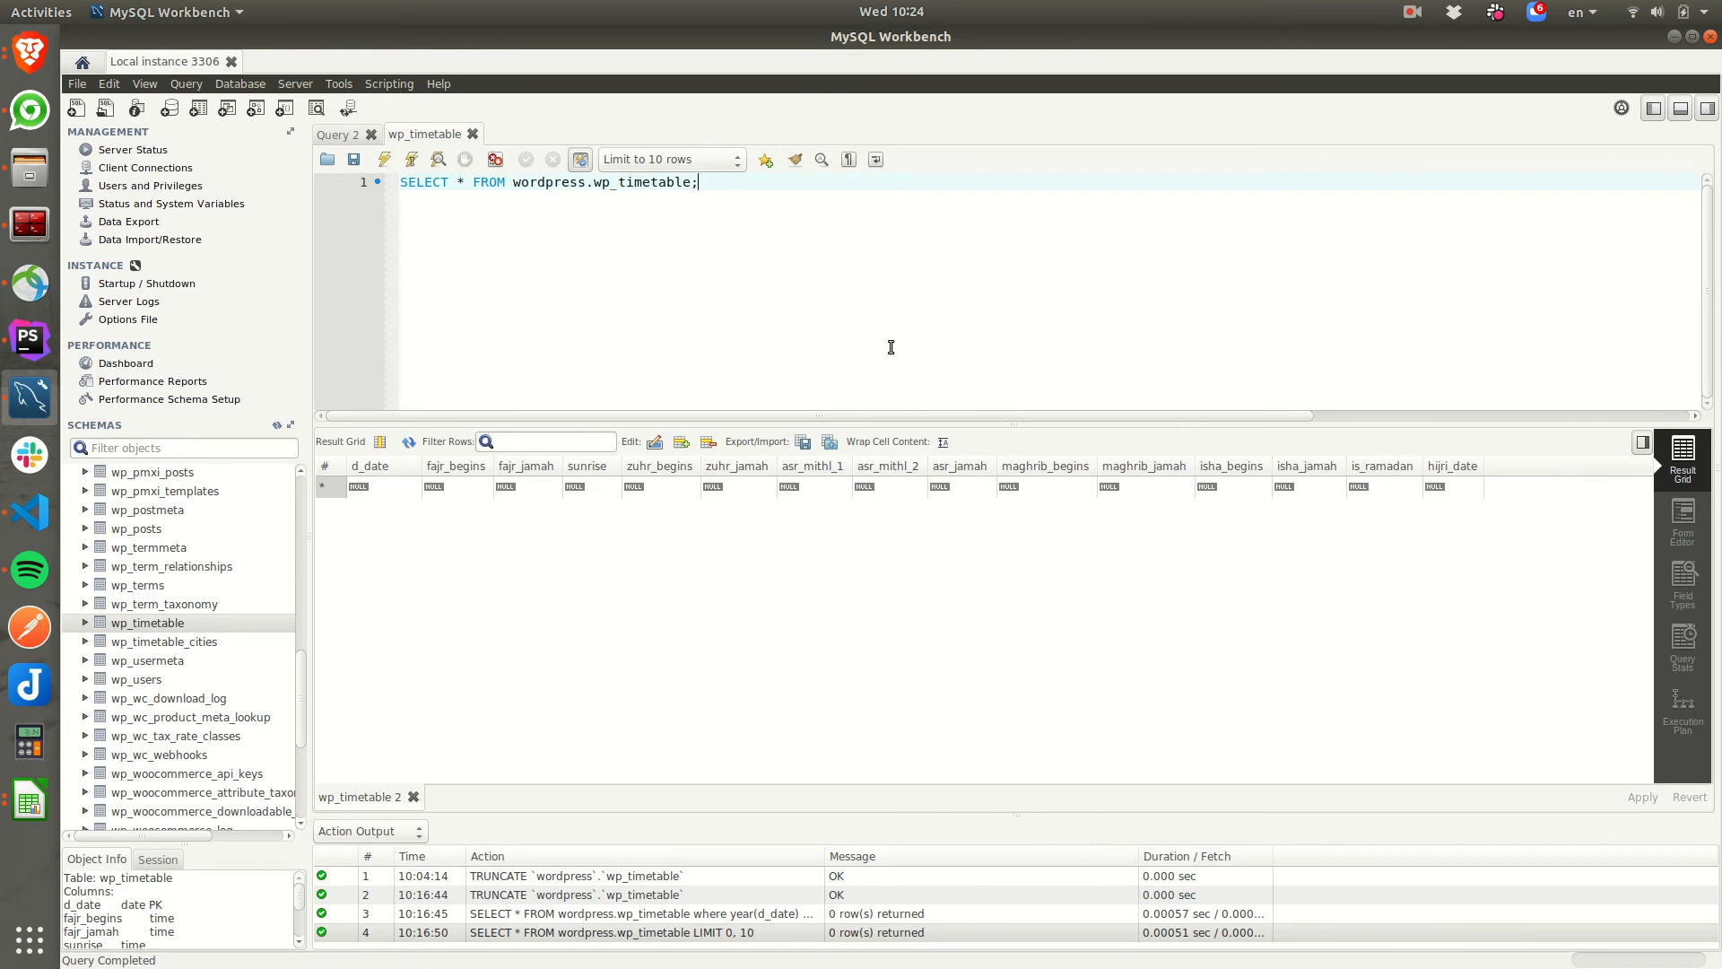
- List wordpress.wp_timetable rows and add a WHERE year(d_date) = 2020 filter
left_click(384, 158)
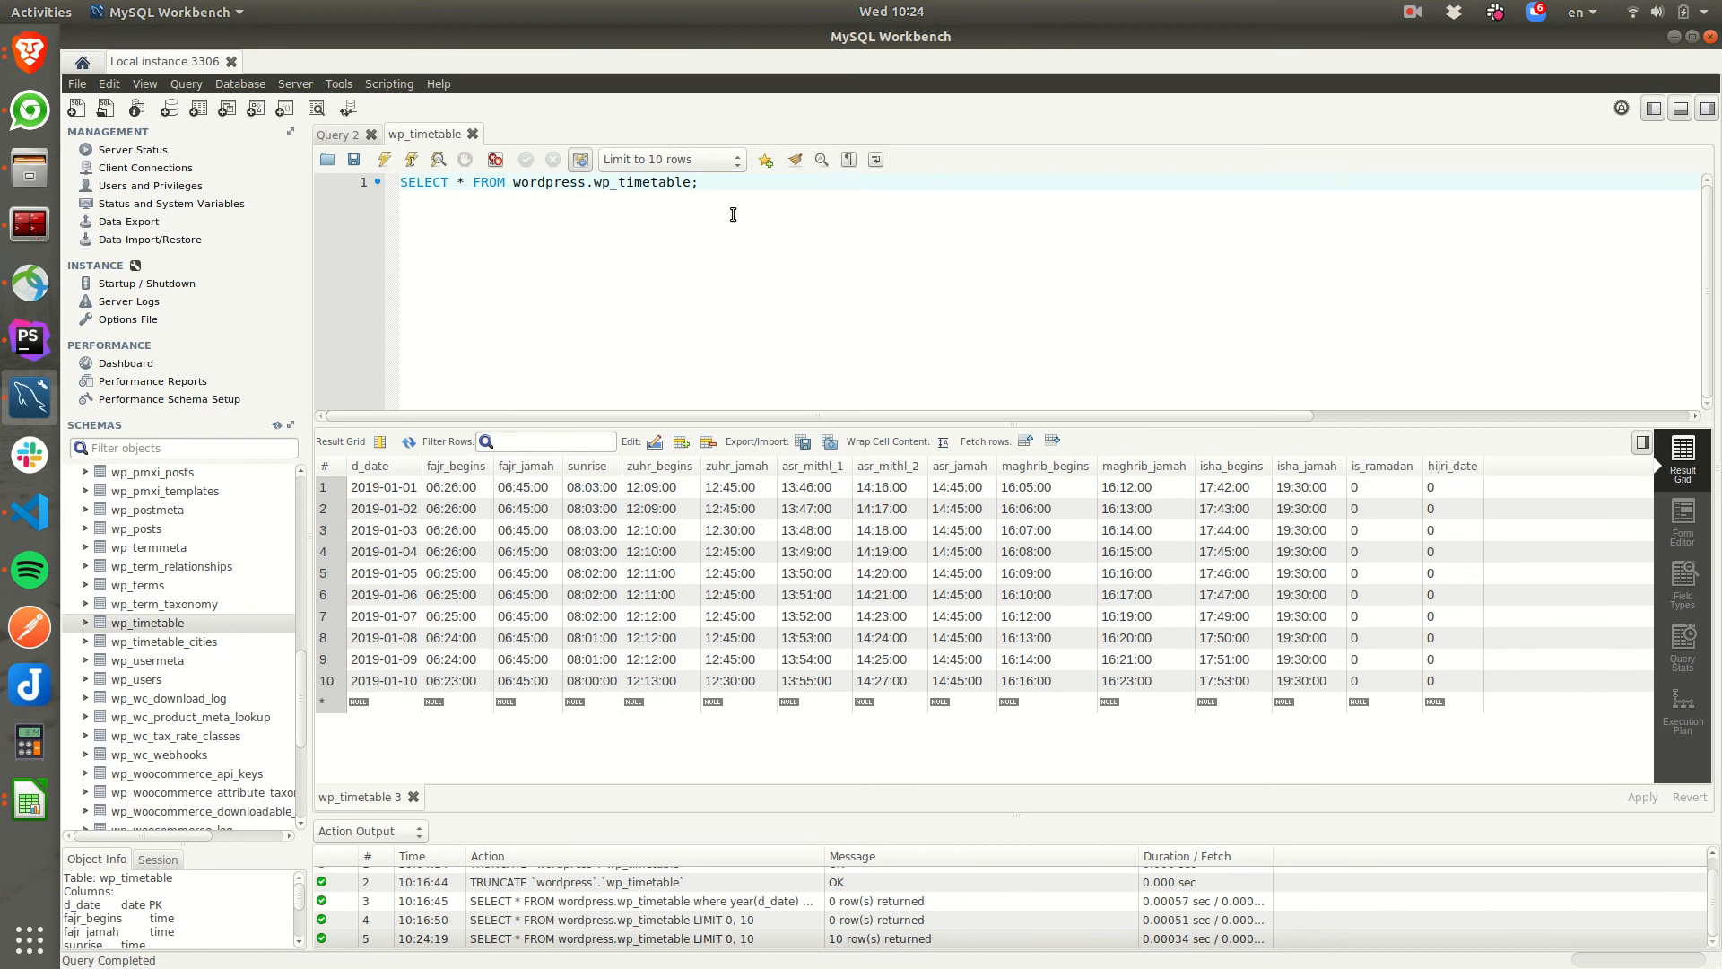
key("BackSpace")
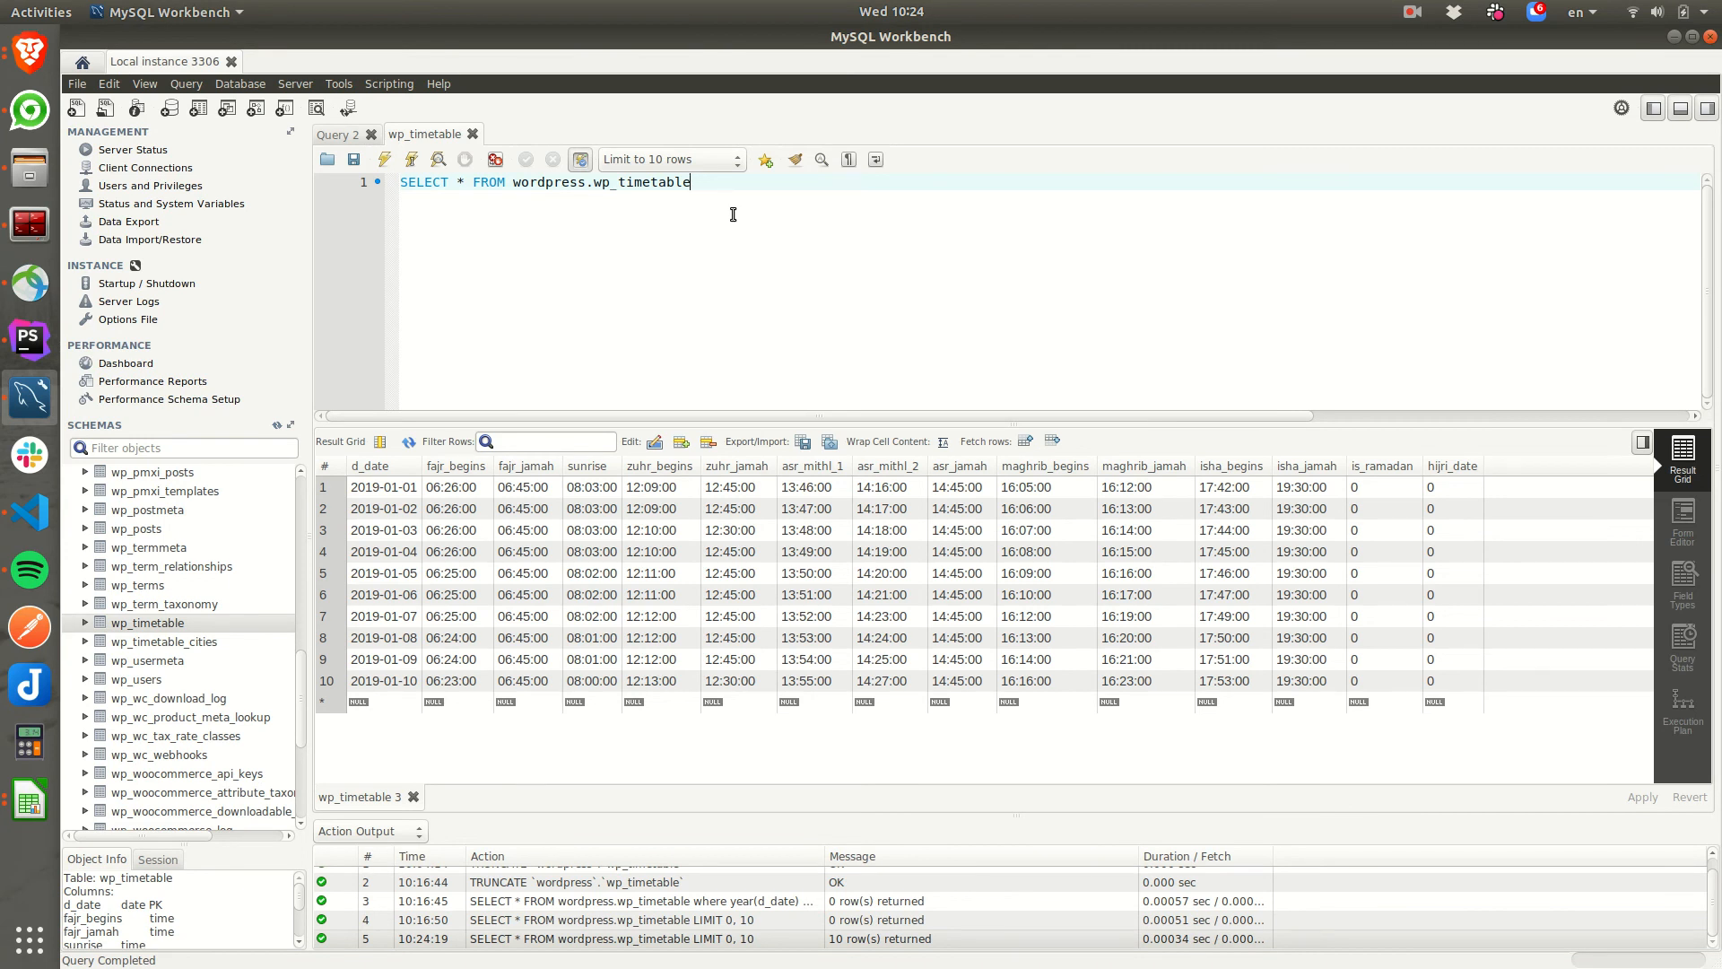
type("where date(d_dat")
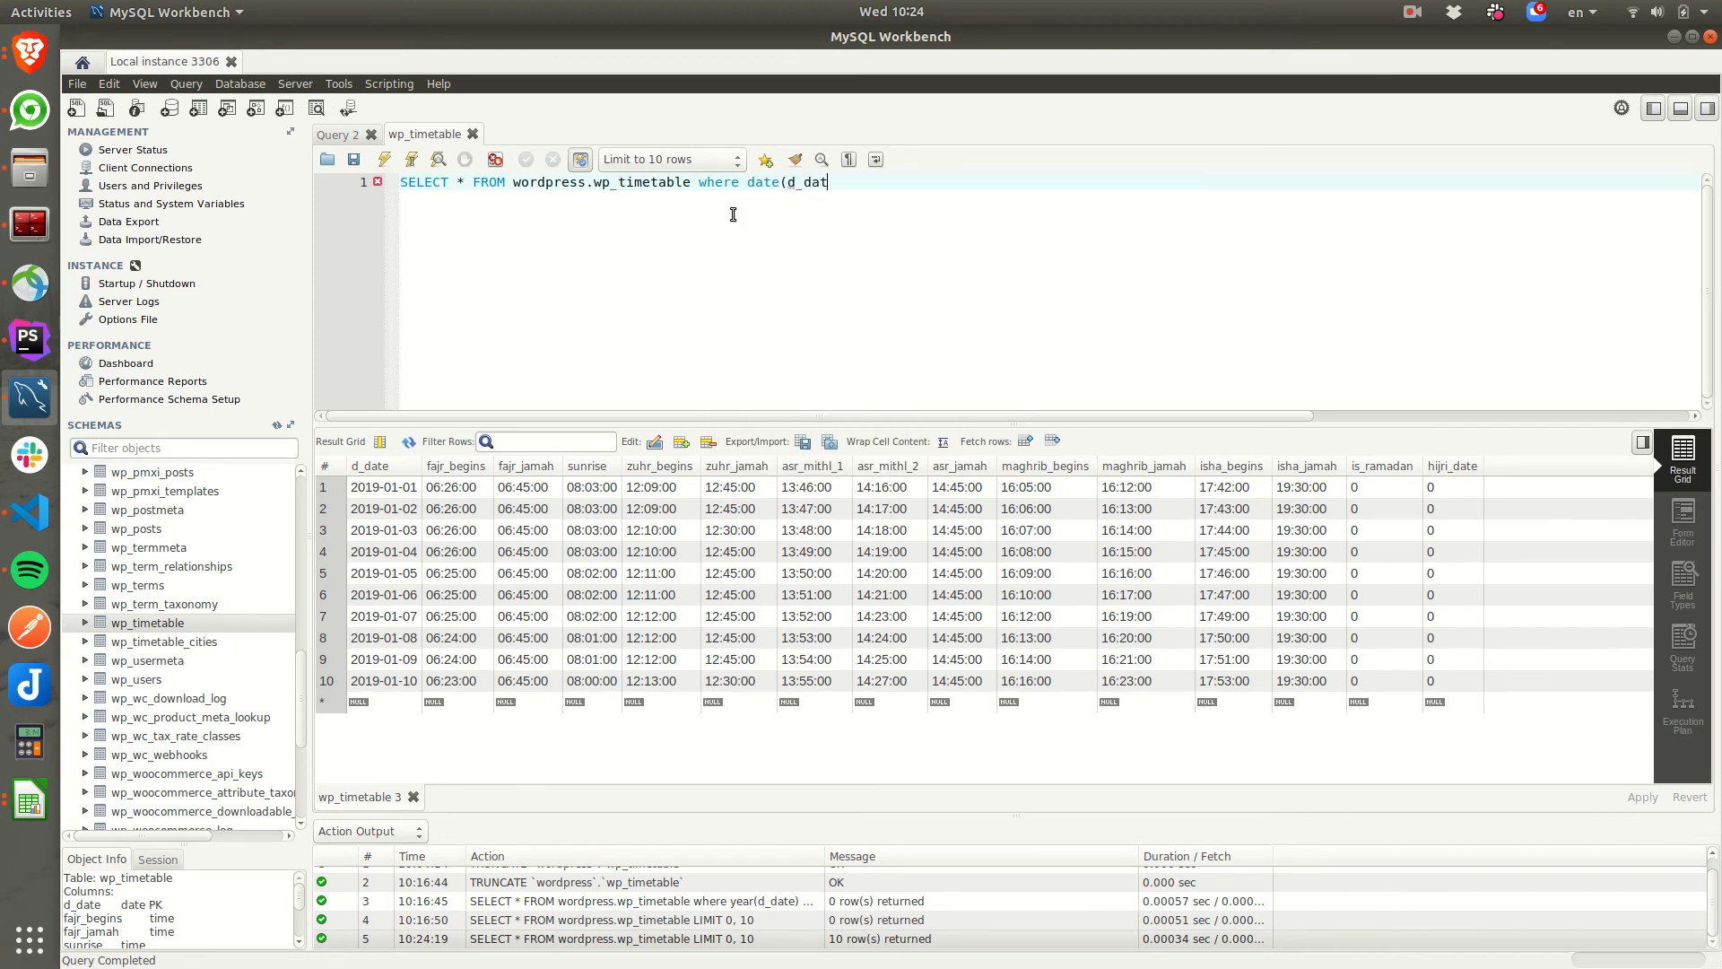
type("e) = 2020;")
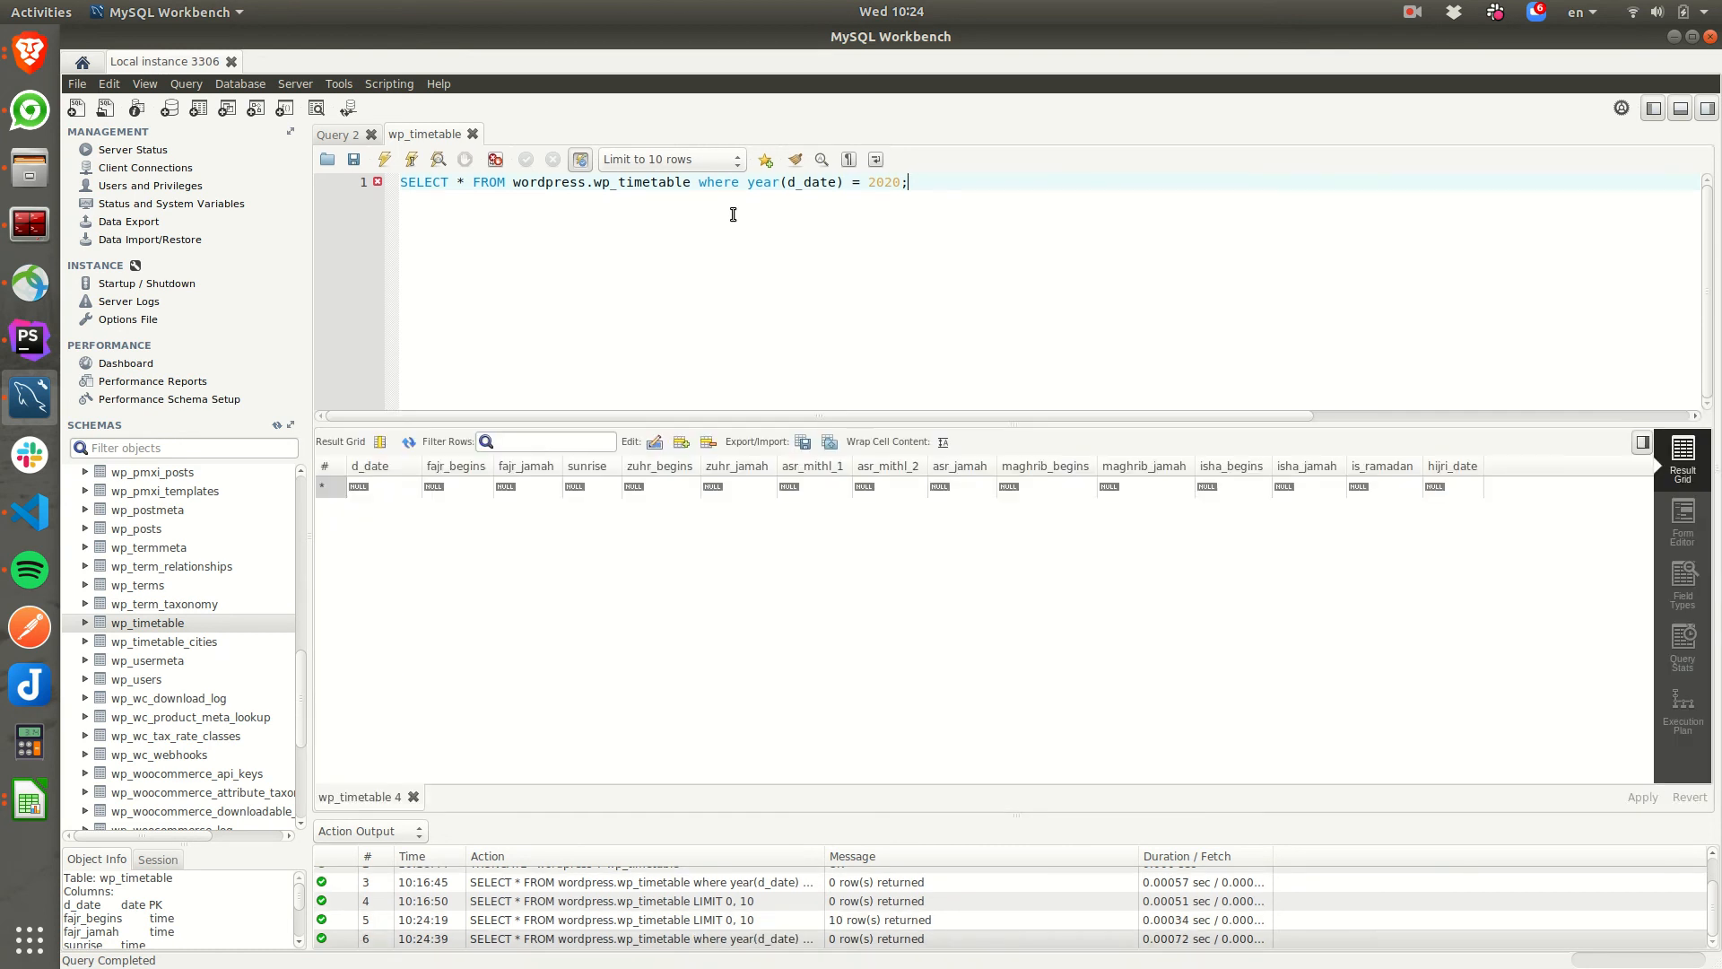
- Change the year filter from 2020 to 2019 and rerun, returning January 2019 rows
double_click(886, 183)
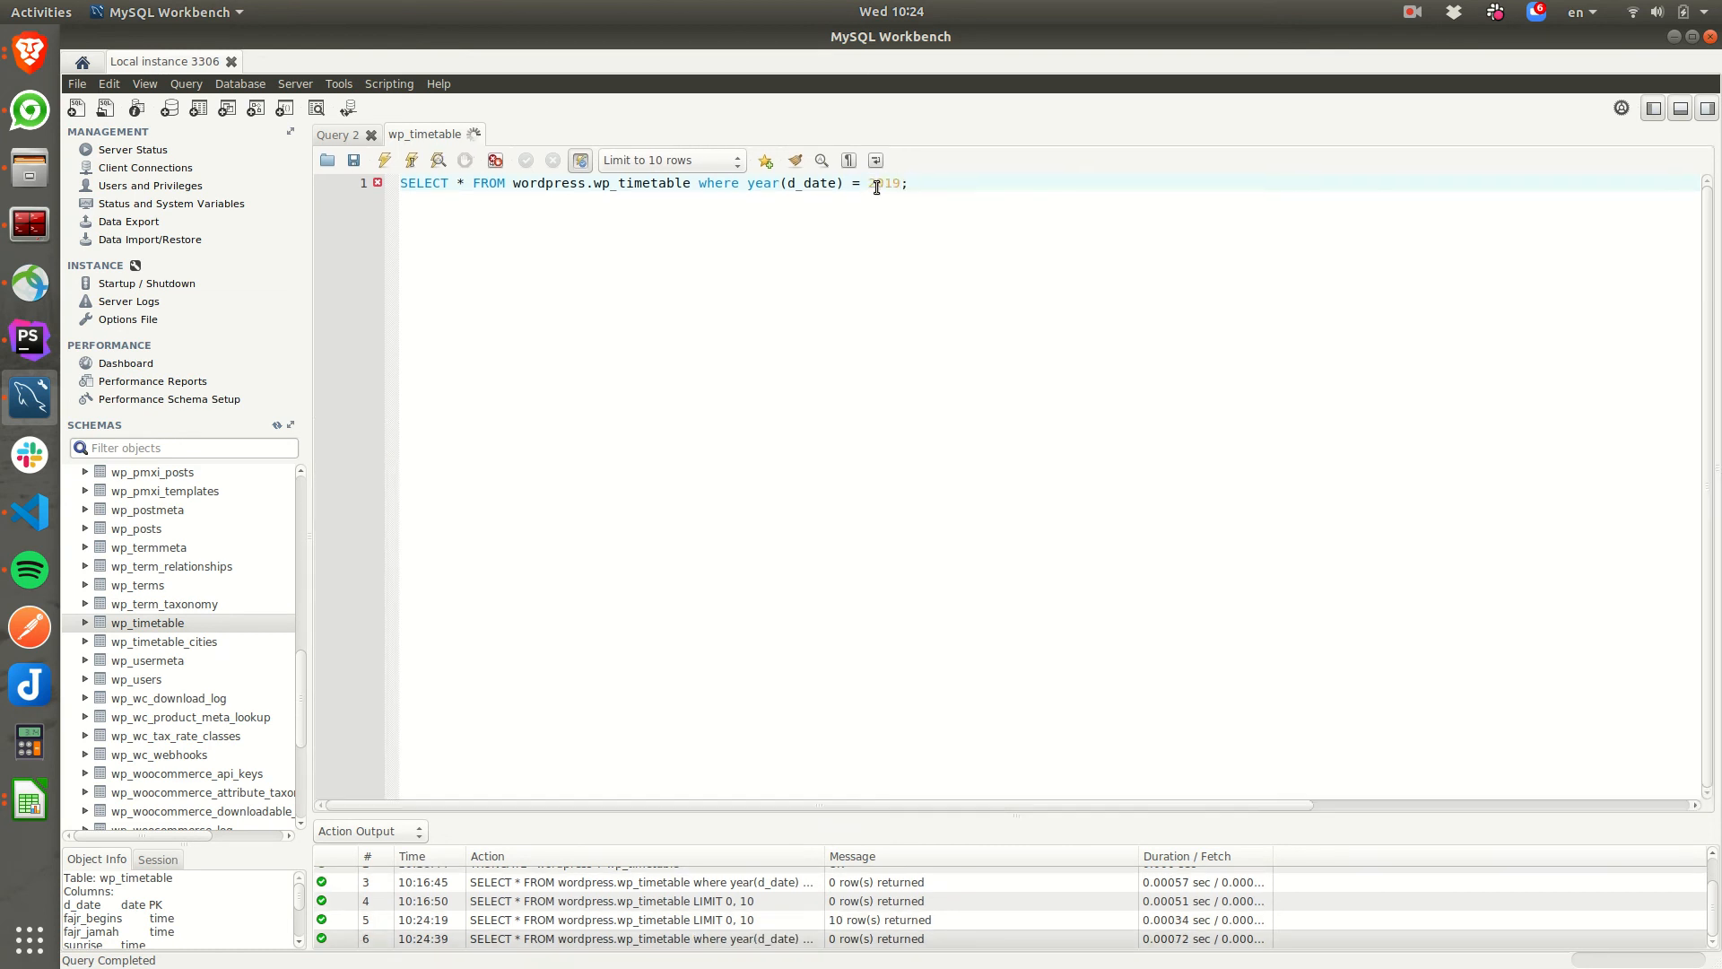
left_click(384, 159)
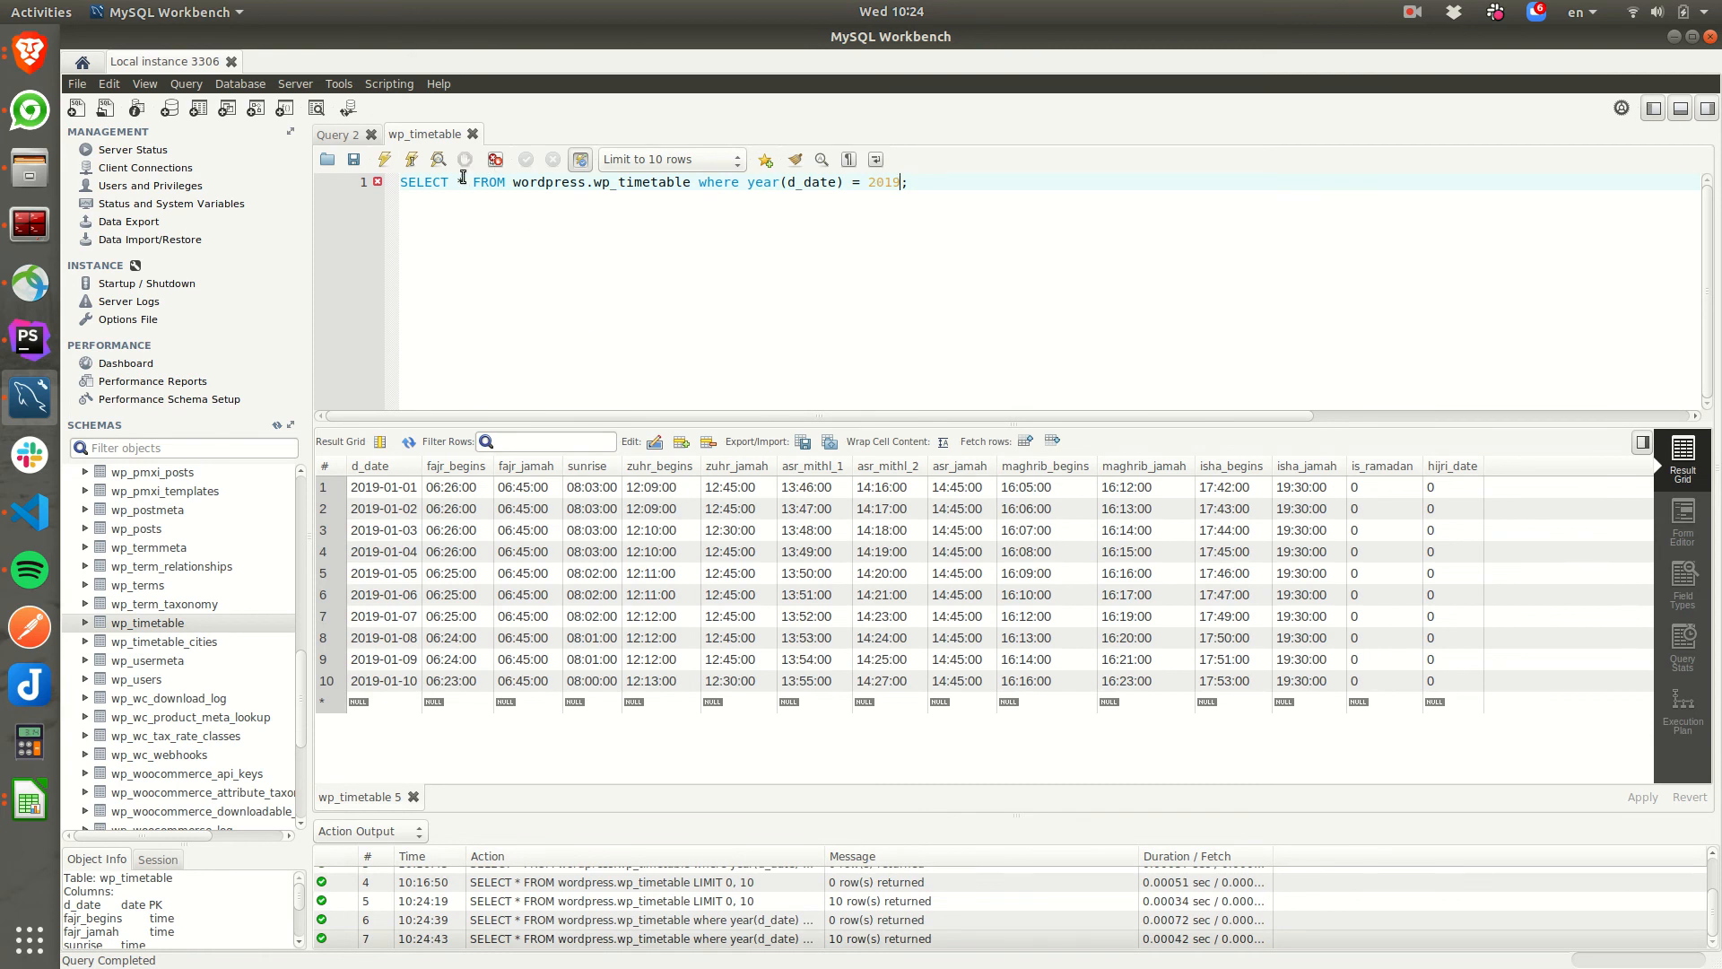
type("calhost/wordpress/?page_id=55")
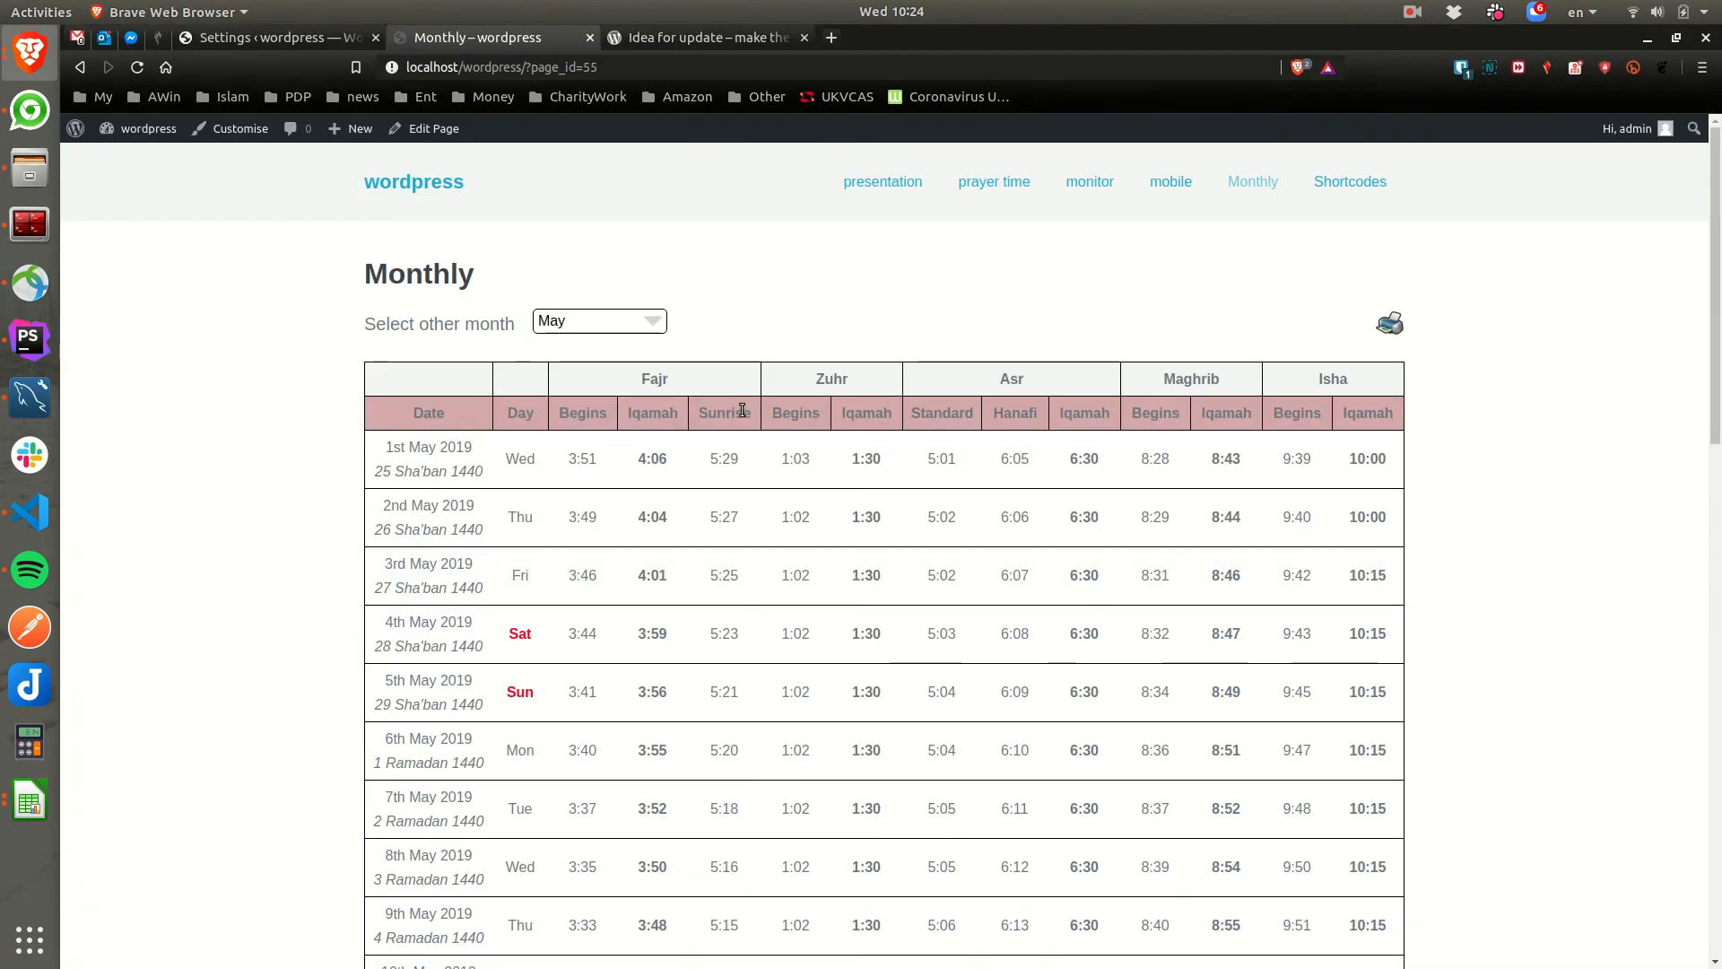
- Return to the site's prayer time page showing 20th May 2020 times and the side widget
left_click(994, 181)
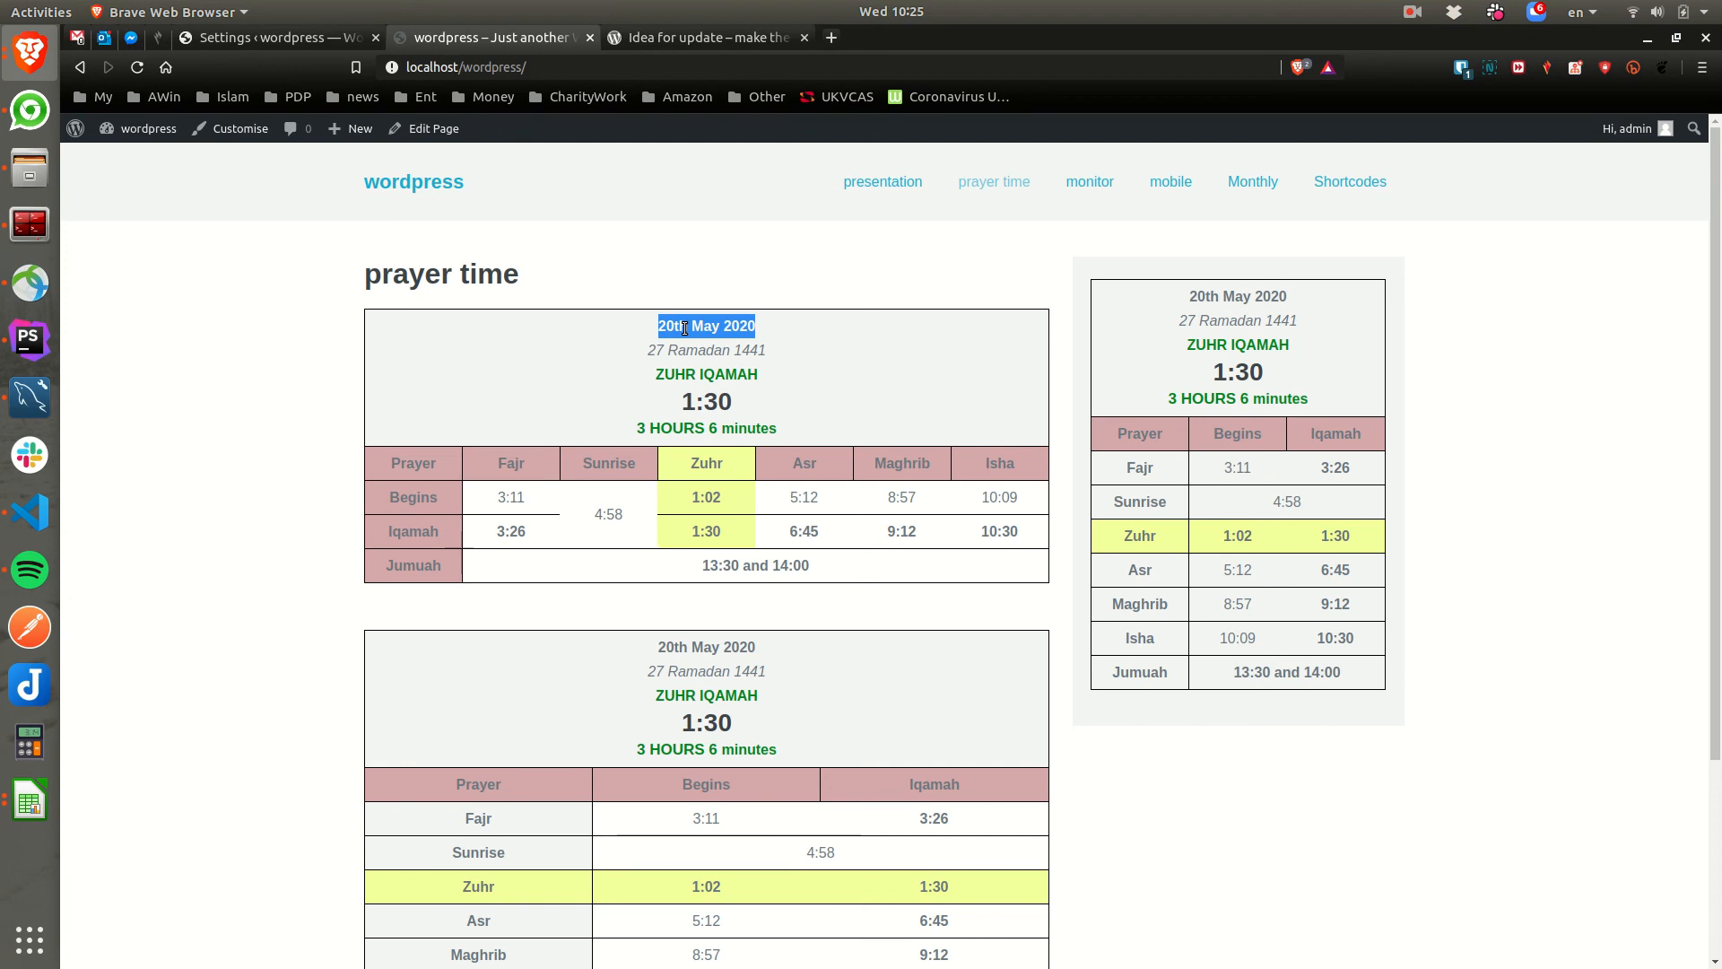
left_click(686, 326)
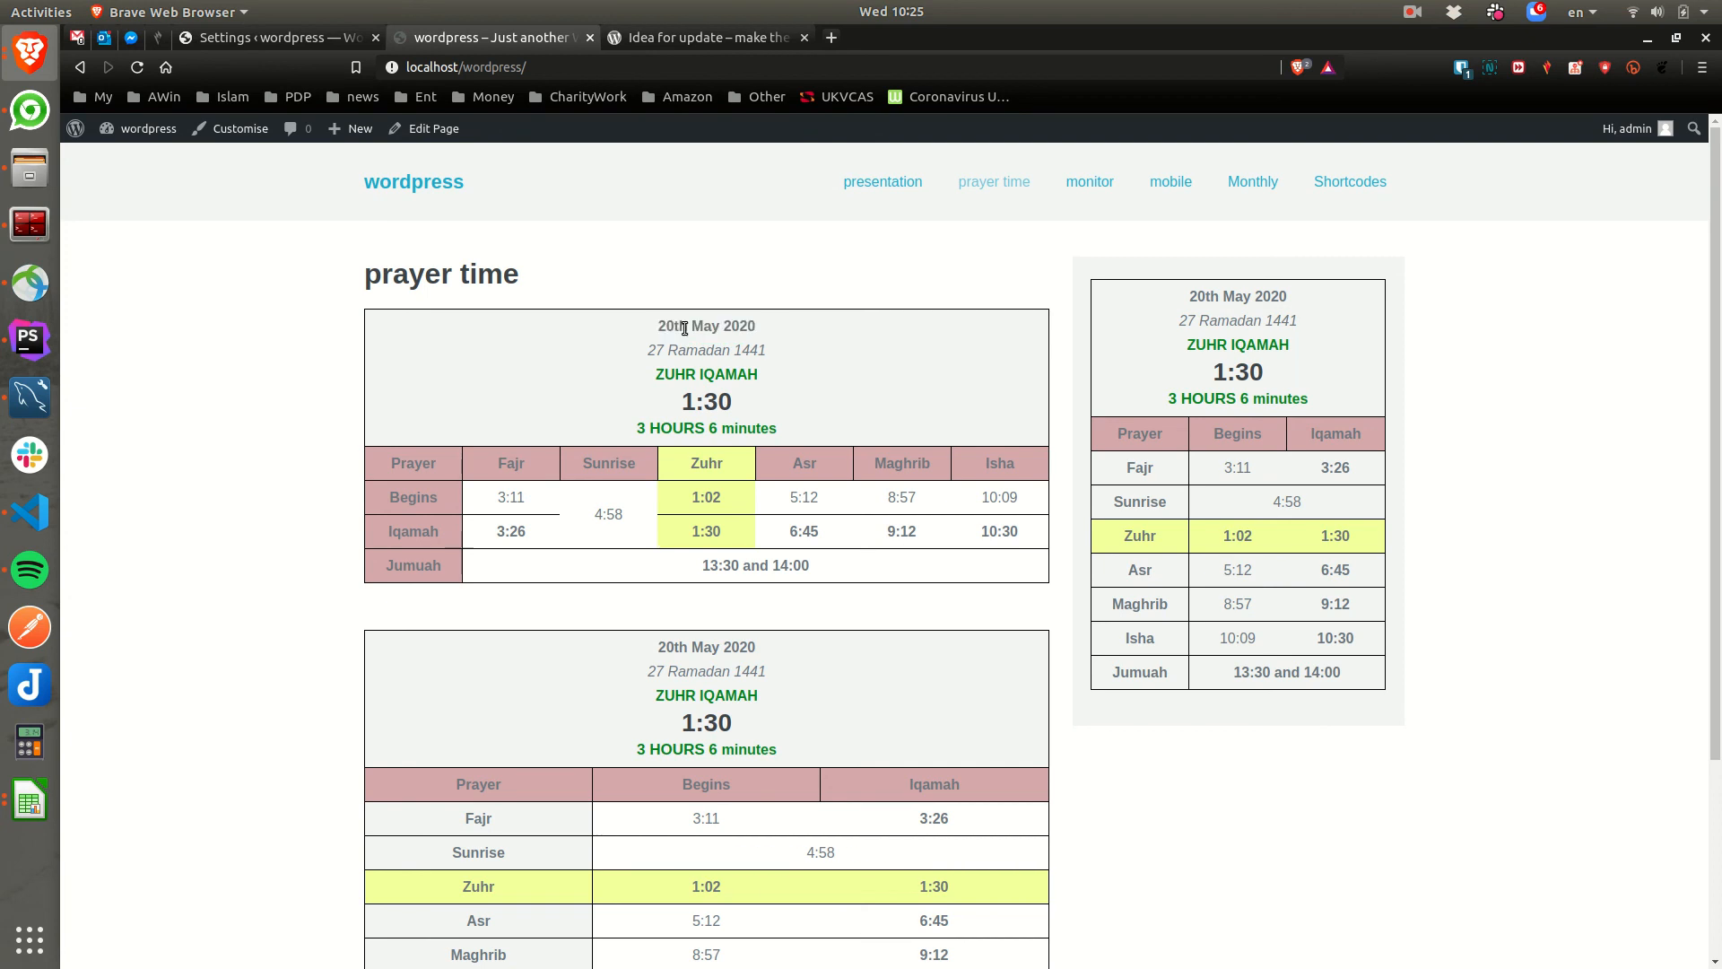
mouse_move(689, 325)
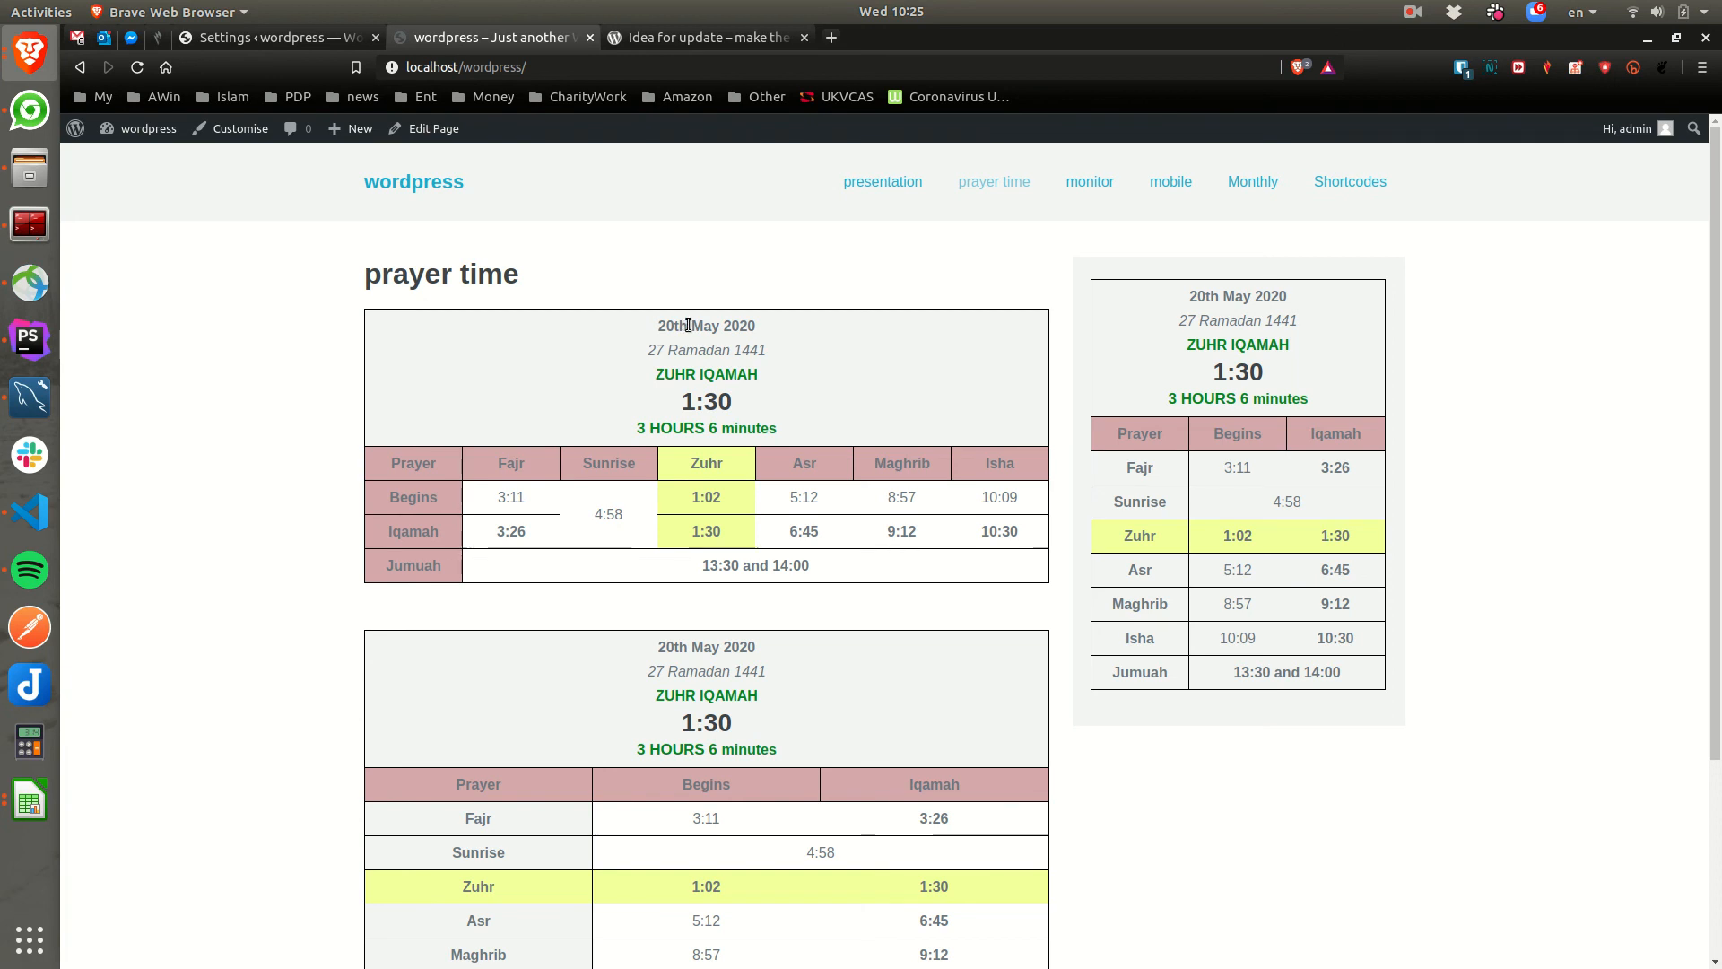
scroll("down", 3)
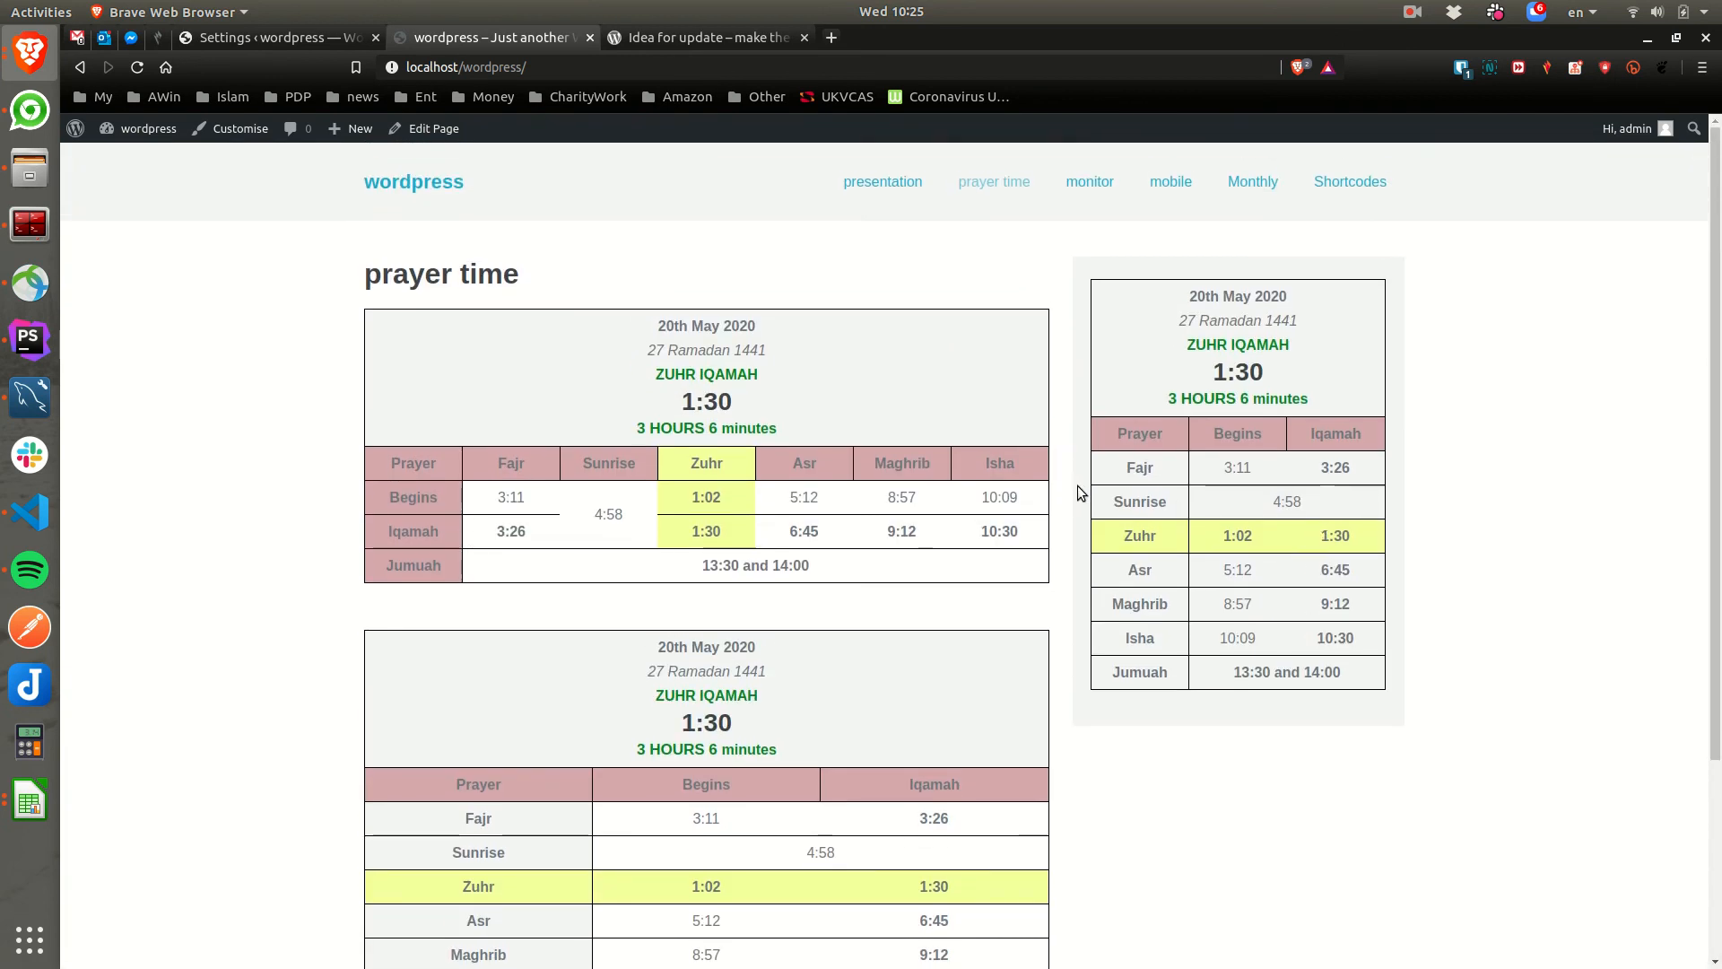
mouse_move(1497, 36)
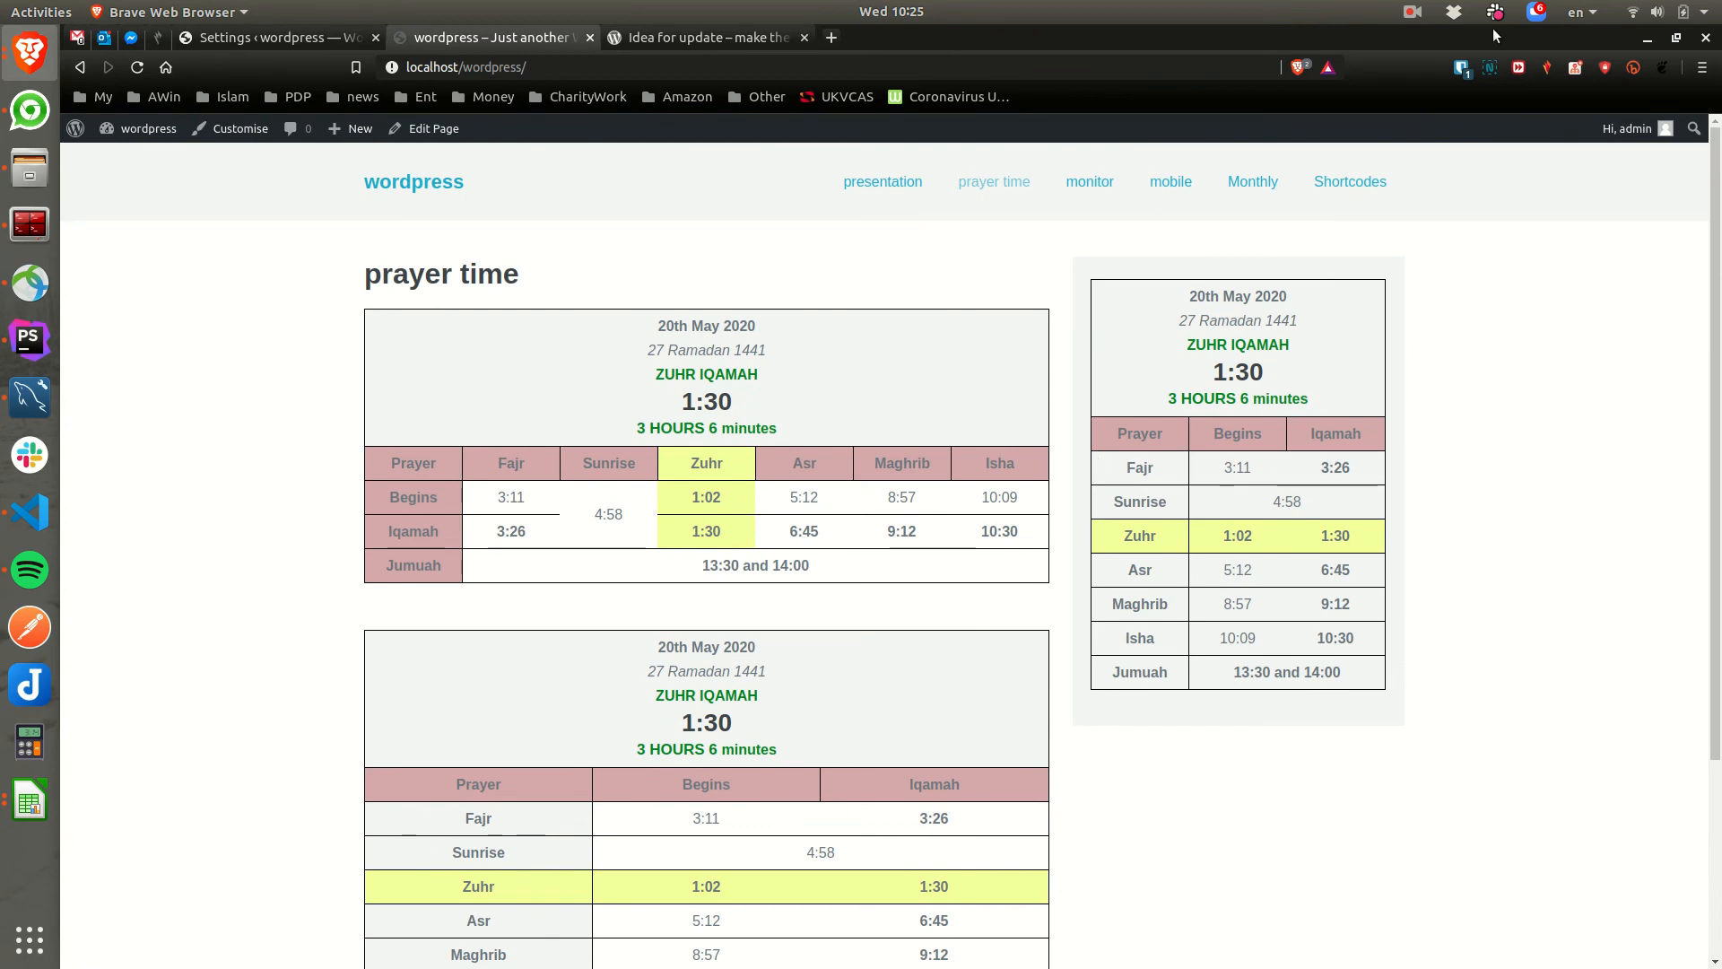